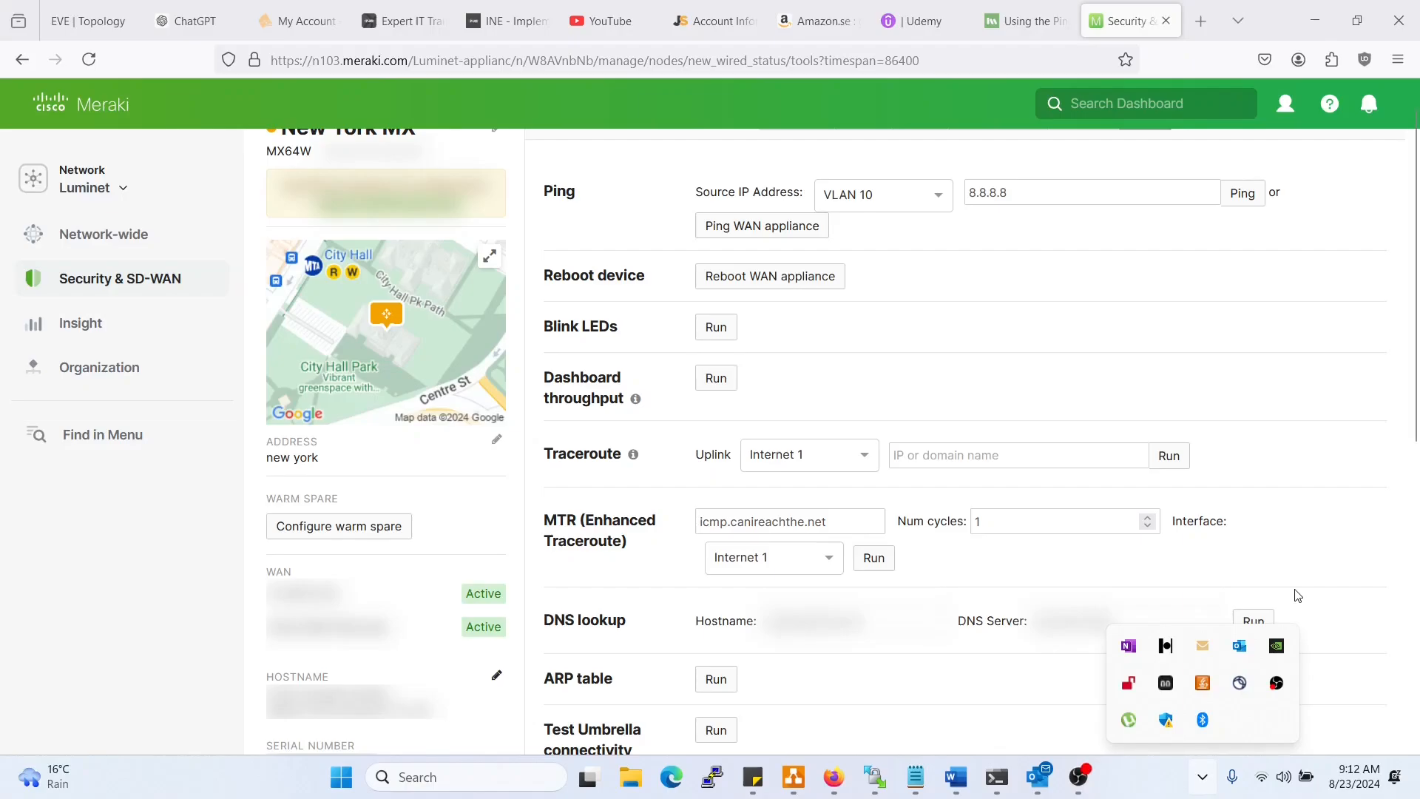
- Switch the ping source address from VLAN 10 to Internet, keeping 8.8.8.8 as destination
{"action": "scroll", "scroll_direction": "up", "scroll_amount": 3}
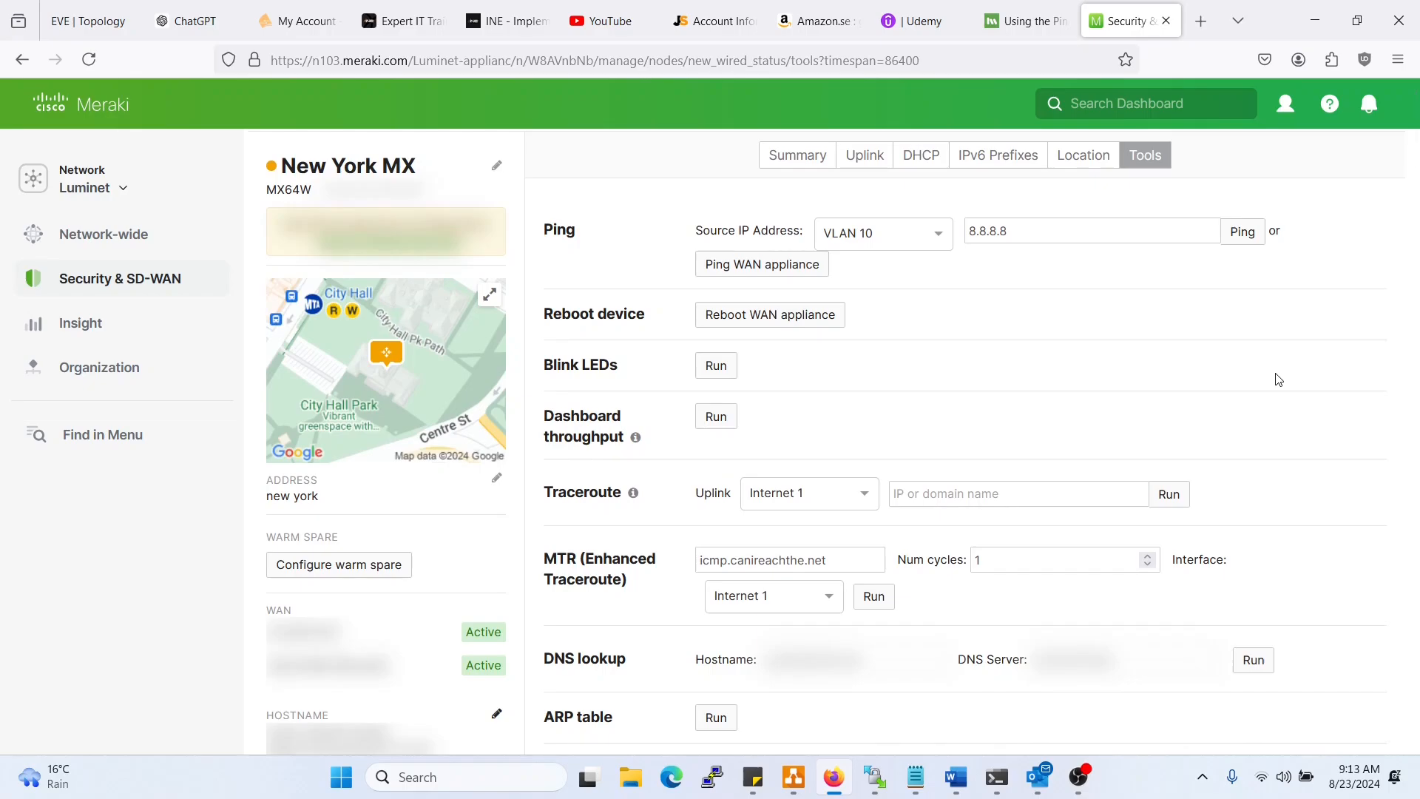
{"action": "left_click", "coordinate": [881, 233]}
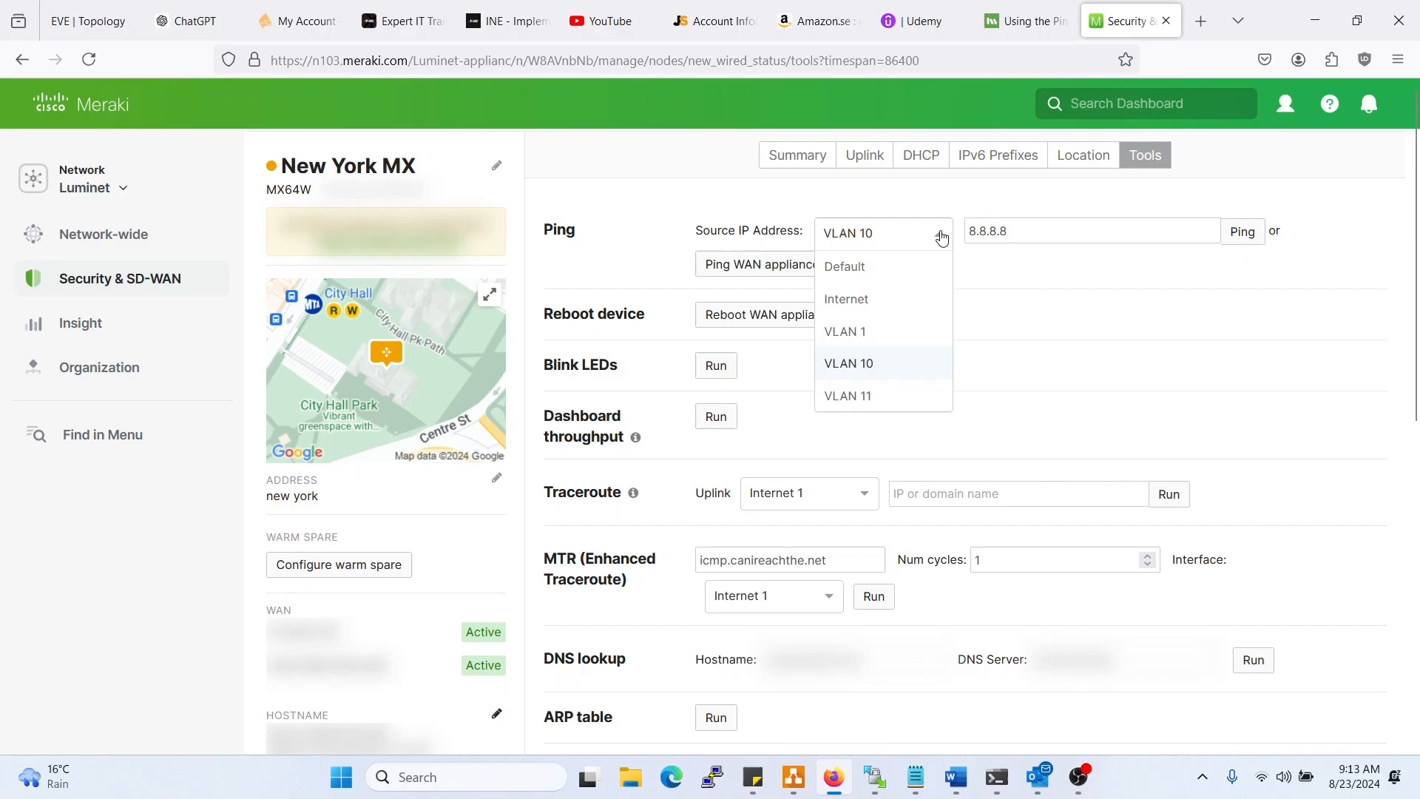
{"action": "left_click", "coordinate": [847, 299]}
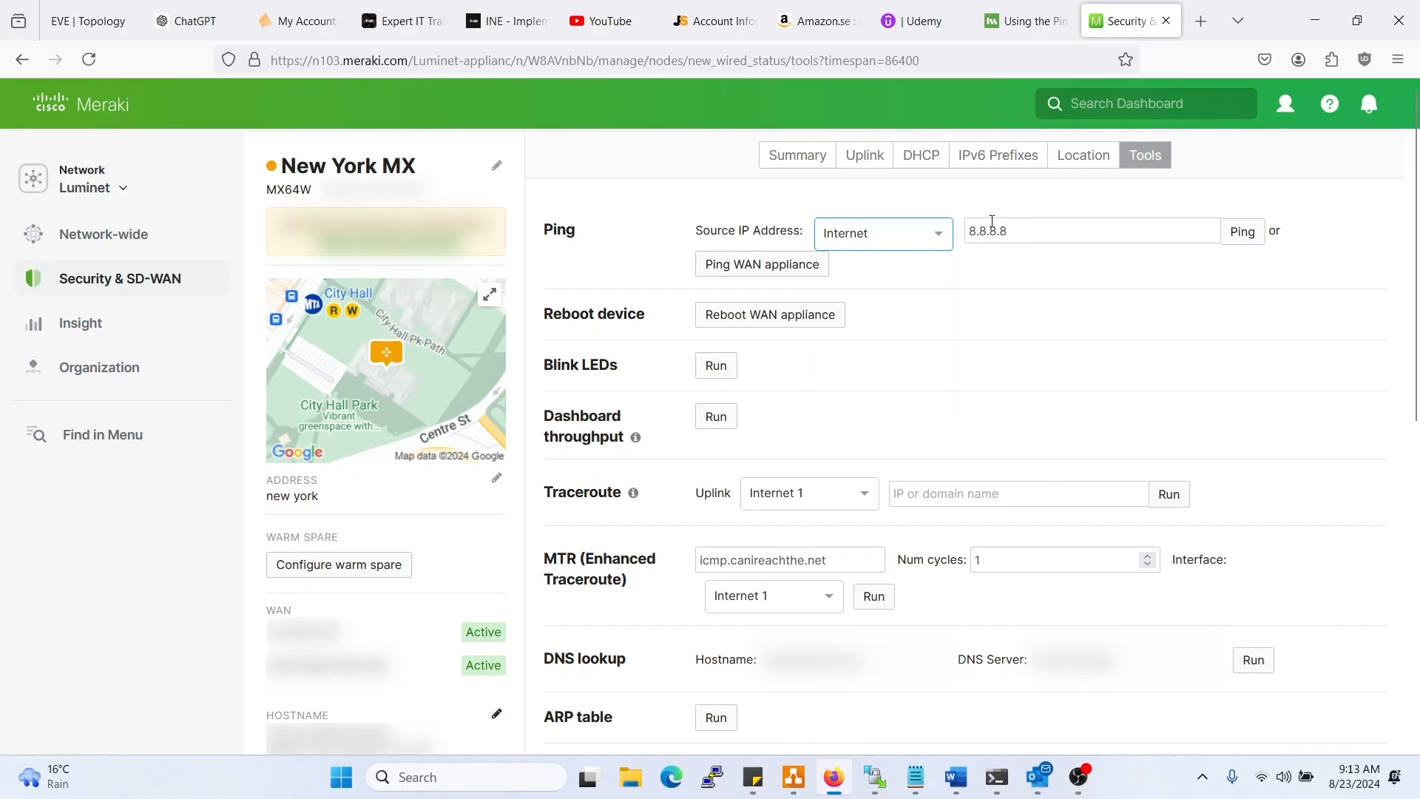
{"action": "mouse_move", "coordinate": [1042, 205]}
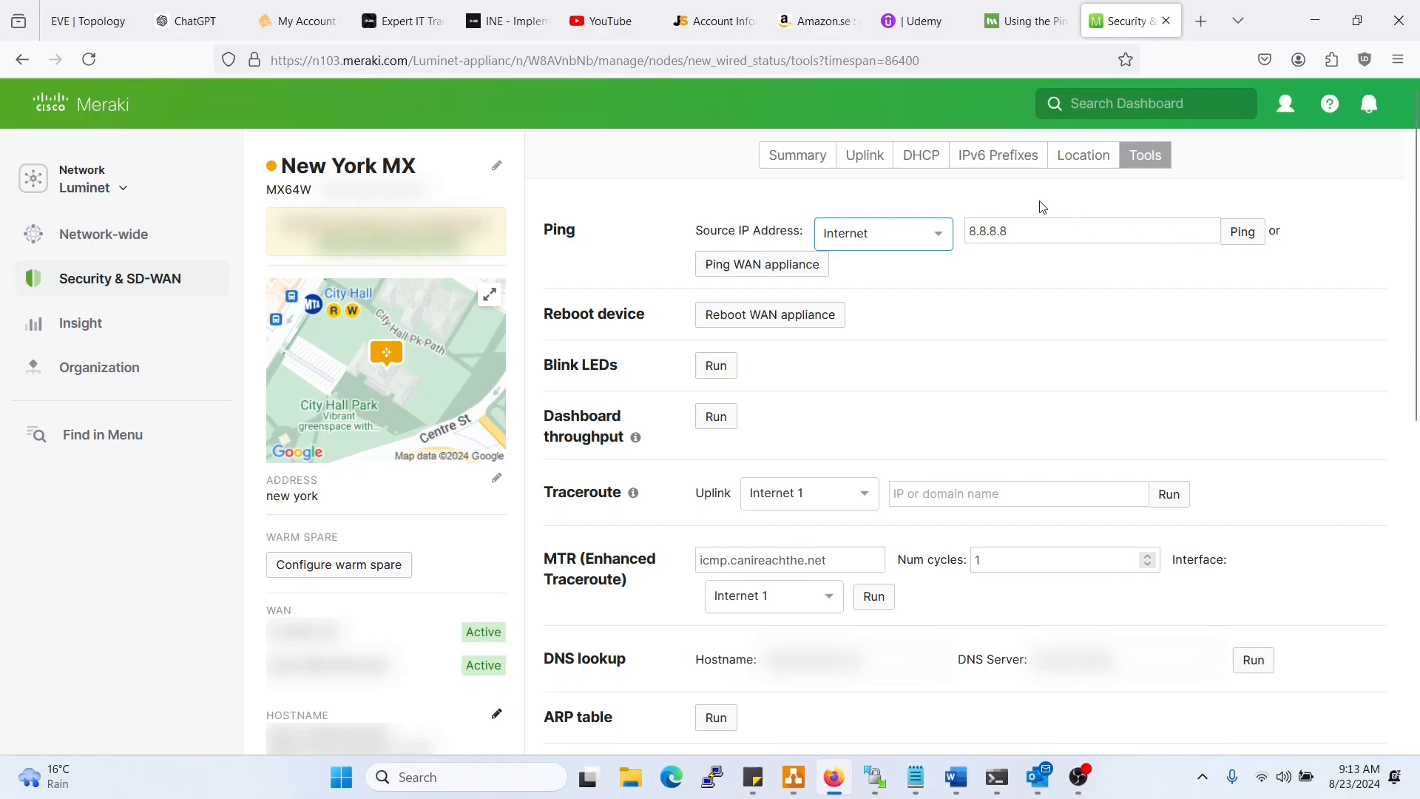
{"action": "mouse_move", "coordinate": [260, 298]}
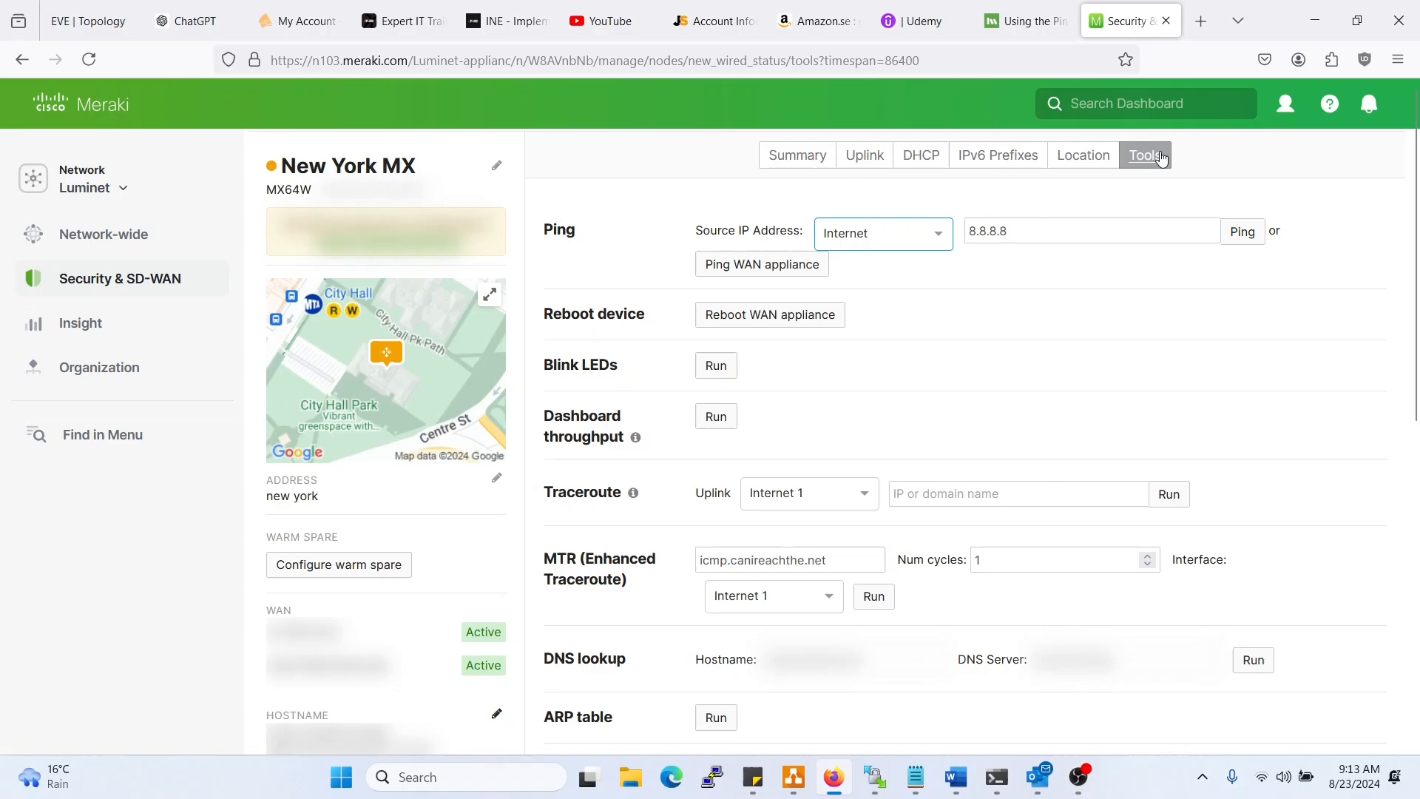
- Ping 8.8.8.8 from Internet (0% loss), then from VLAN 10, highlighting its 100% loss
{"action": "left_click", "coordinate": [1242, 231]}
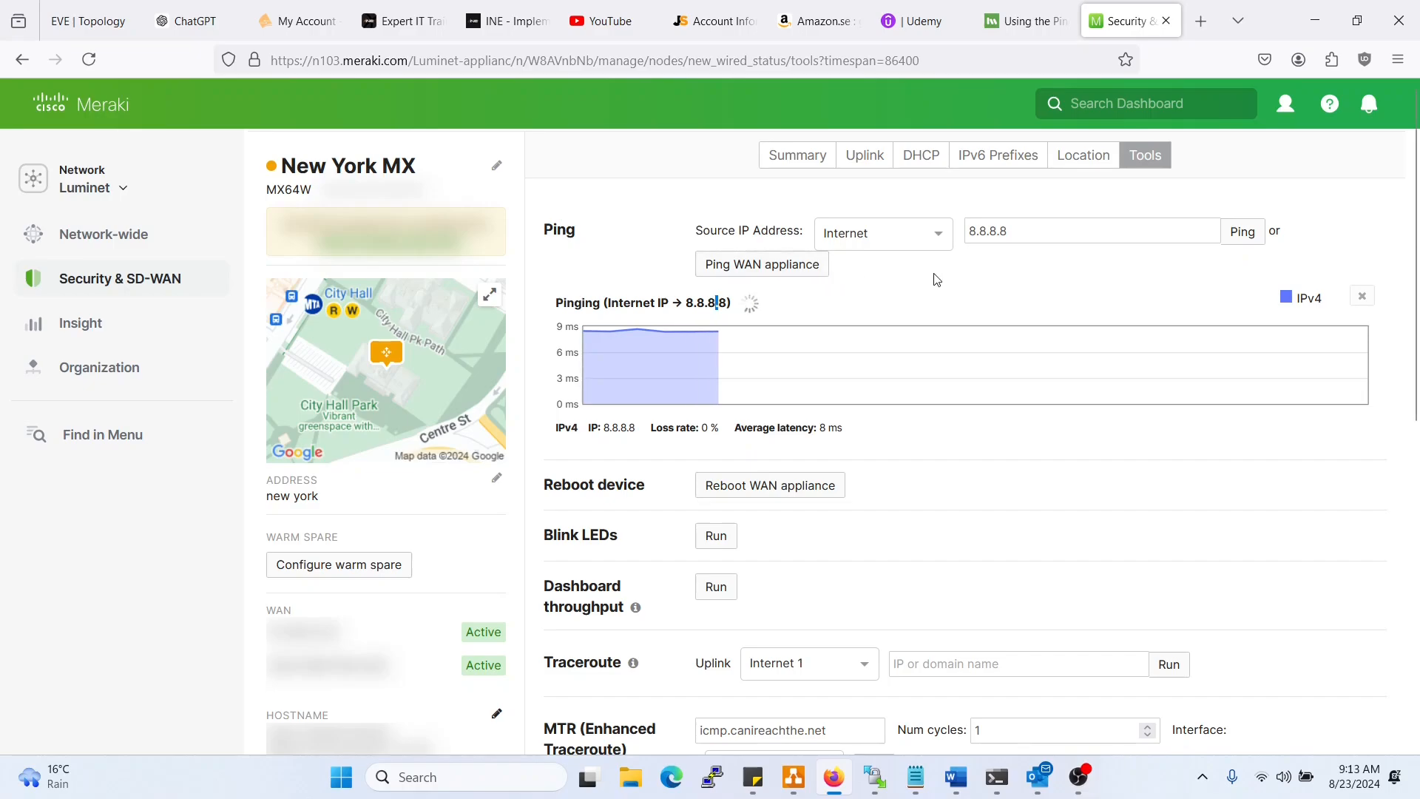
{"action": "left_click", "coordinate": [940, 233]}
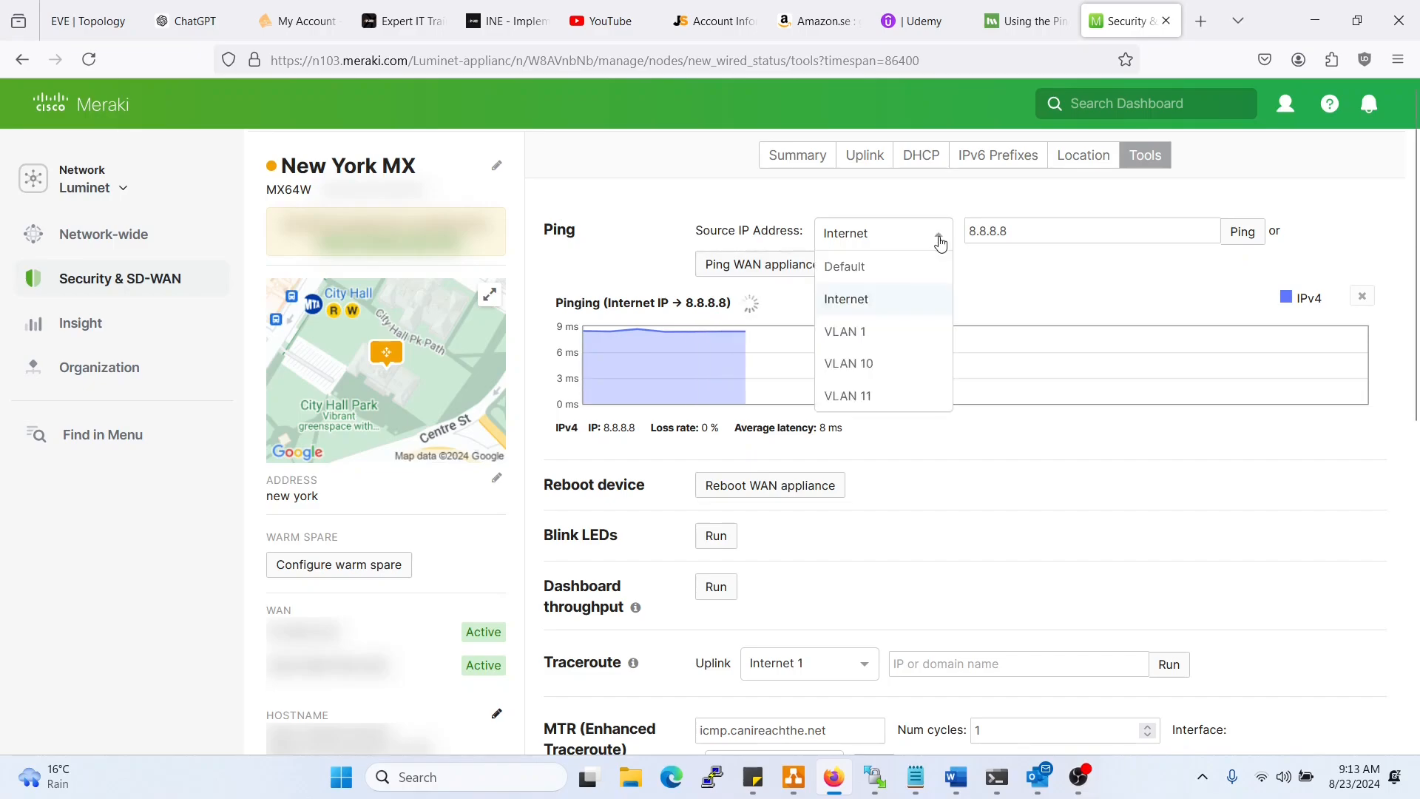
{"action": "mouse_move", "coordinate": [879, 332]}
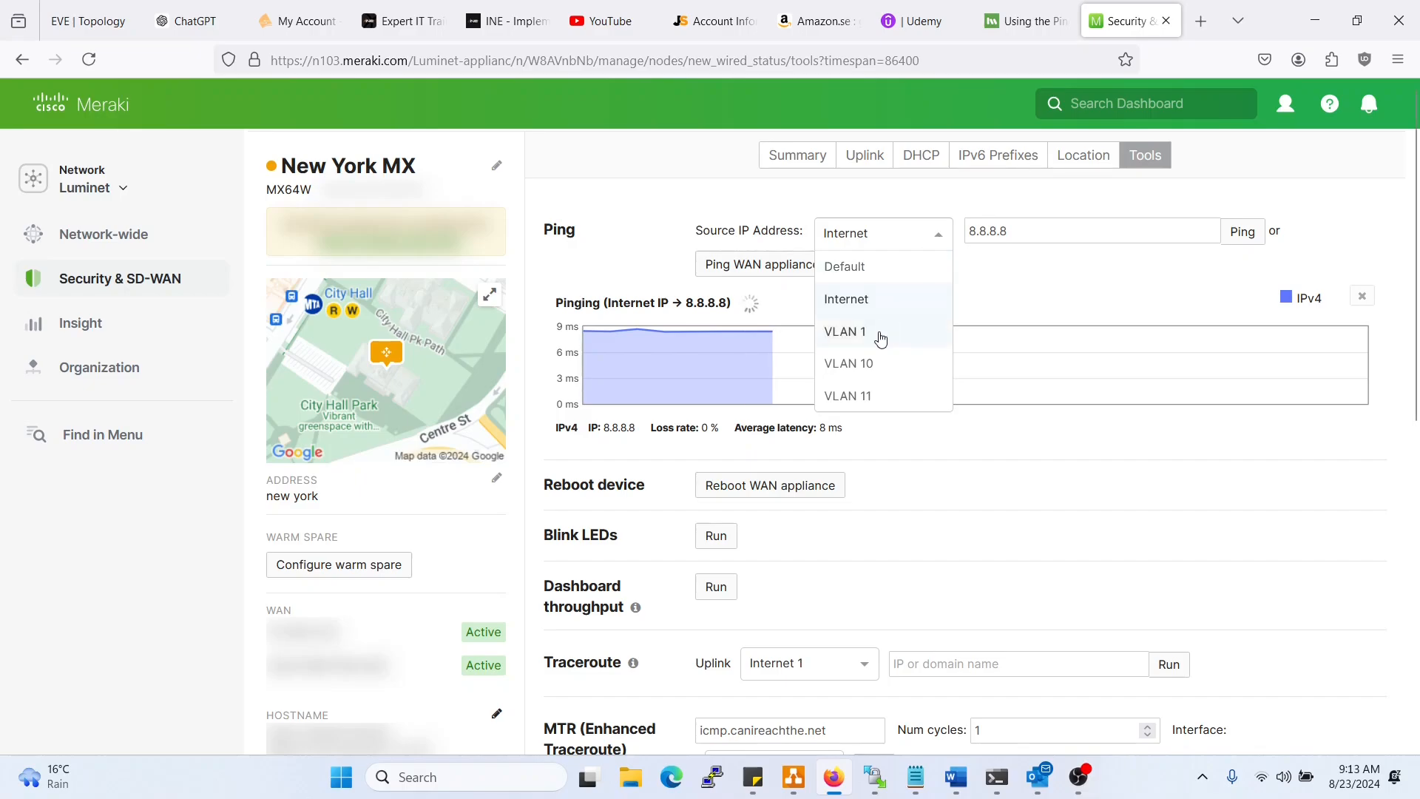
{"action": "left_click", "coordinate": [848, 364]}
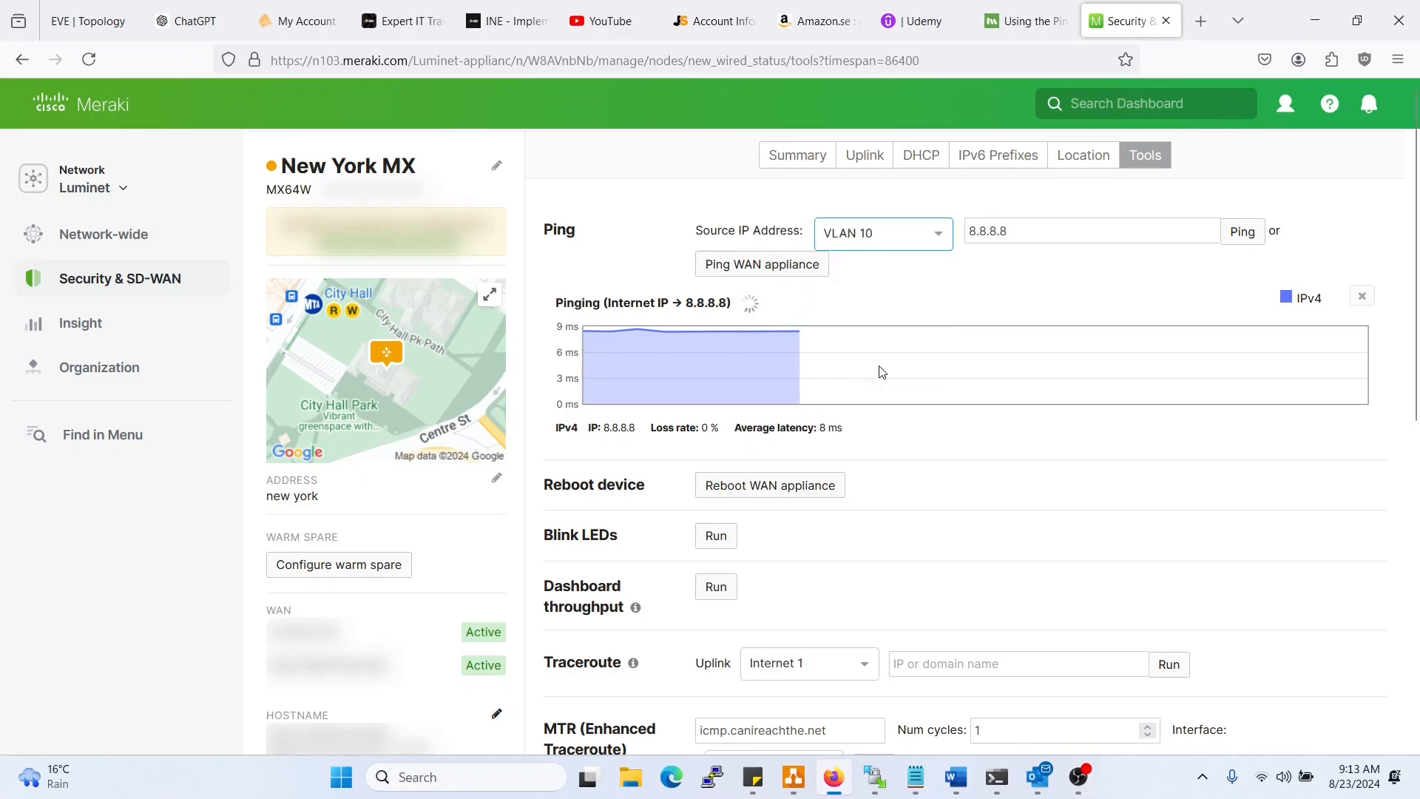
{"action": "left_click", "coordinate": [1242, 231]}
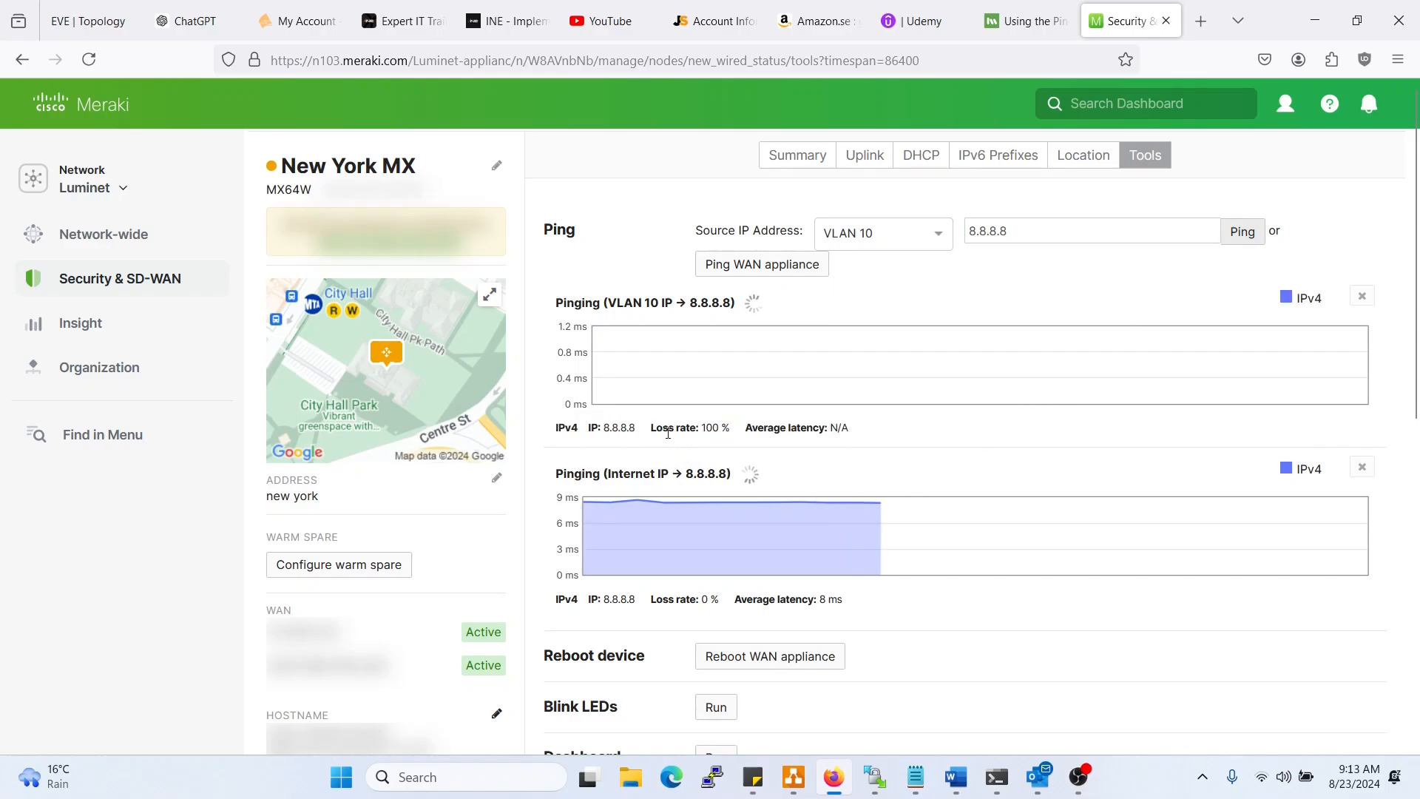
{"action": "double_click", "coordinate": [711, 428]}
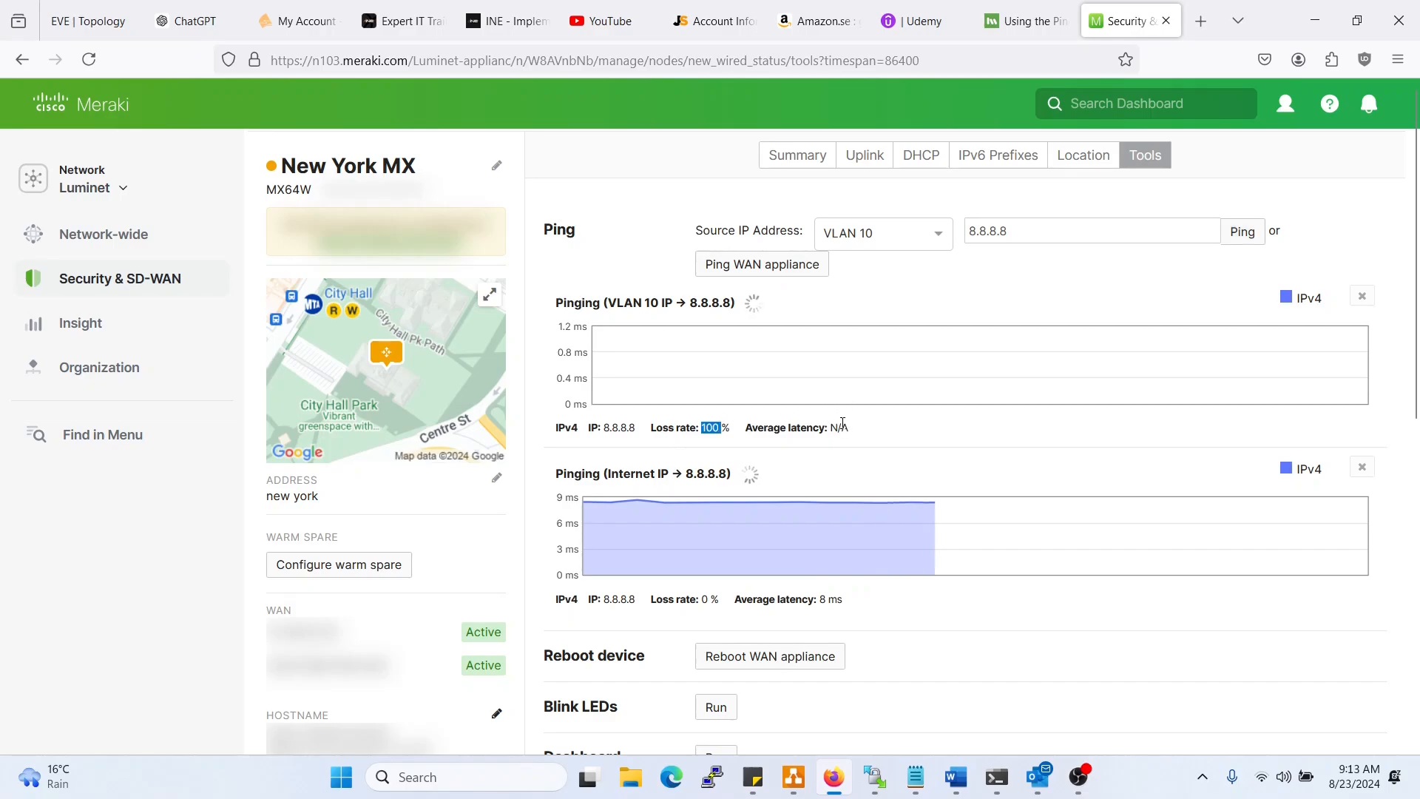
{"action": "mouse_move", "coordinate": [1028, 20]}
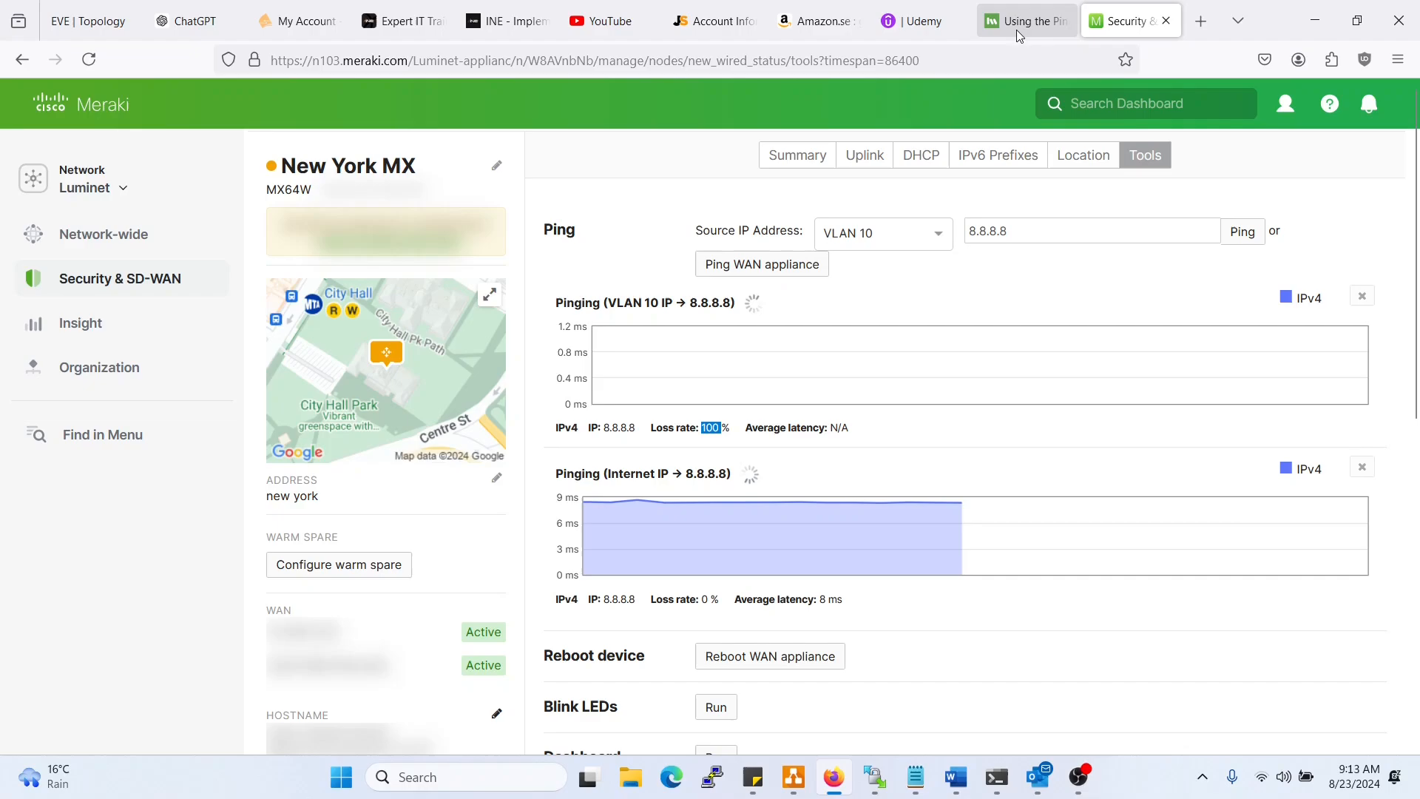
- Switch to the 'Using the Ping Live Tool' article and scroll to the MX Ping Tool section
{"action": "left_click", "coordinate": [1025, 20]}
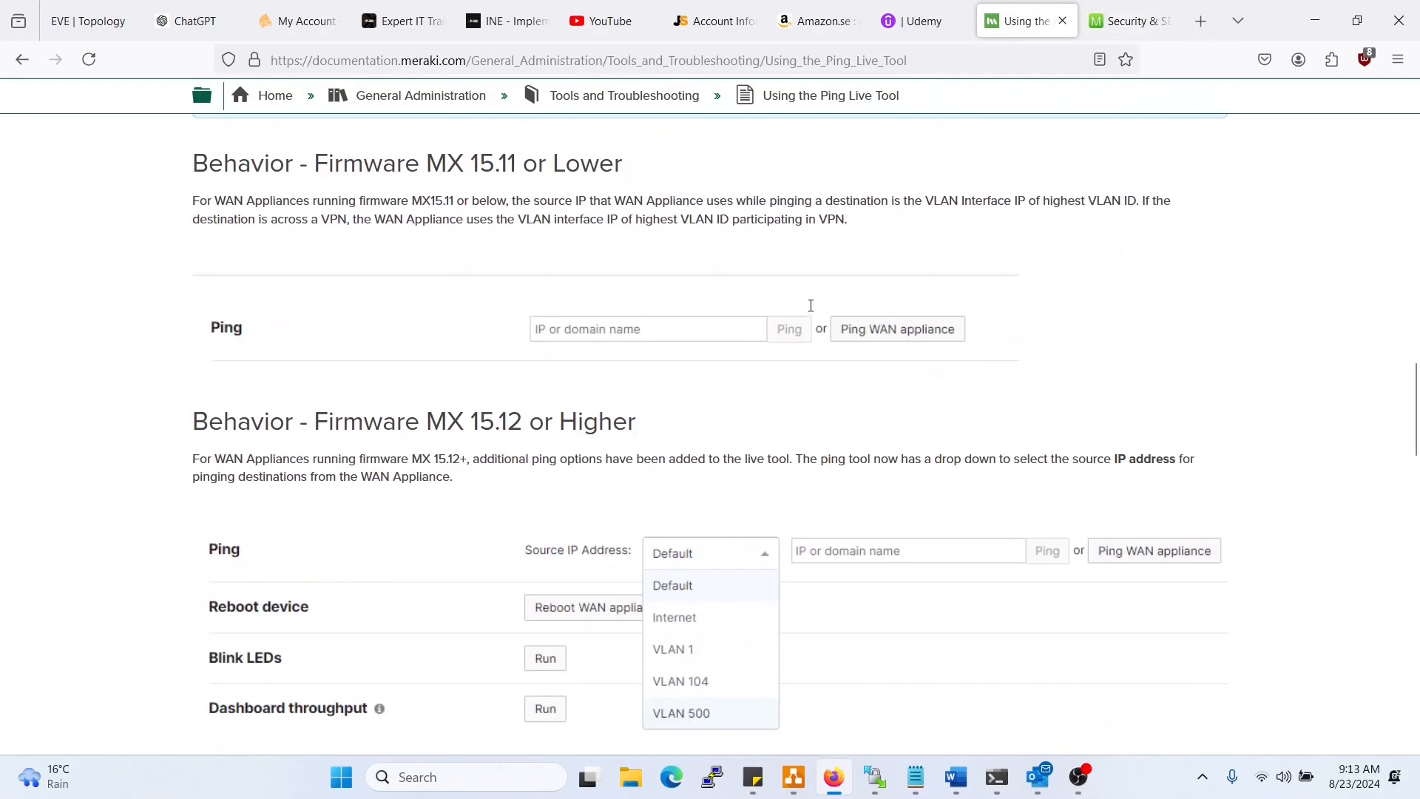
{"action": "scroll", "scroll_direction": "up", "scroll_amount": 3}
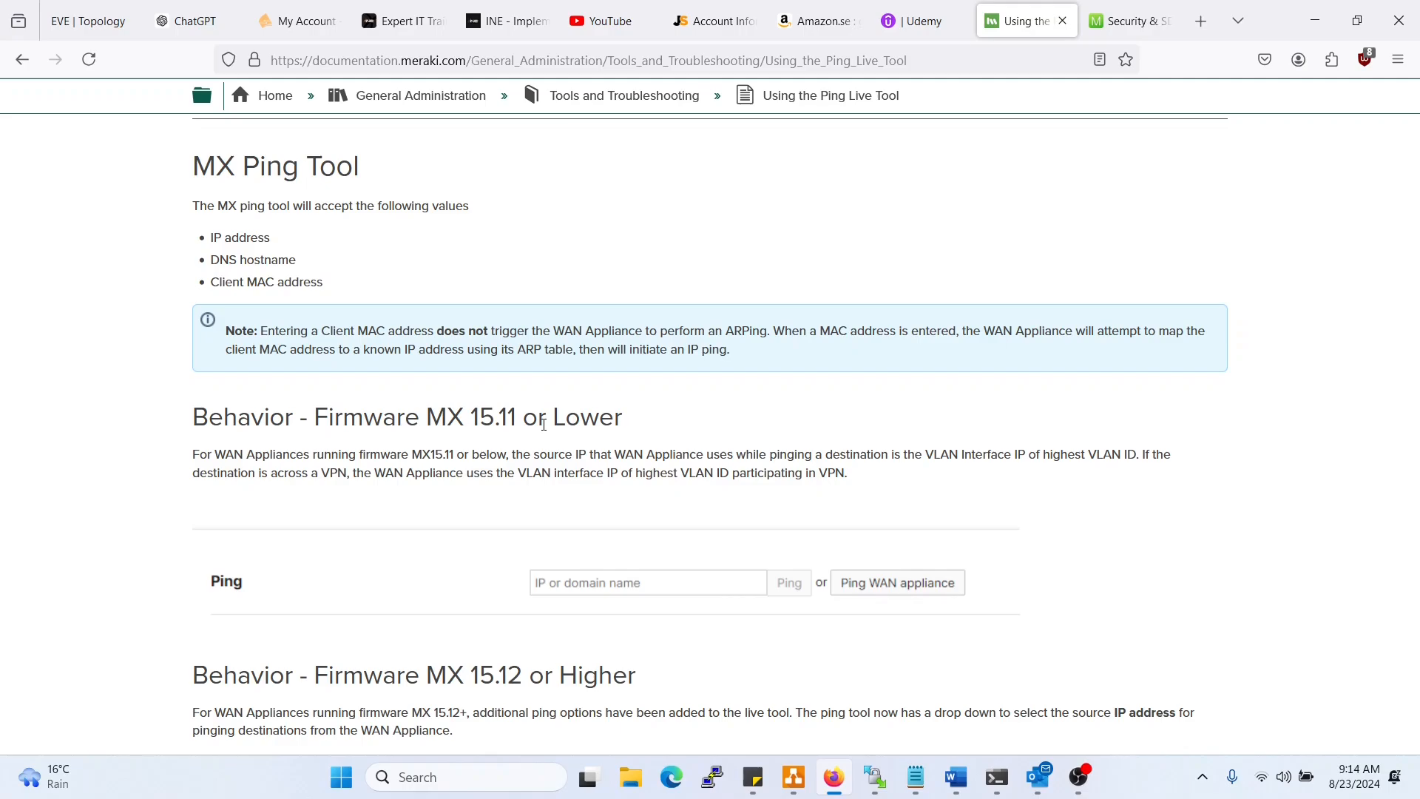
{"action": "mouse_move", "coordinate": [293, 469]}
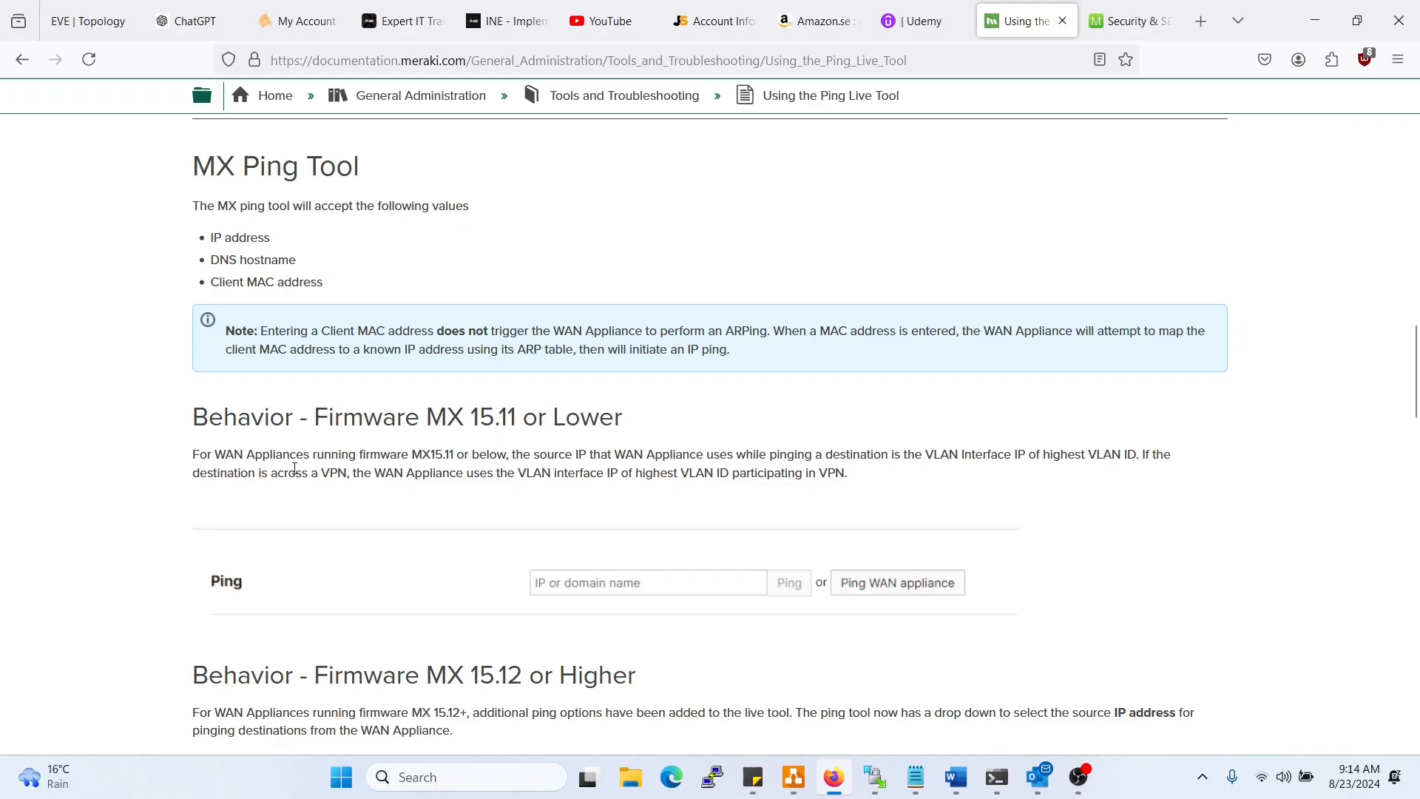
{"action": "mouse_move", "coordinate": [894, 481]}
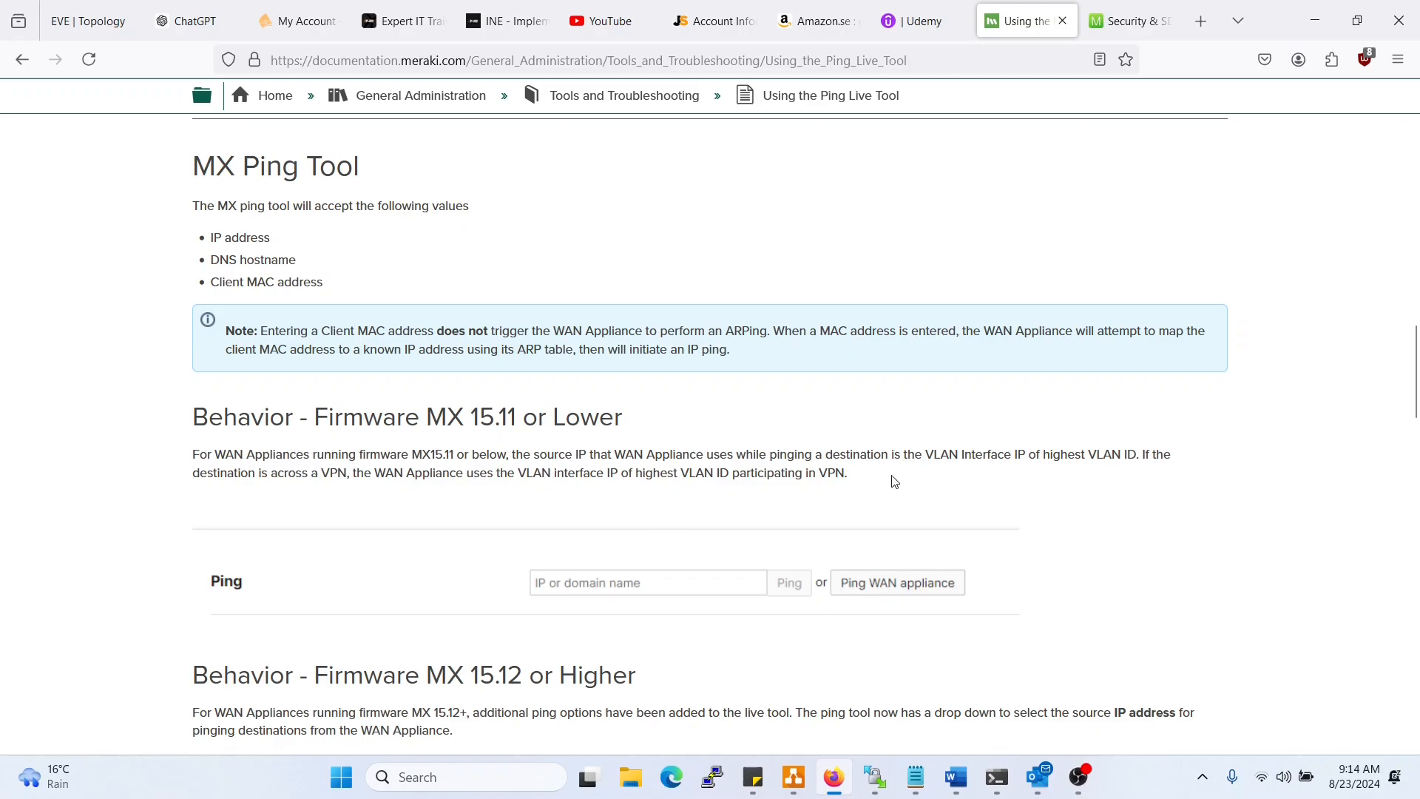
{"action": "mouse_move", "coordinate": [932, 473]}
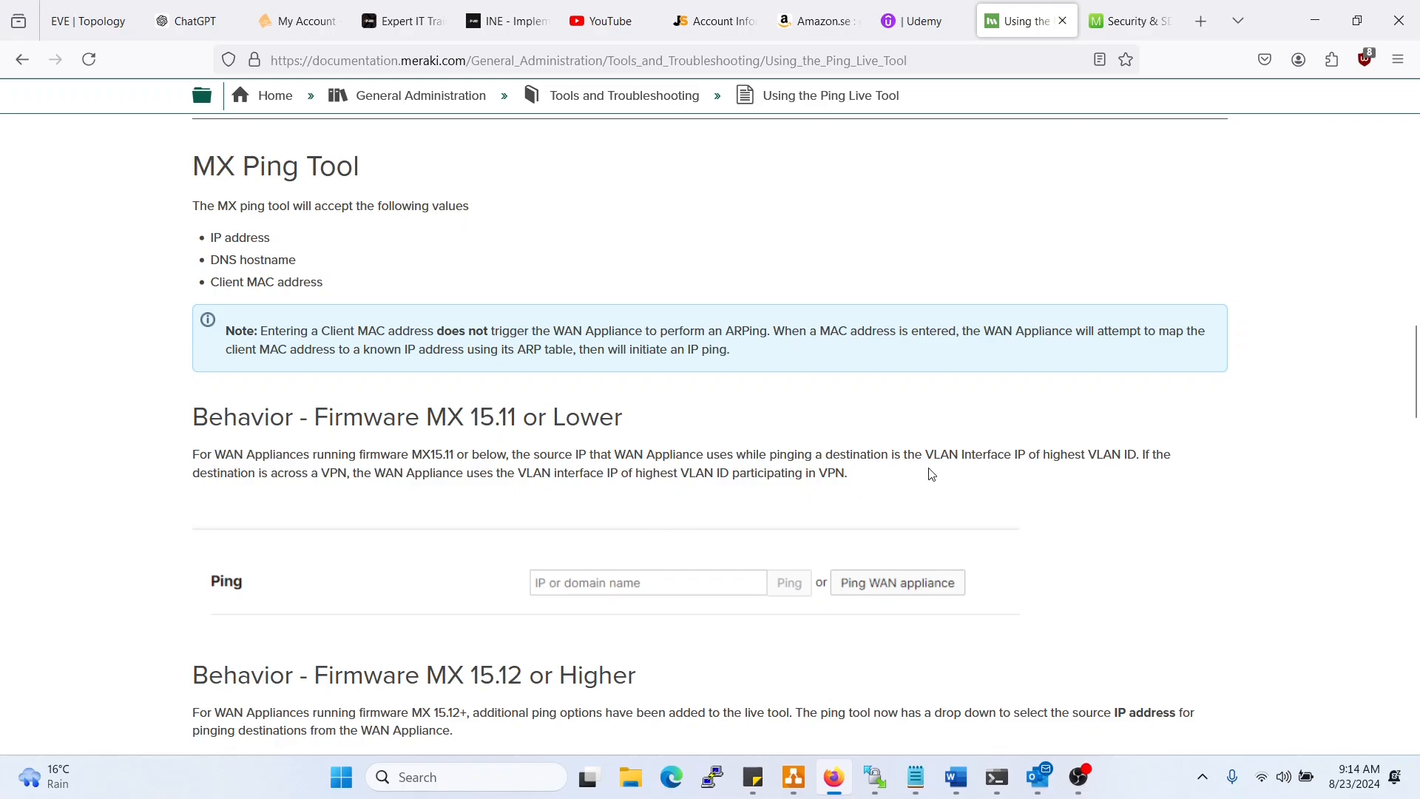
{"action": "mouse_move", "coordinate": [560, 454]}
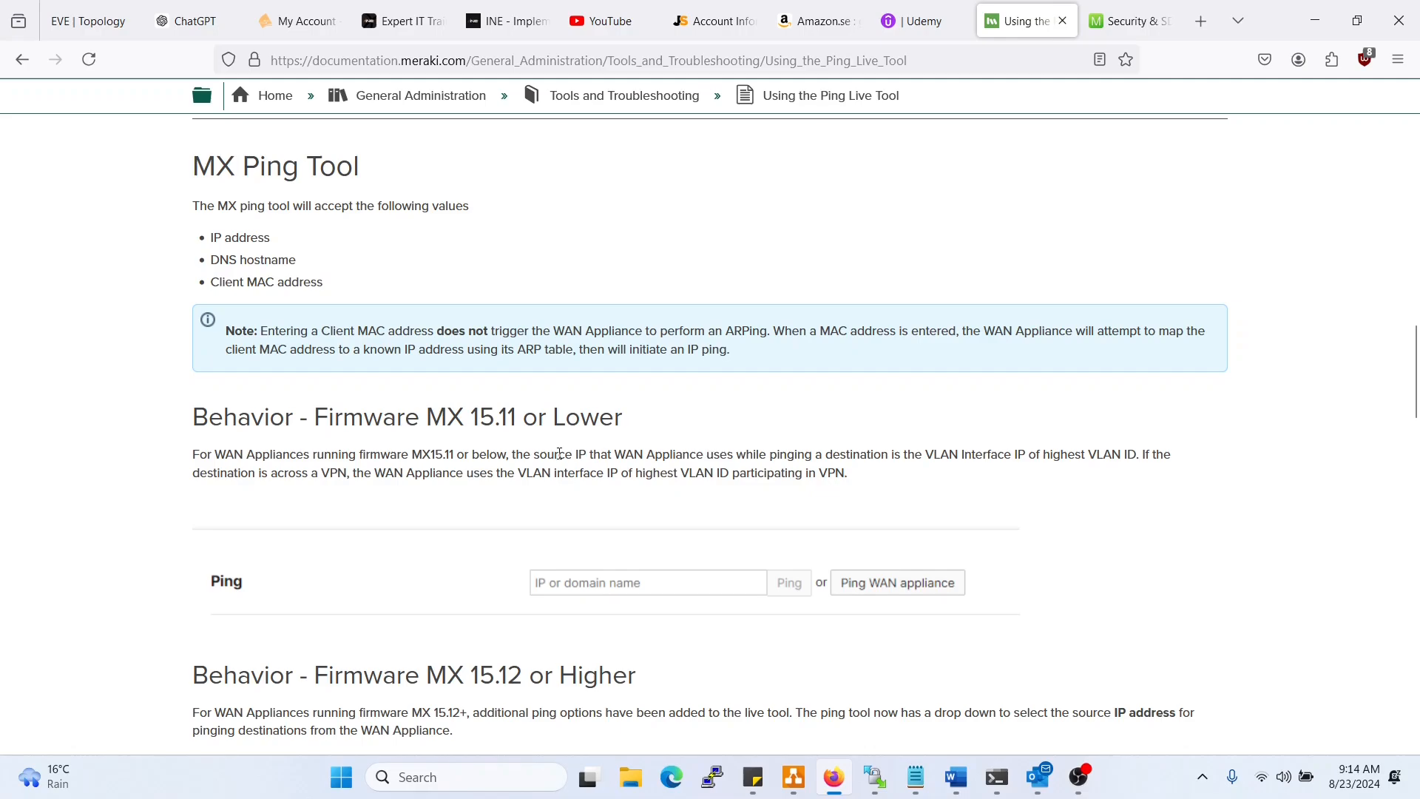
{"action": "mouse_move", "coordinate": [630, 465]}
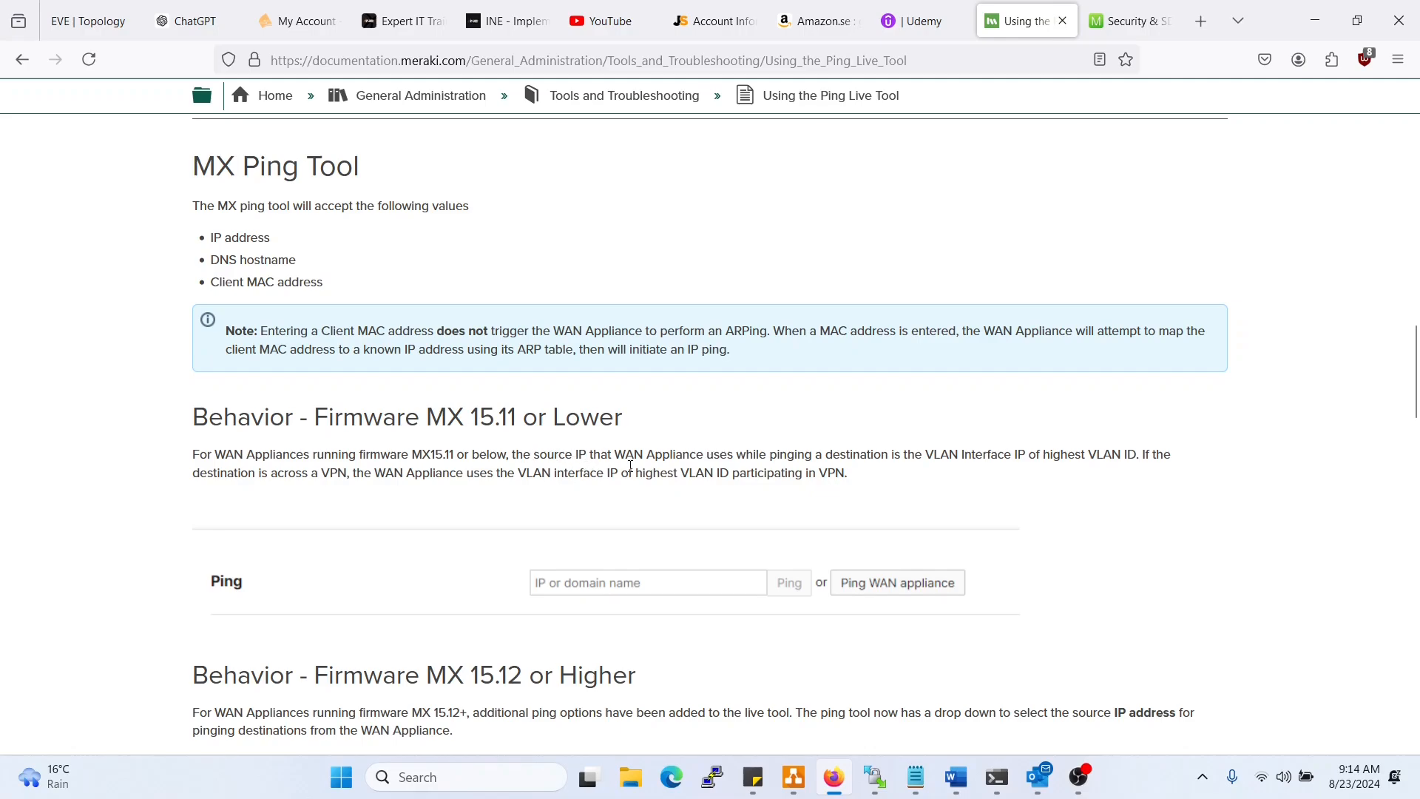
{"action": "mouse_move", "coordinate": [851, 464]}
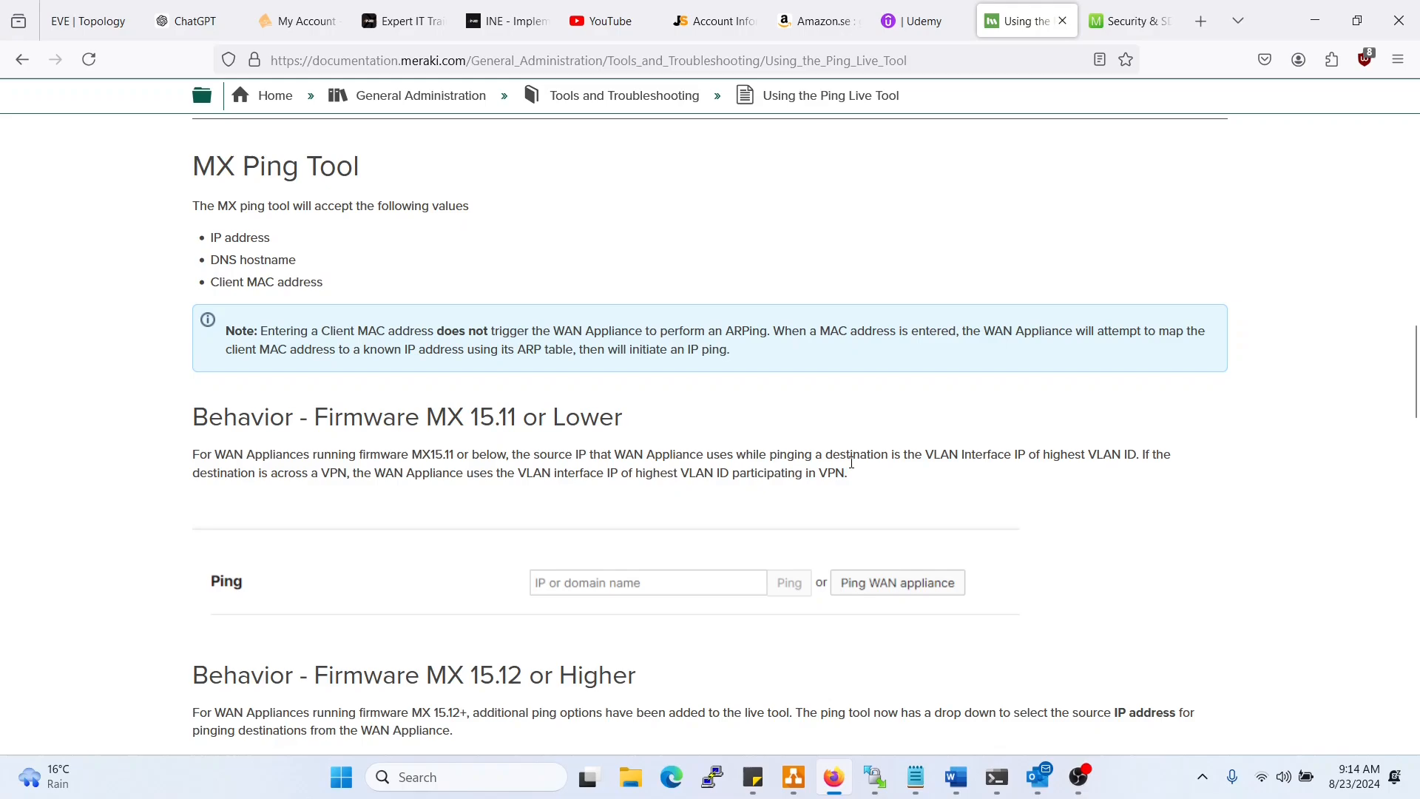
{"action": "mouse_move", "coordinate": [955, 473]}
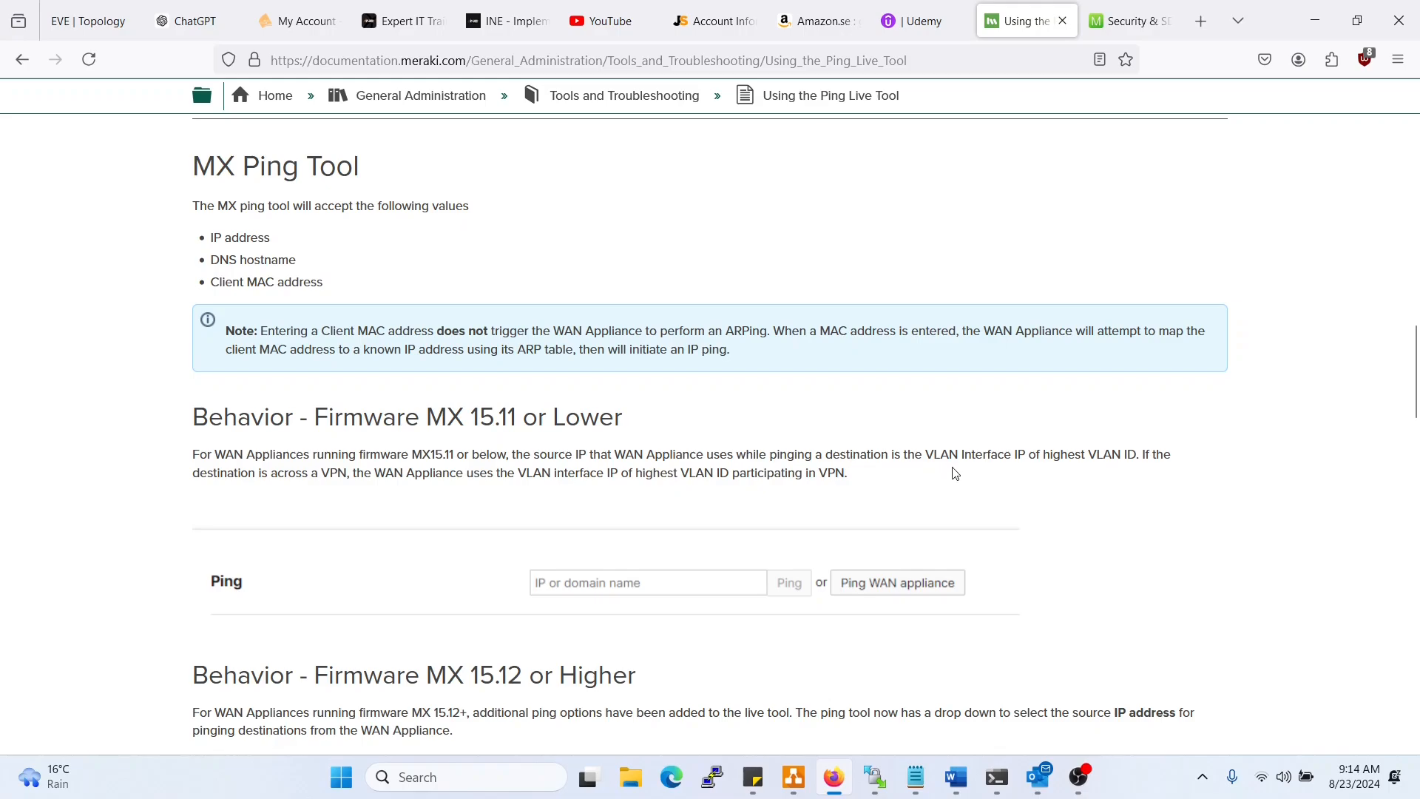
{"action": "mouse_move", "coordinate": [1040, 462]}
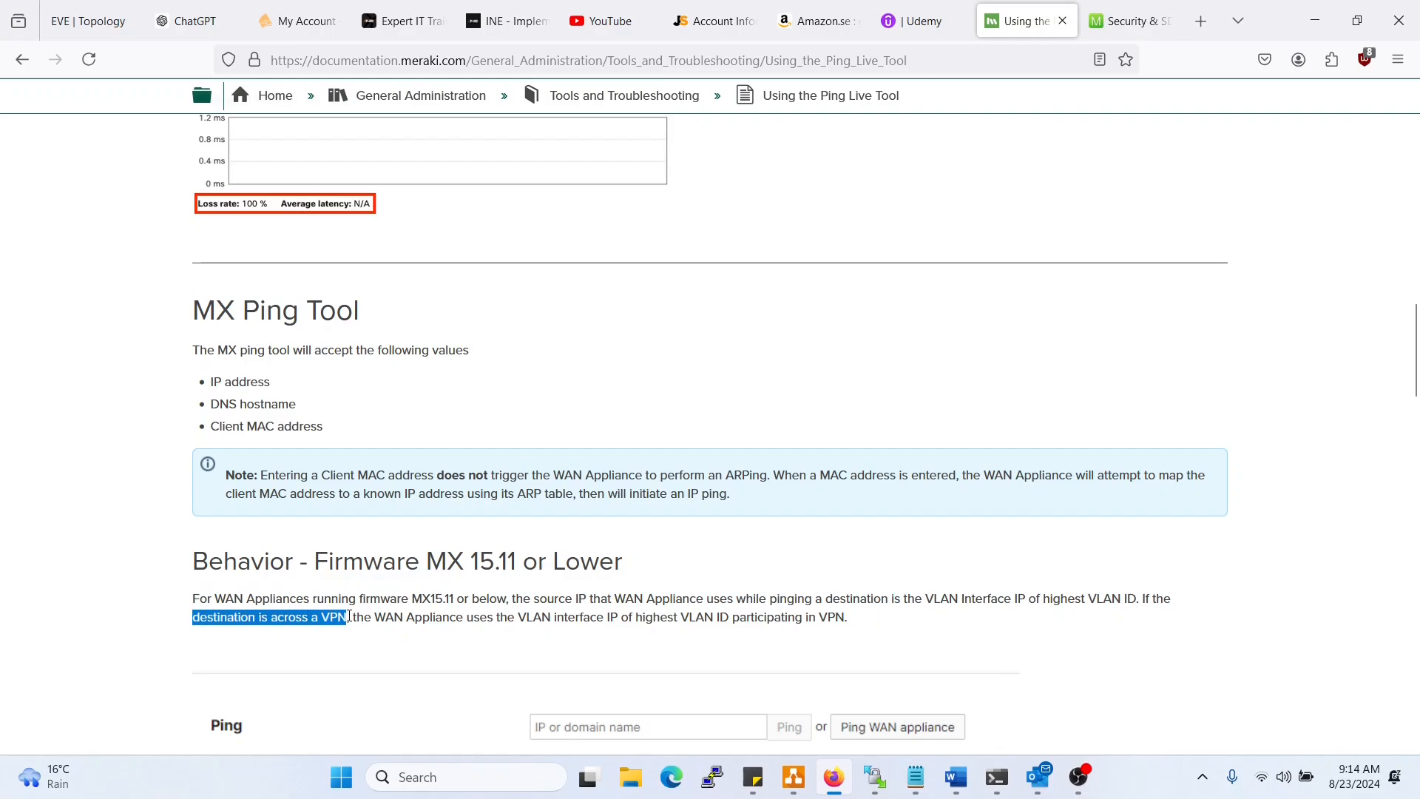
- Scroll to 'Behavior - Firmware MX 15.11 or Lower', then return to the dashboard tab
{"action": "left_click", "coordinate": [396, 617]}
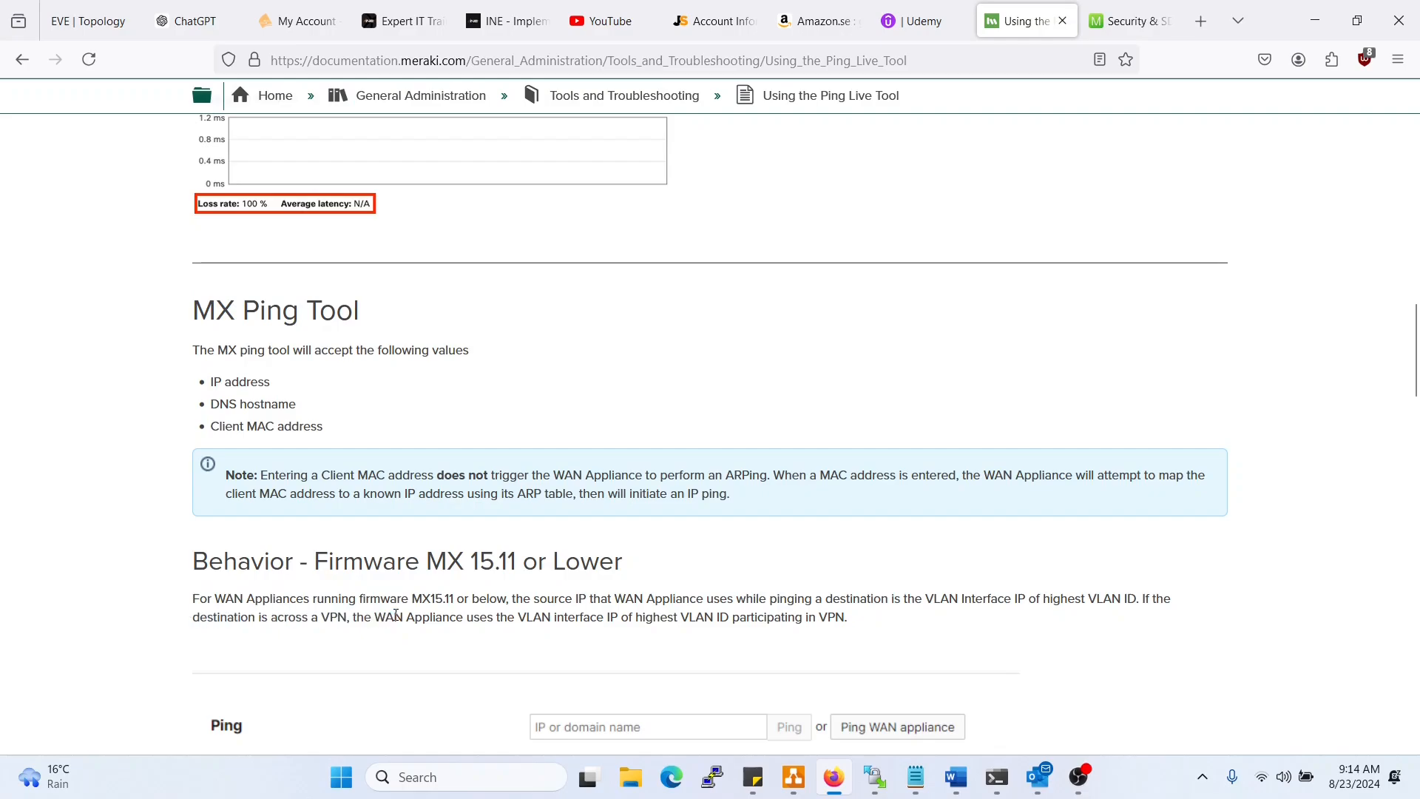
{"action": "scroll", "scroll_direction": "down", "scroll_amount": 3}
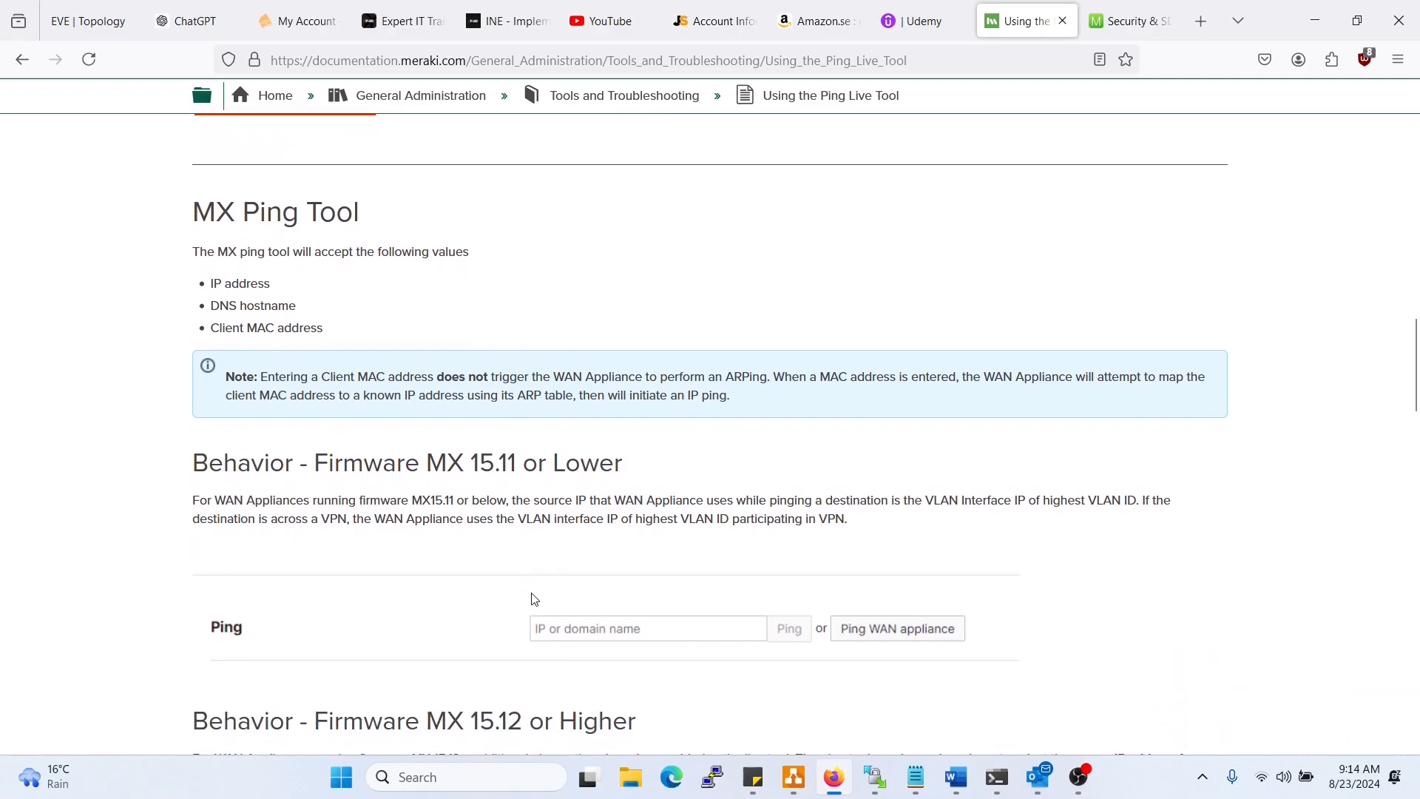
{"action": "mouse_move", "coordinate": [597, 629]}
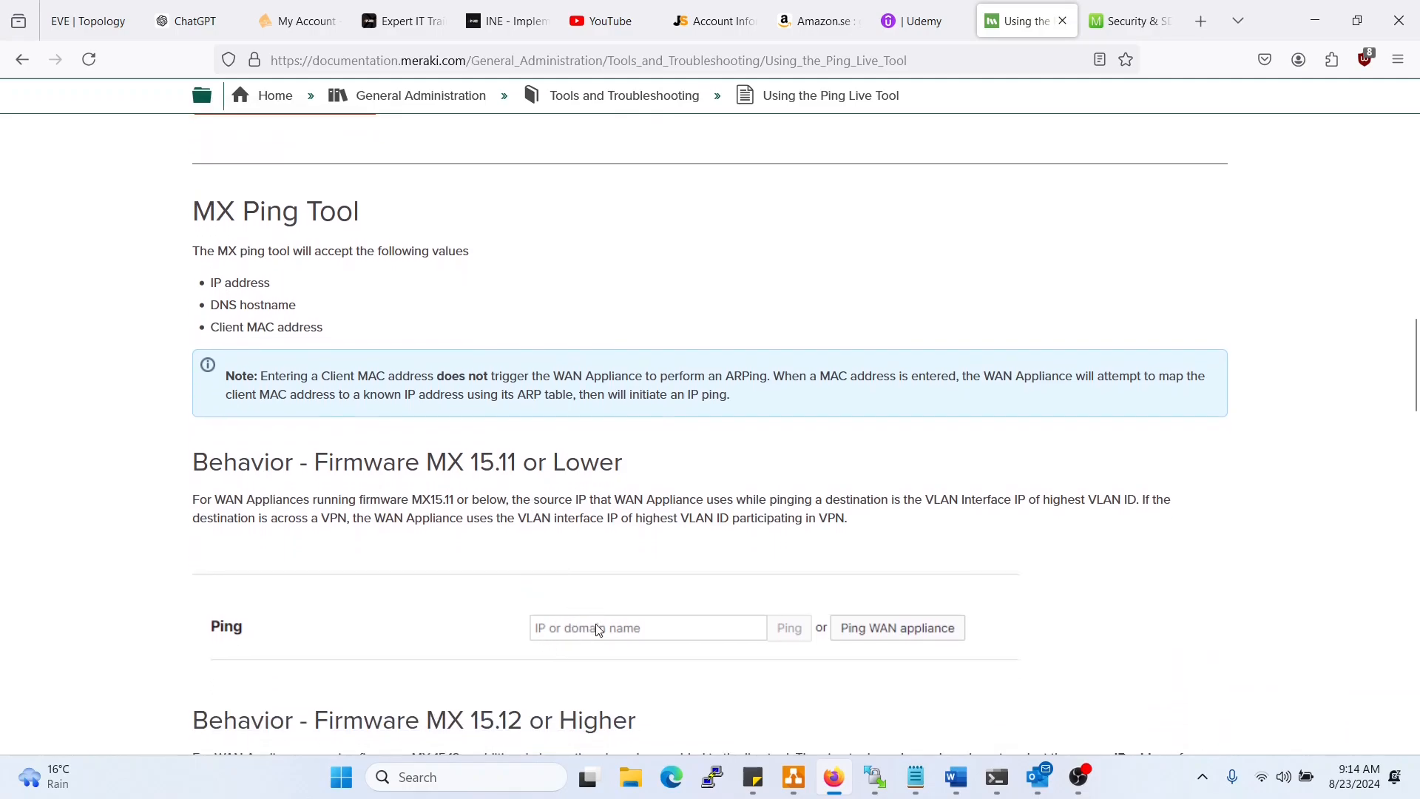
{"action": "mouse_move", "coordinate": [363, 429]}
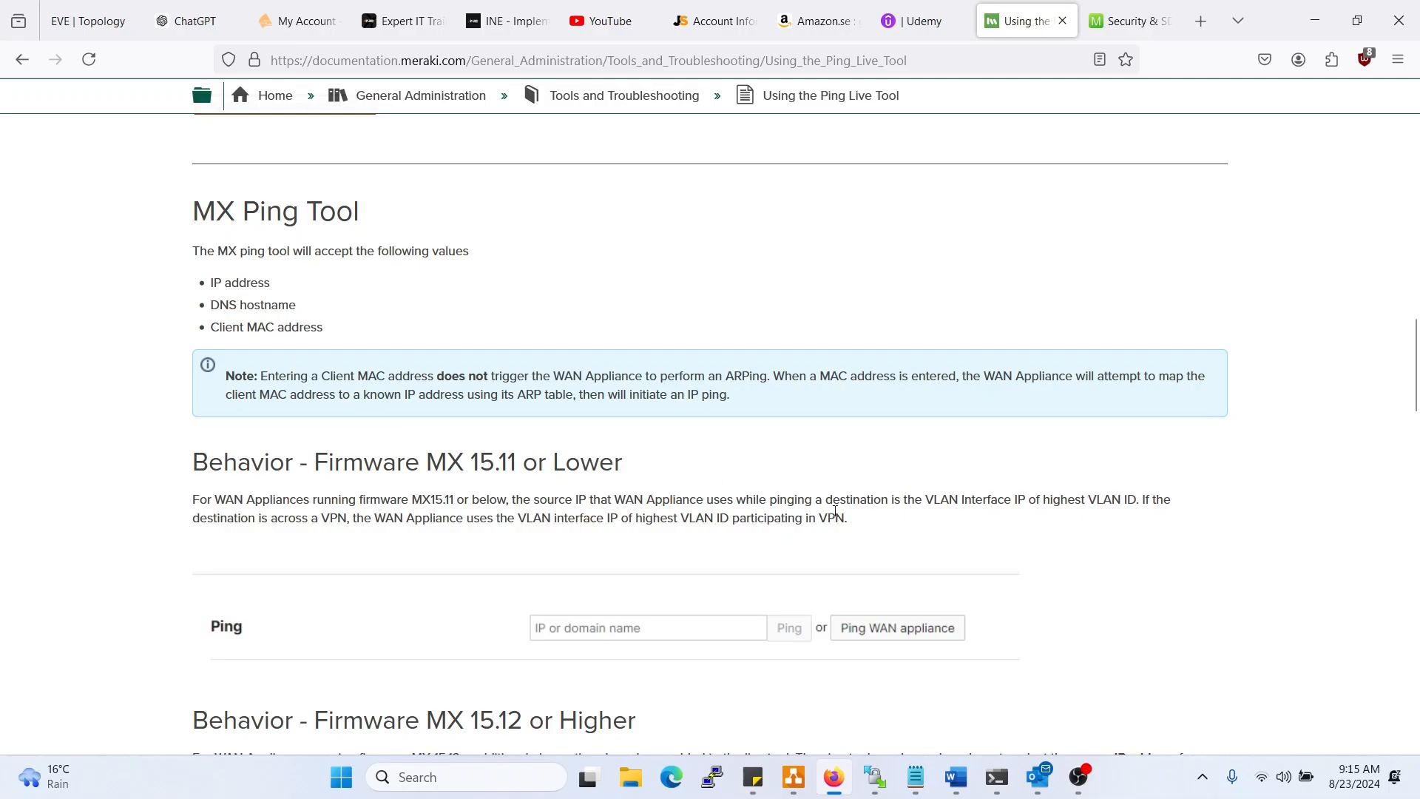
{"action": "mouse_move", "coordinate": [553, 505]}
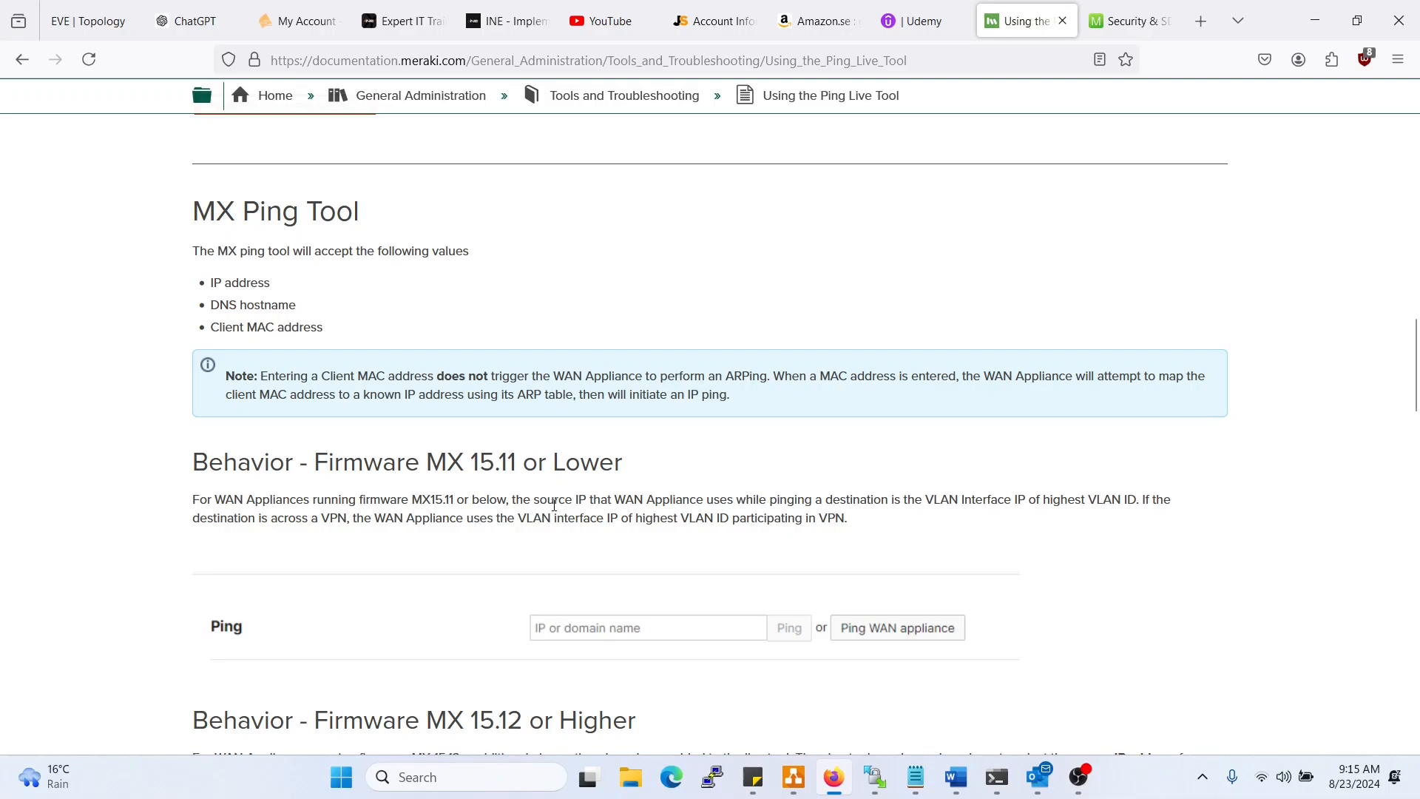
{"action": "mouse_move", "coordinate": [702, 510]}
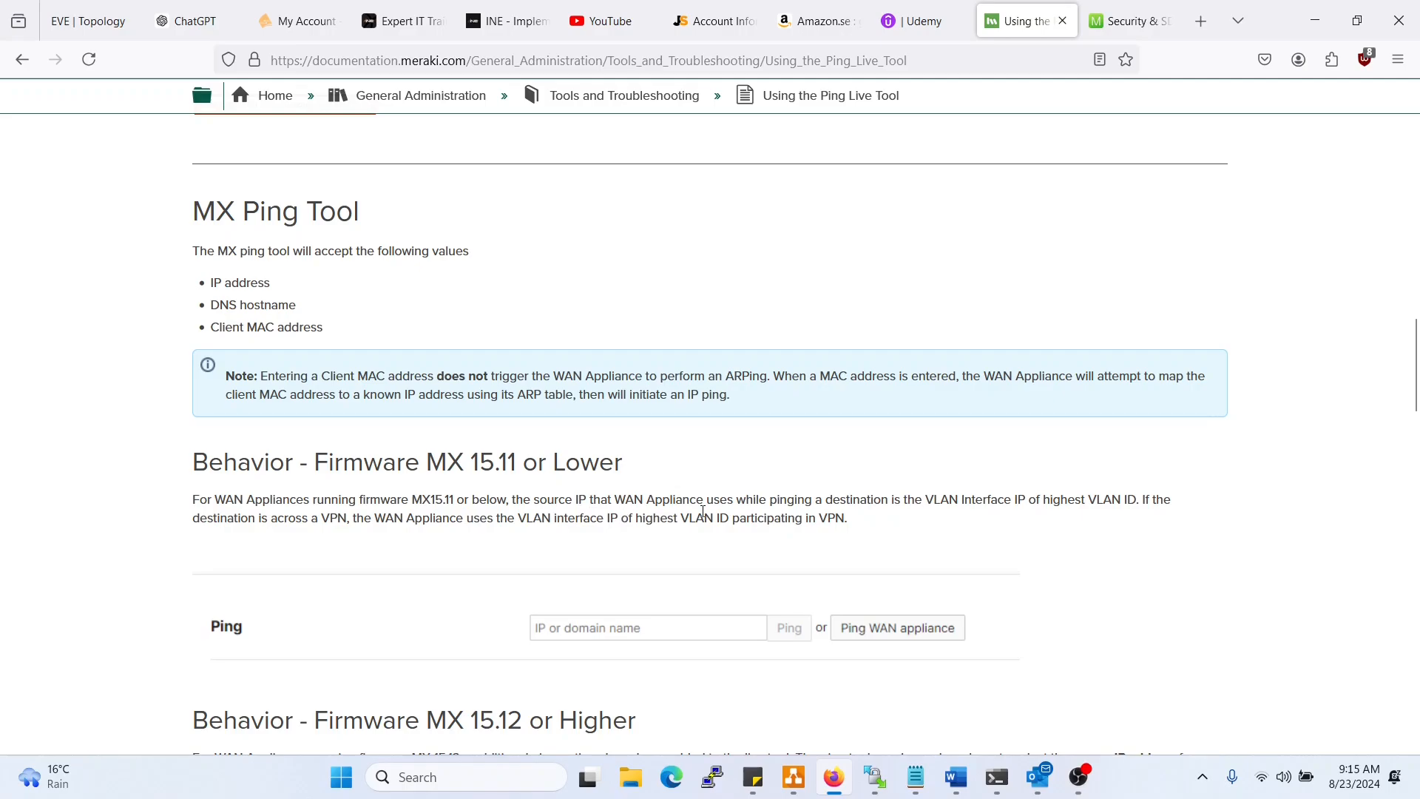
{"action": "mouse_move", "coordinate": [925, 516]}
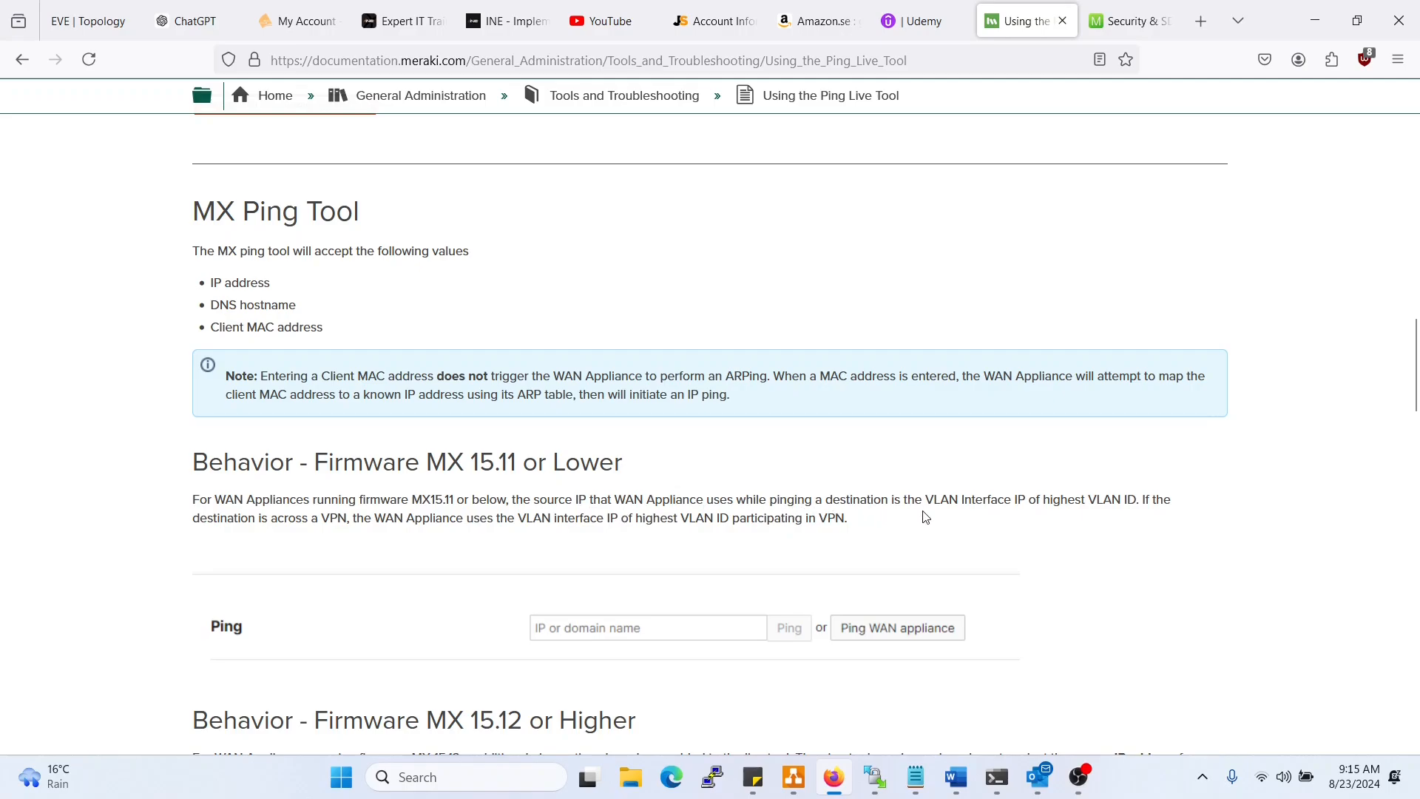
{"action": "mouse_move", "coordinate": [1101, 496]}
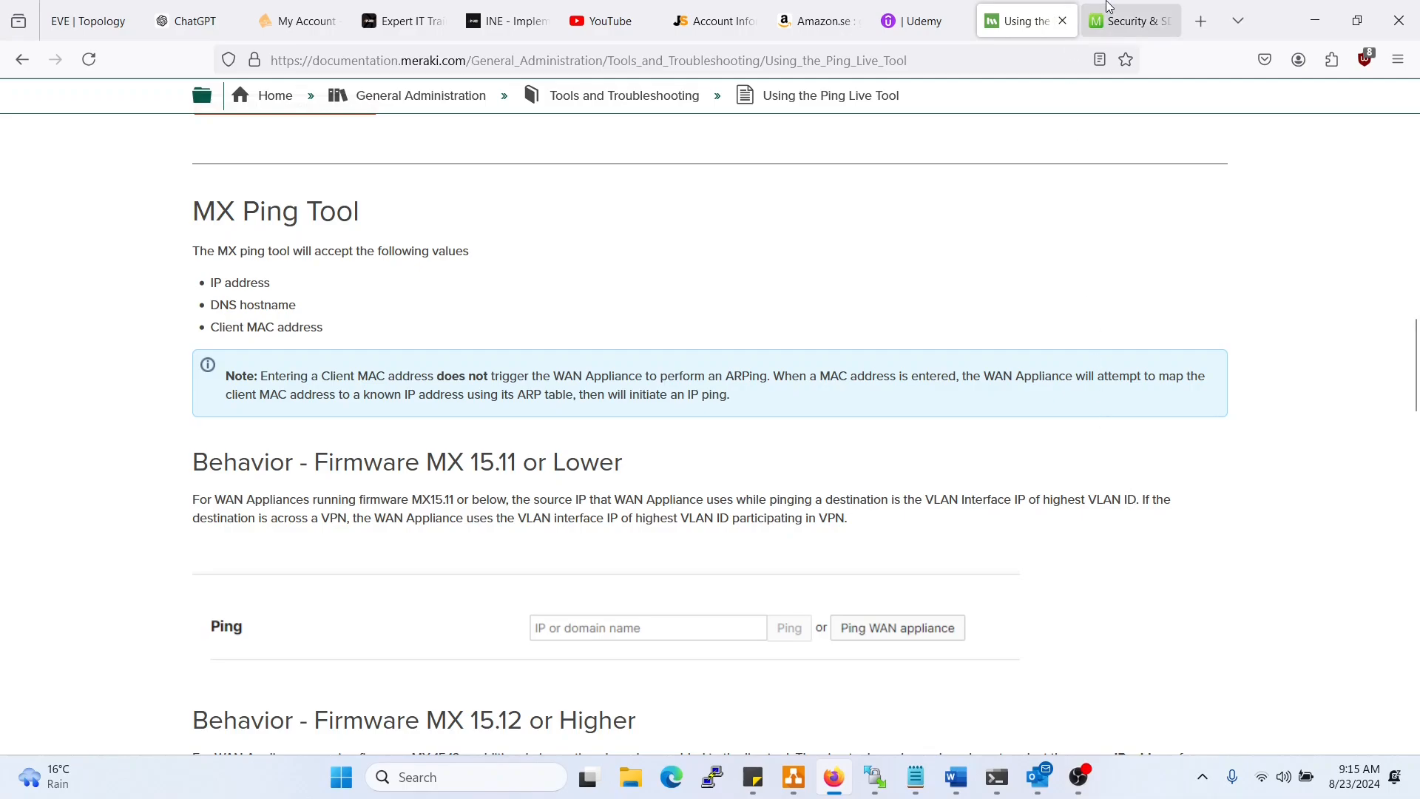
{"action": "left_click", "coordinate": [1130, 20]}
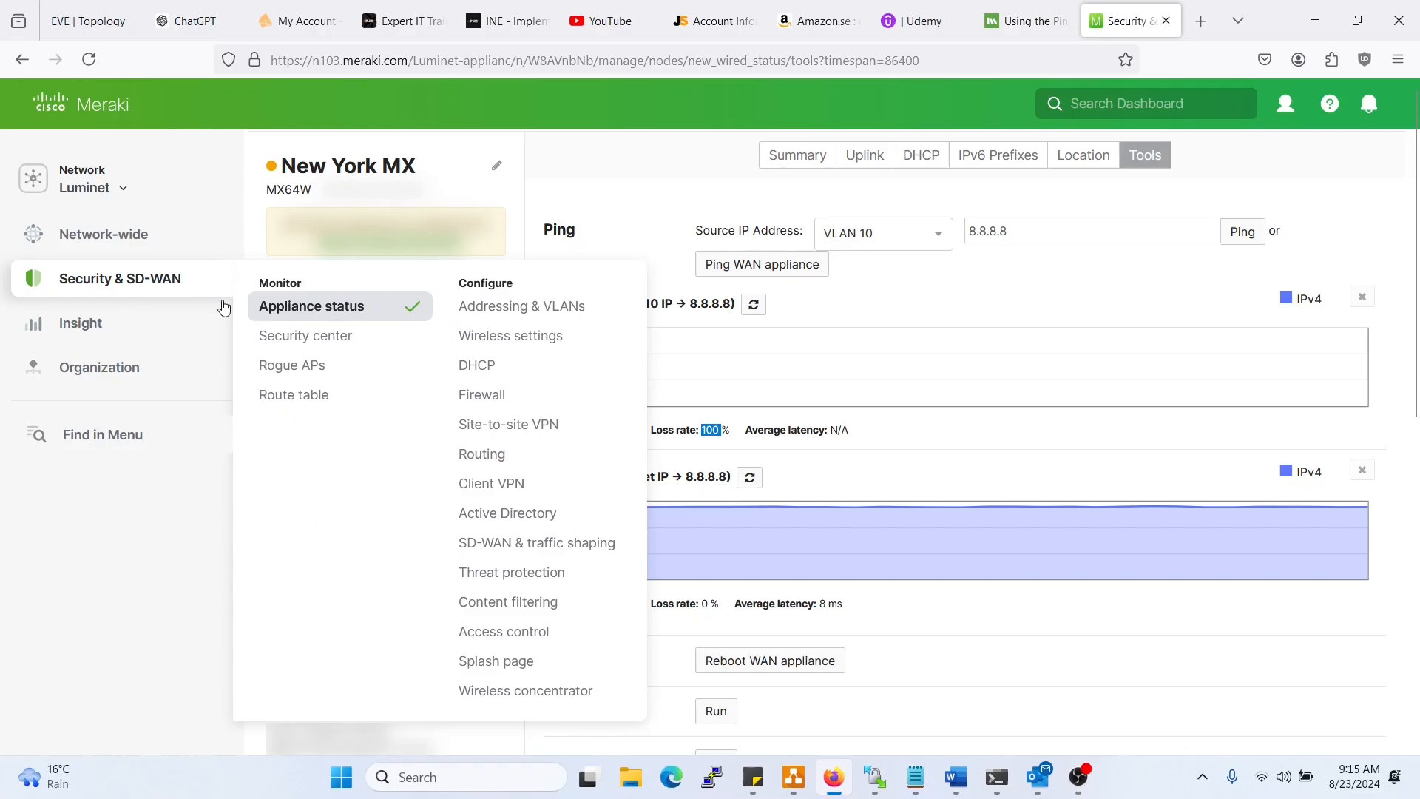
{"action": "mouse_move", "coordinate": [305, 335]}
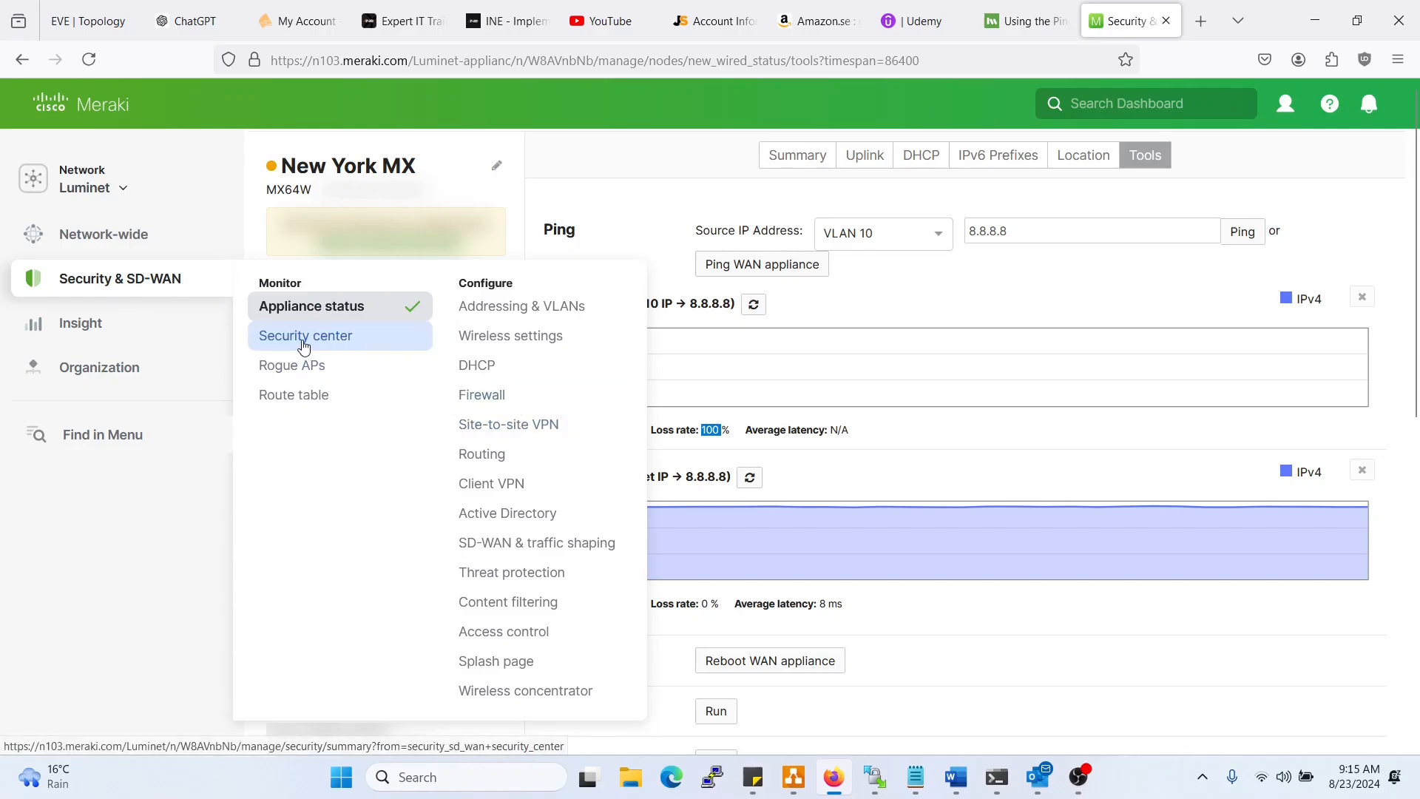
{"action": "mouse_move", "coordinate": [508, 424]}
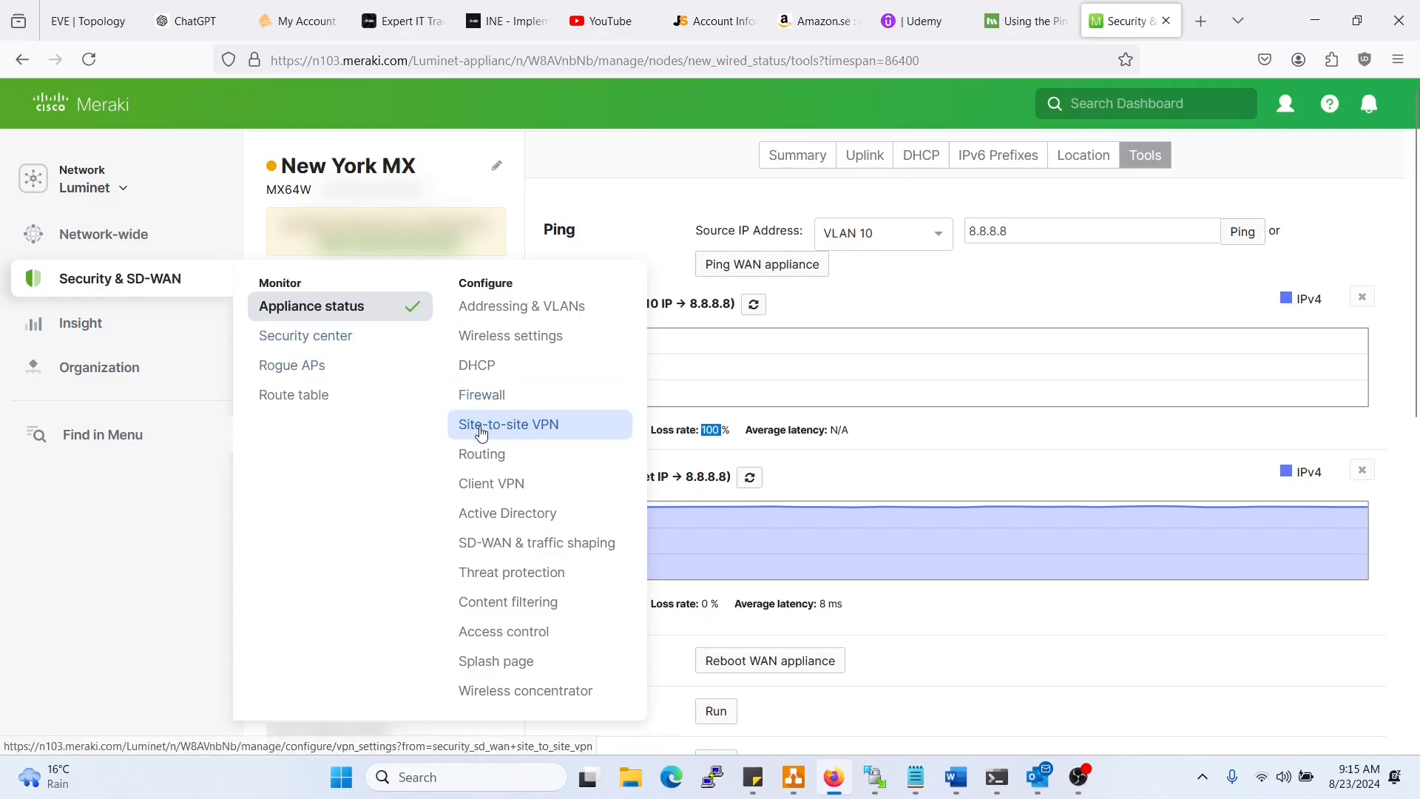
- Confirm site-to-site VPN is Off, reopen appliance status, then return to the documentation tab
{"action": "left_click", "coordinate": [509, 424]}
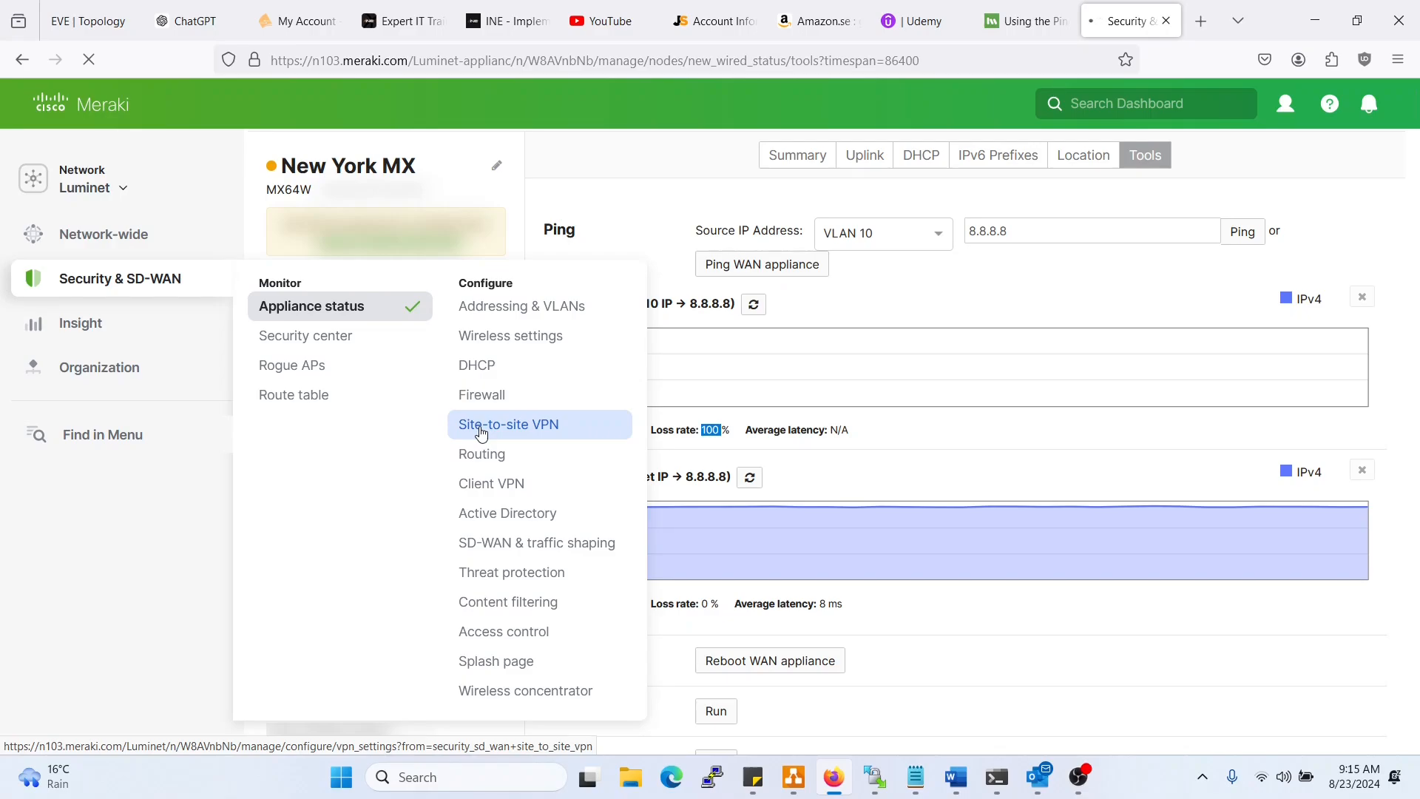
{"action": "left_click", "coordinate": [509, 424]}
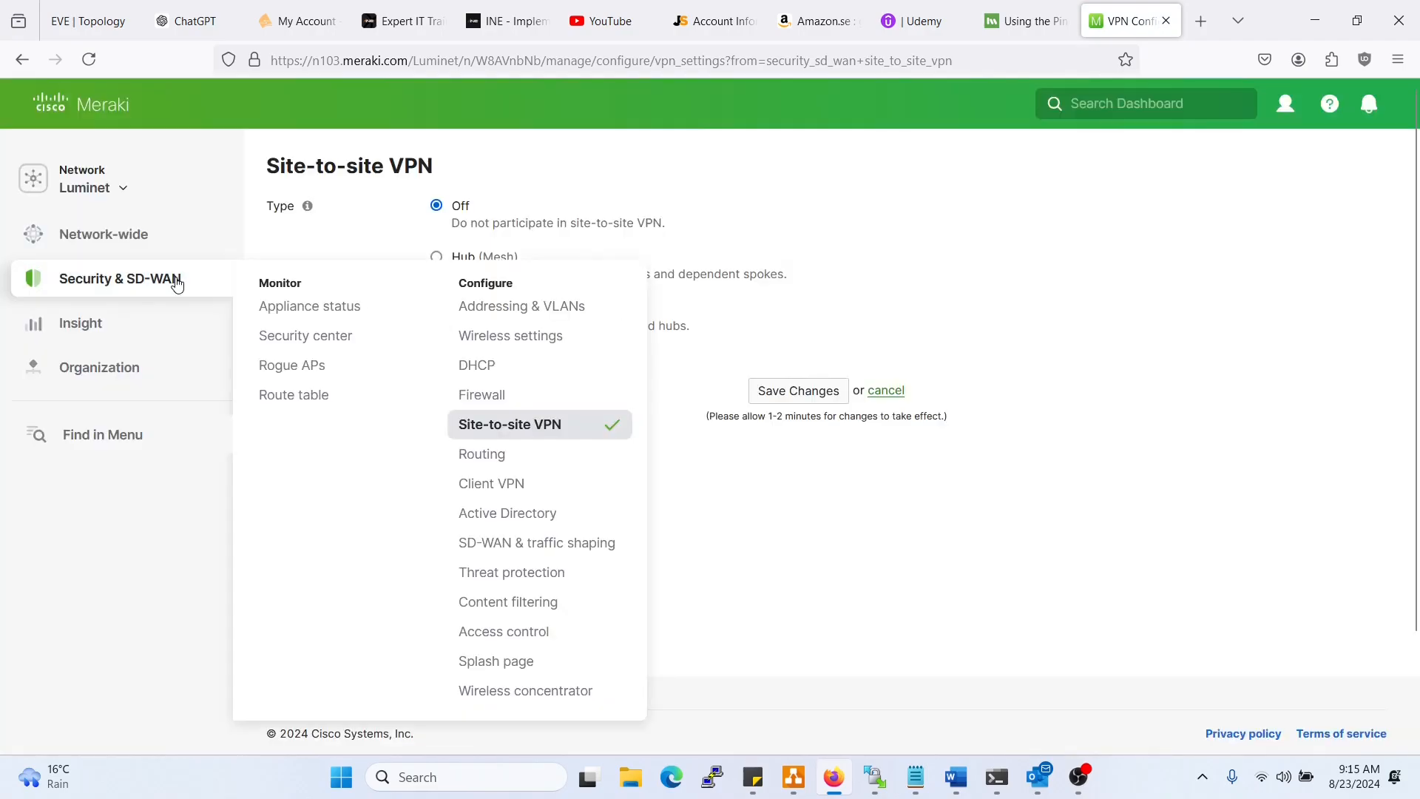
{"action": "mouse_move", "coordinate": [309, 307]}
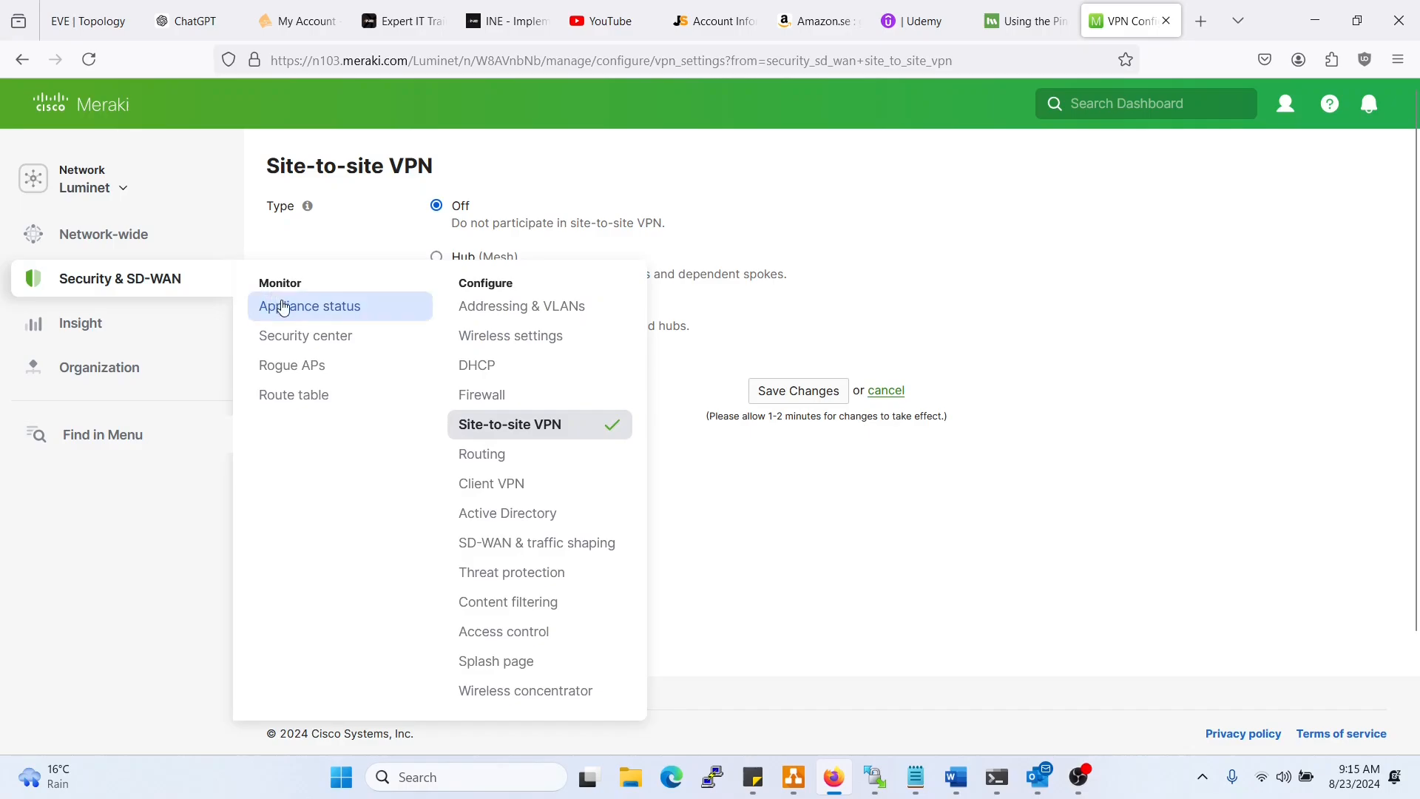
{"action": "left_click", "coordinate": [309, 306]}
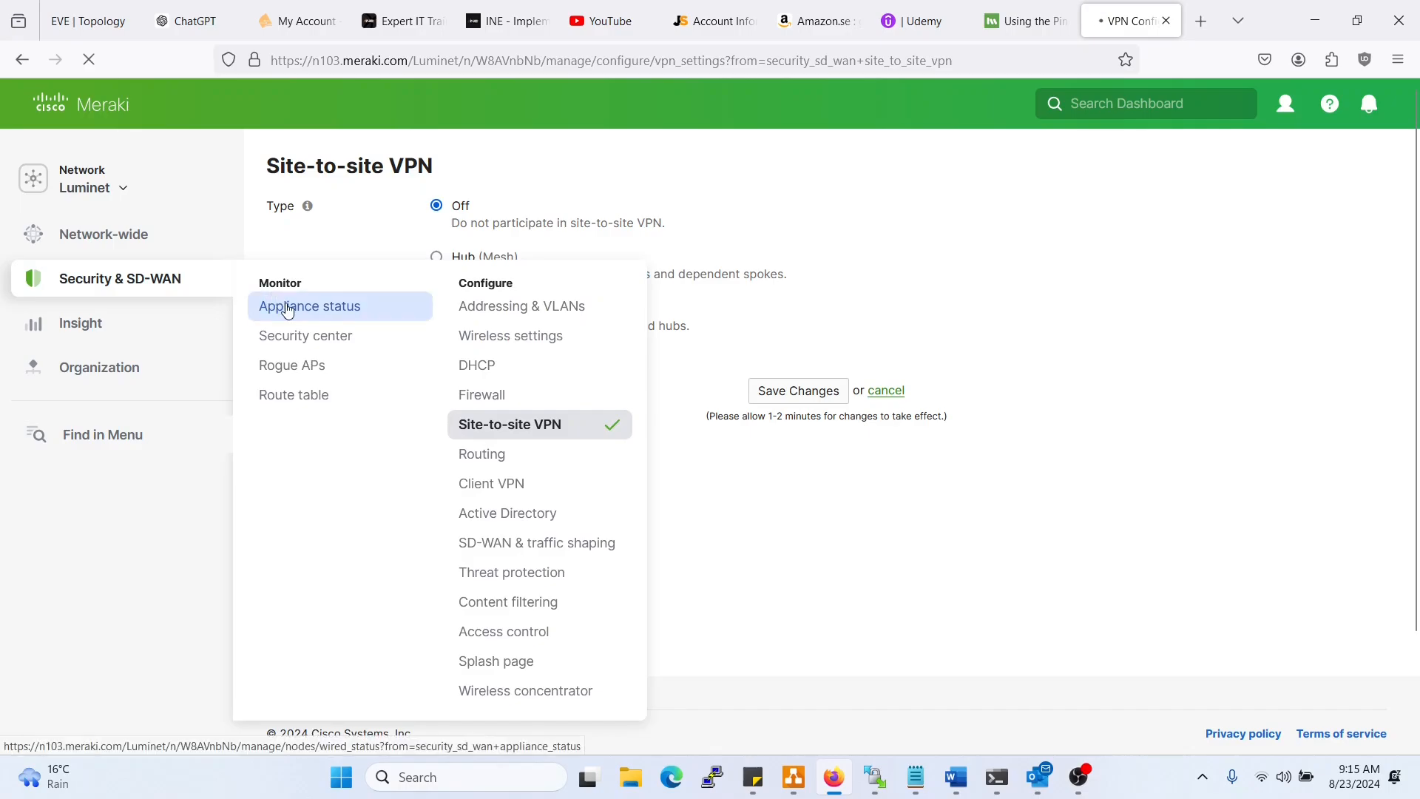
{"action": "left_click", "coordinate": [310, 306]}
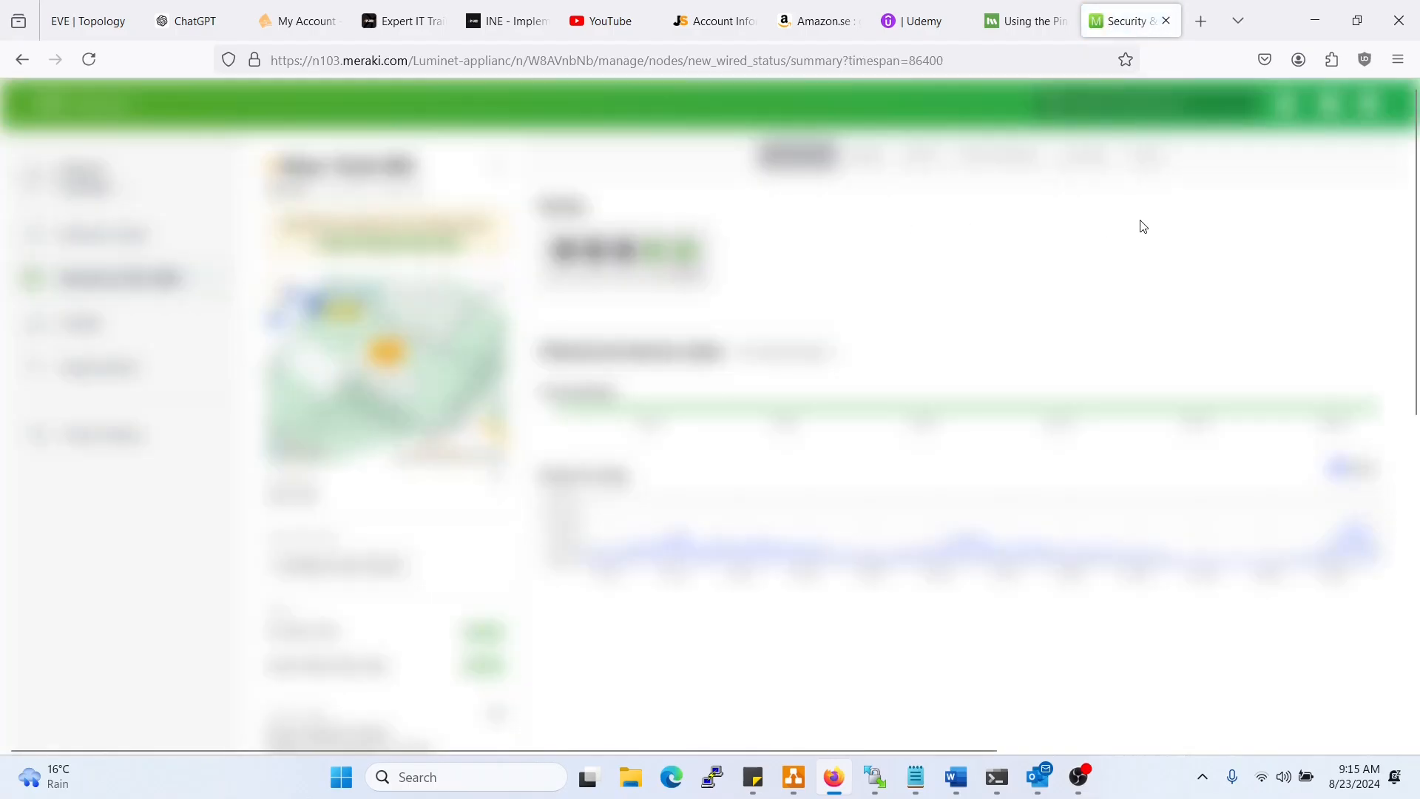
{"action": "left_click", "coordinate": [1025, 20]}
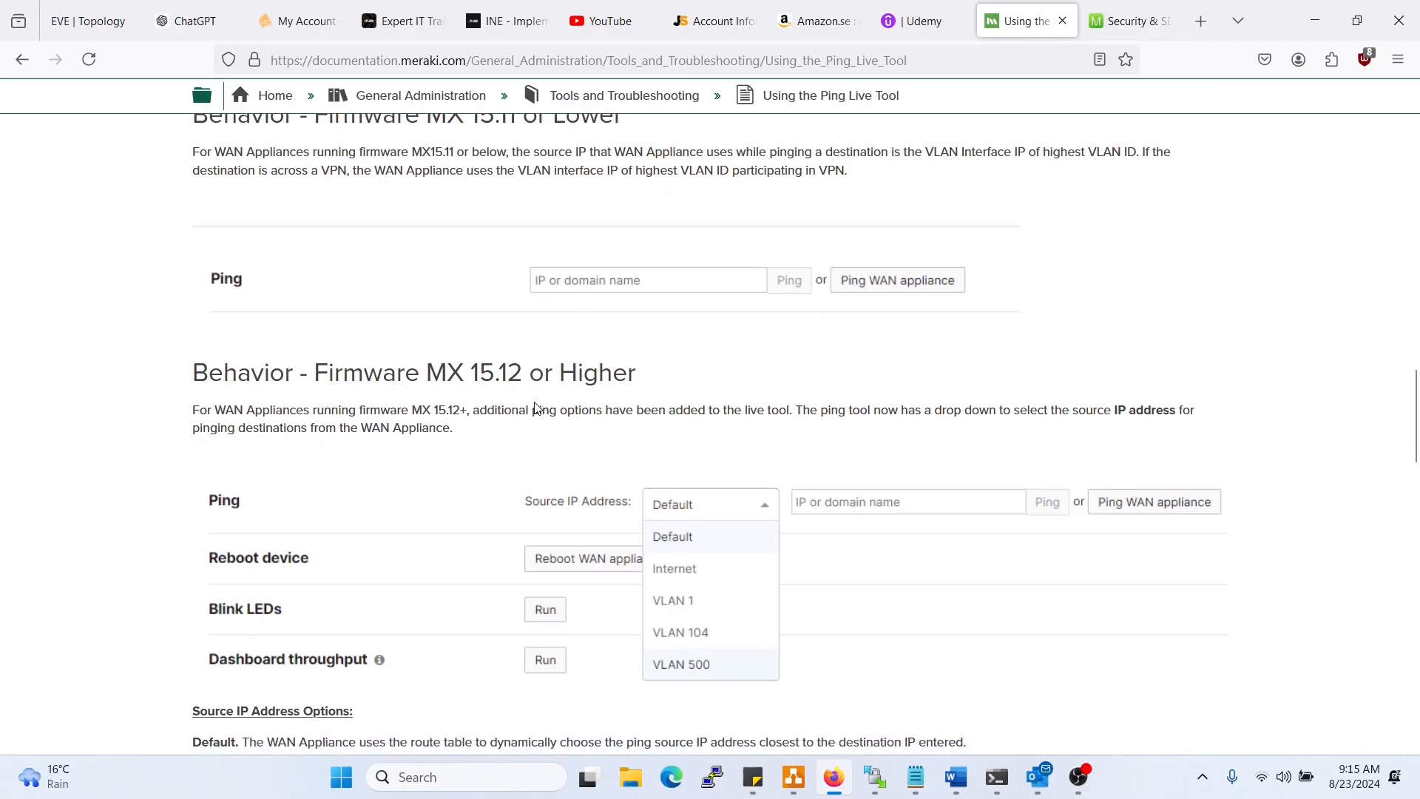
{"action": "mouse_move", "coordinate": [670, 371]}
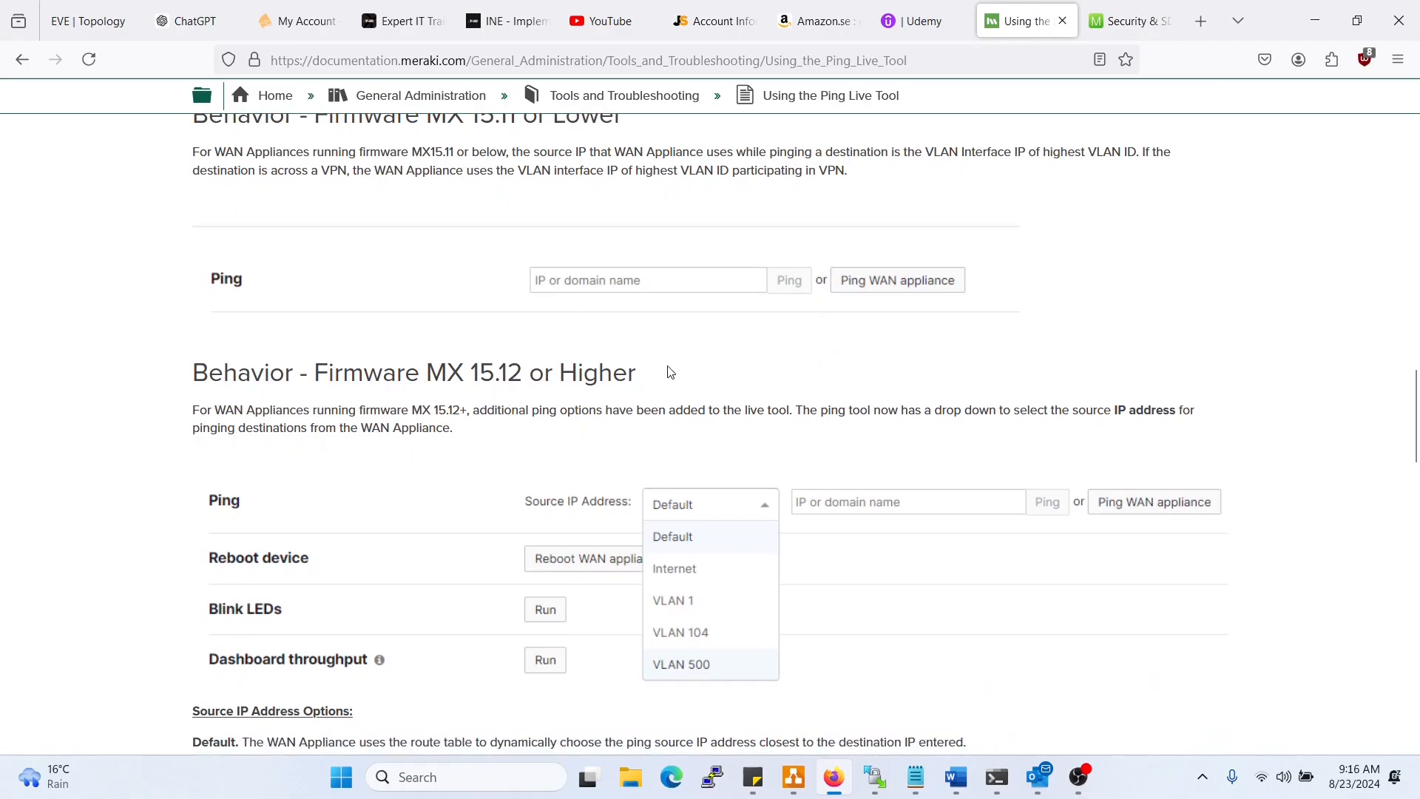
- Check the dashboard ping field, then scroll the article to the Source IP Address Options note
{"action": "left_click", "coordinate": [1130, 20]}
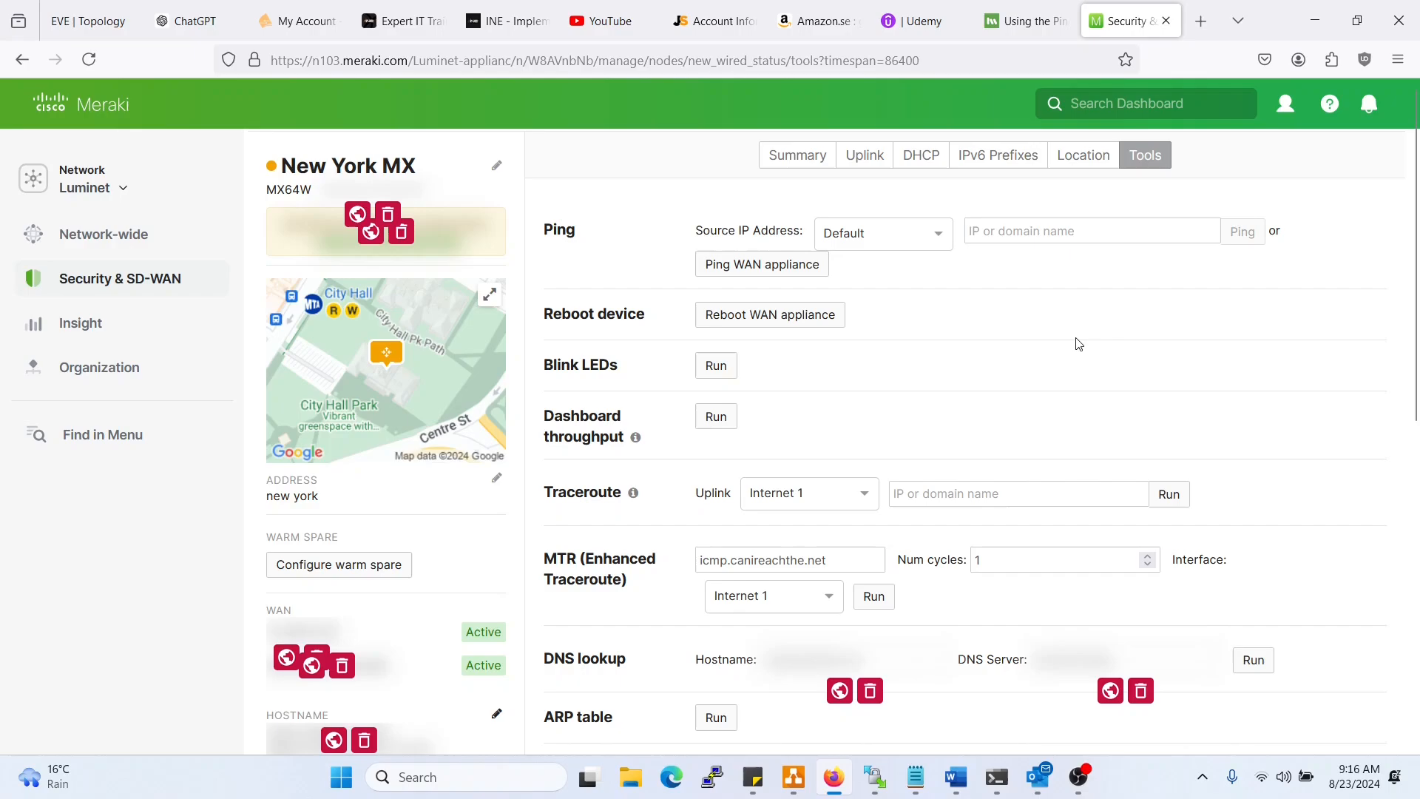
{"action": "mouse_move", "coordinate": [903, 348]}
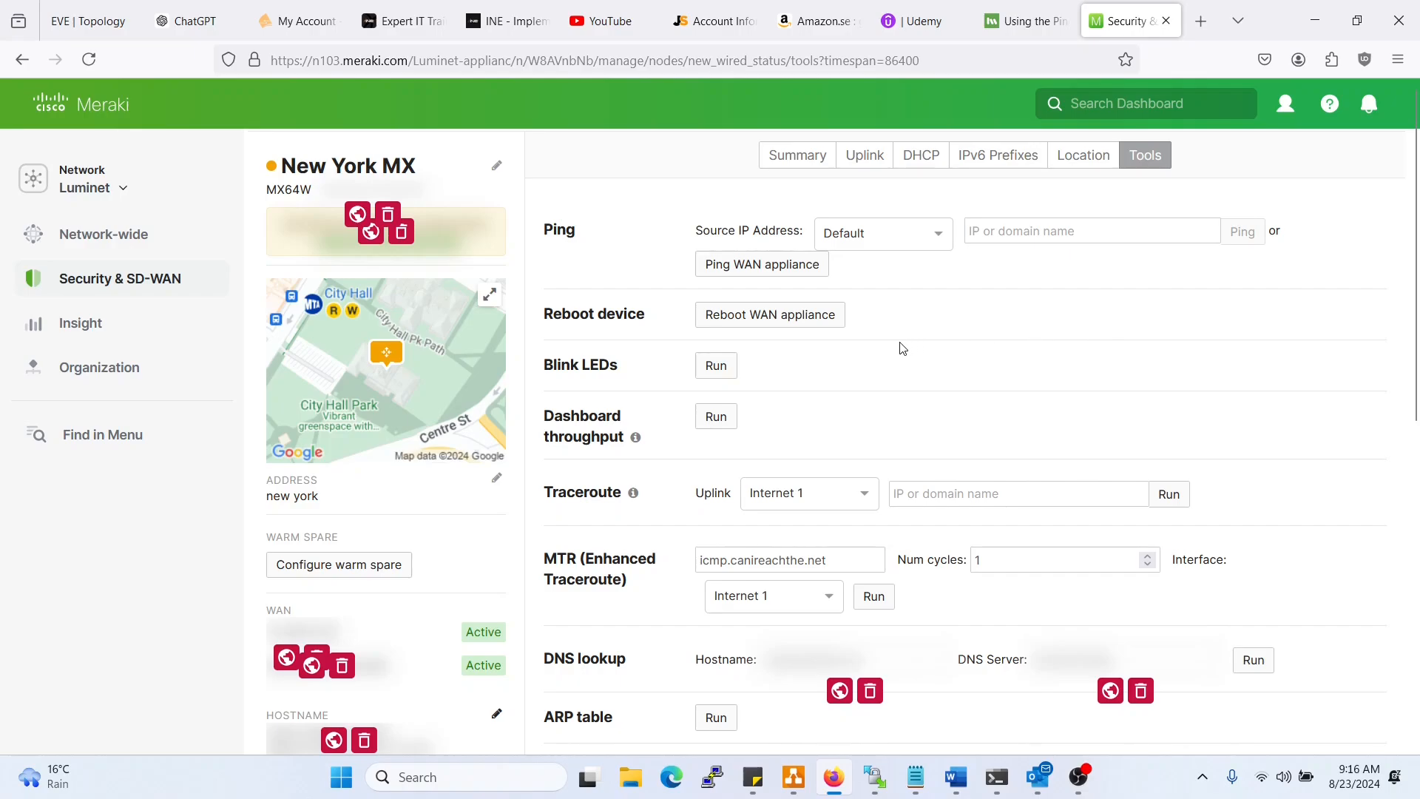
{"action": "left_click", "coordinate": [1092, 230]}
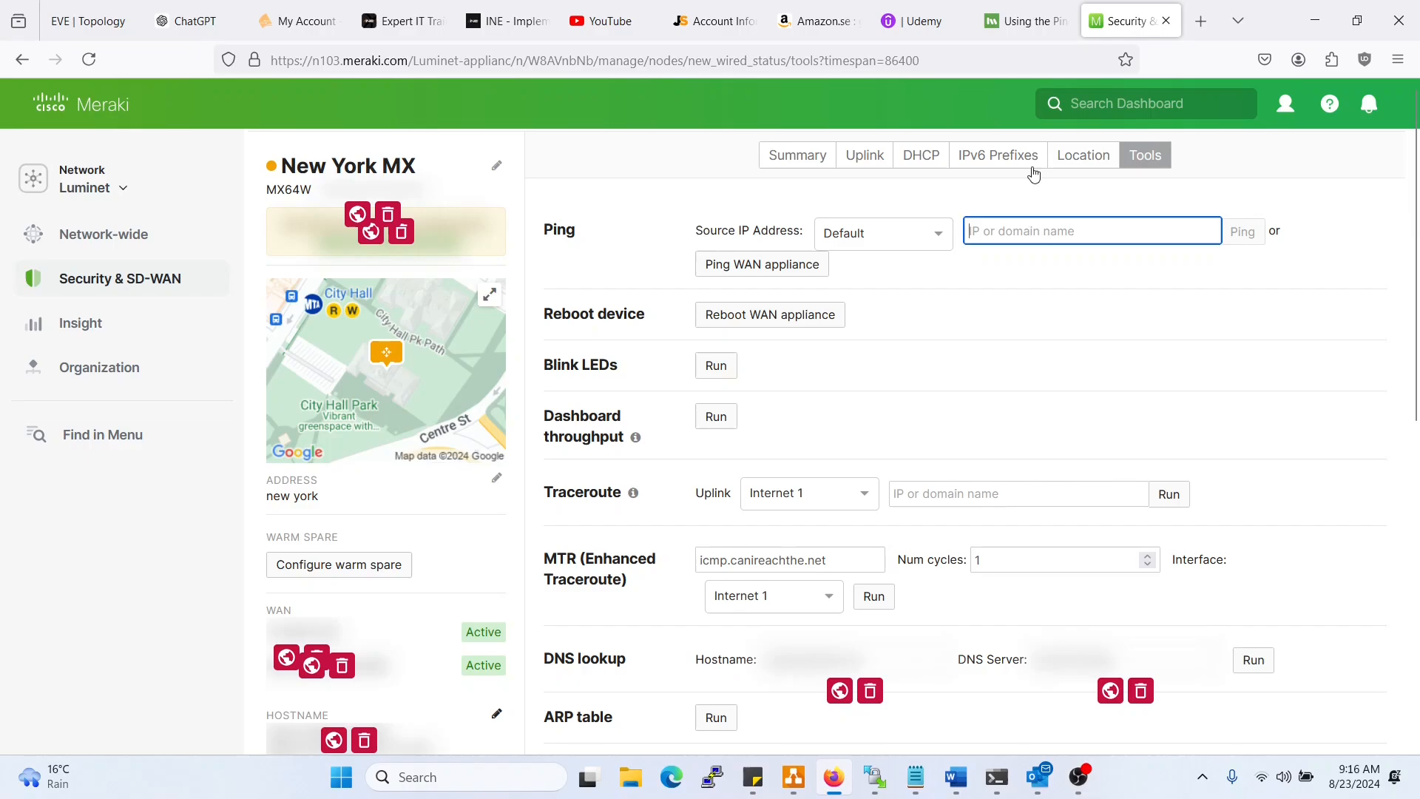
{"action": "left_click", "coordinate": [1022, 20]}
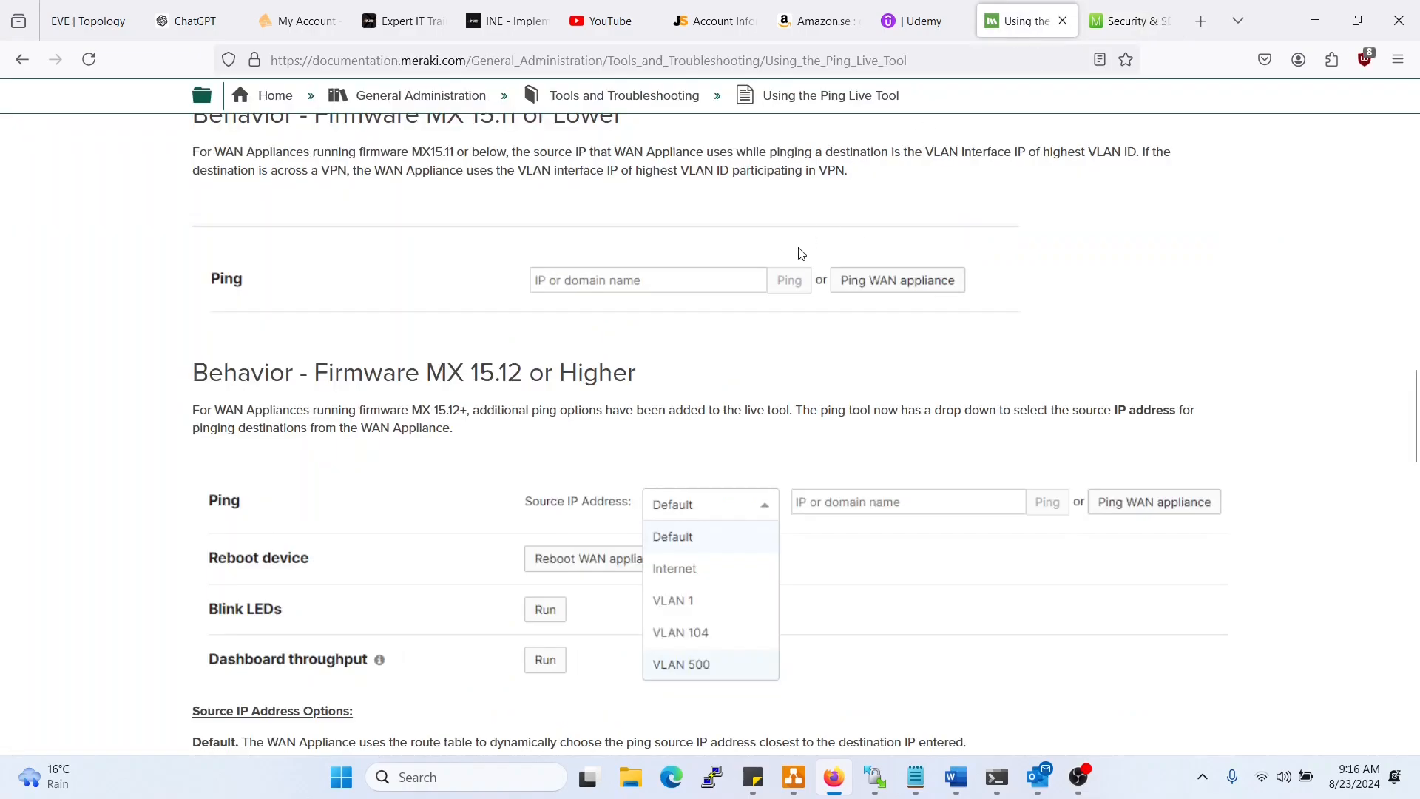
{"action": "scroll", "scroll_direction": "down", "scroll_amount": 3}
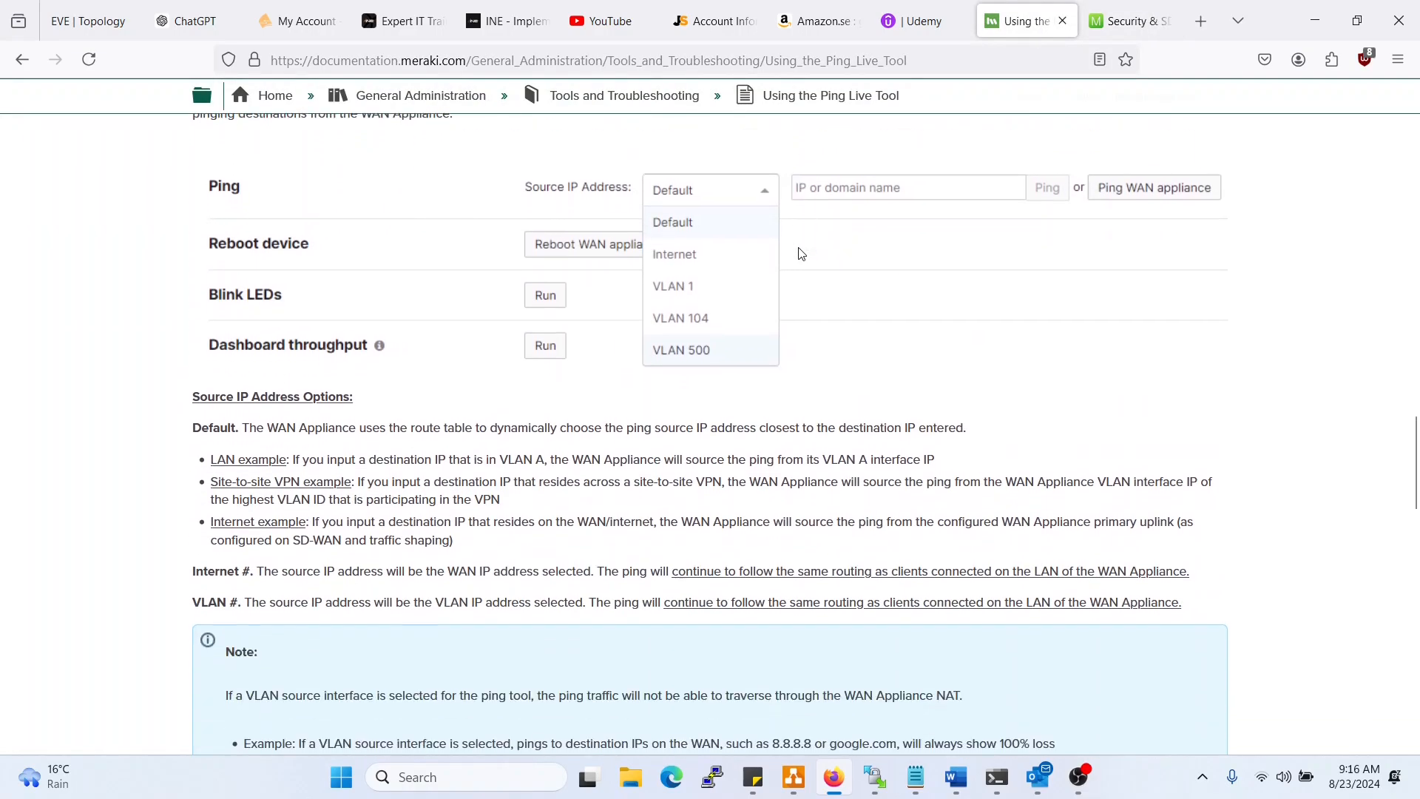
{"action": "scroll", "scroll_direction": "down", "scroll_amount": 3}
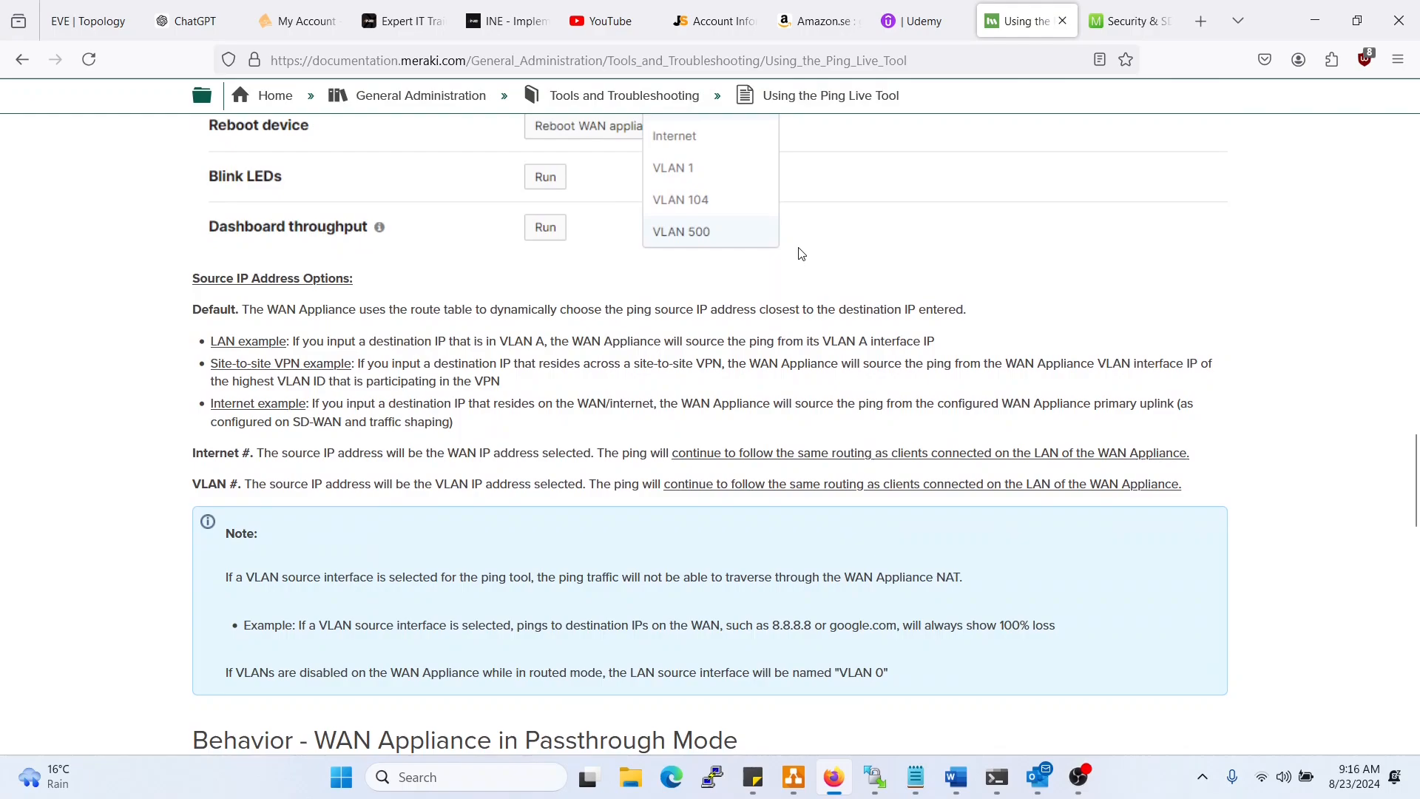
{"action": "mouse_move", "coordinate": [219, 569]}
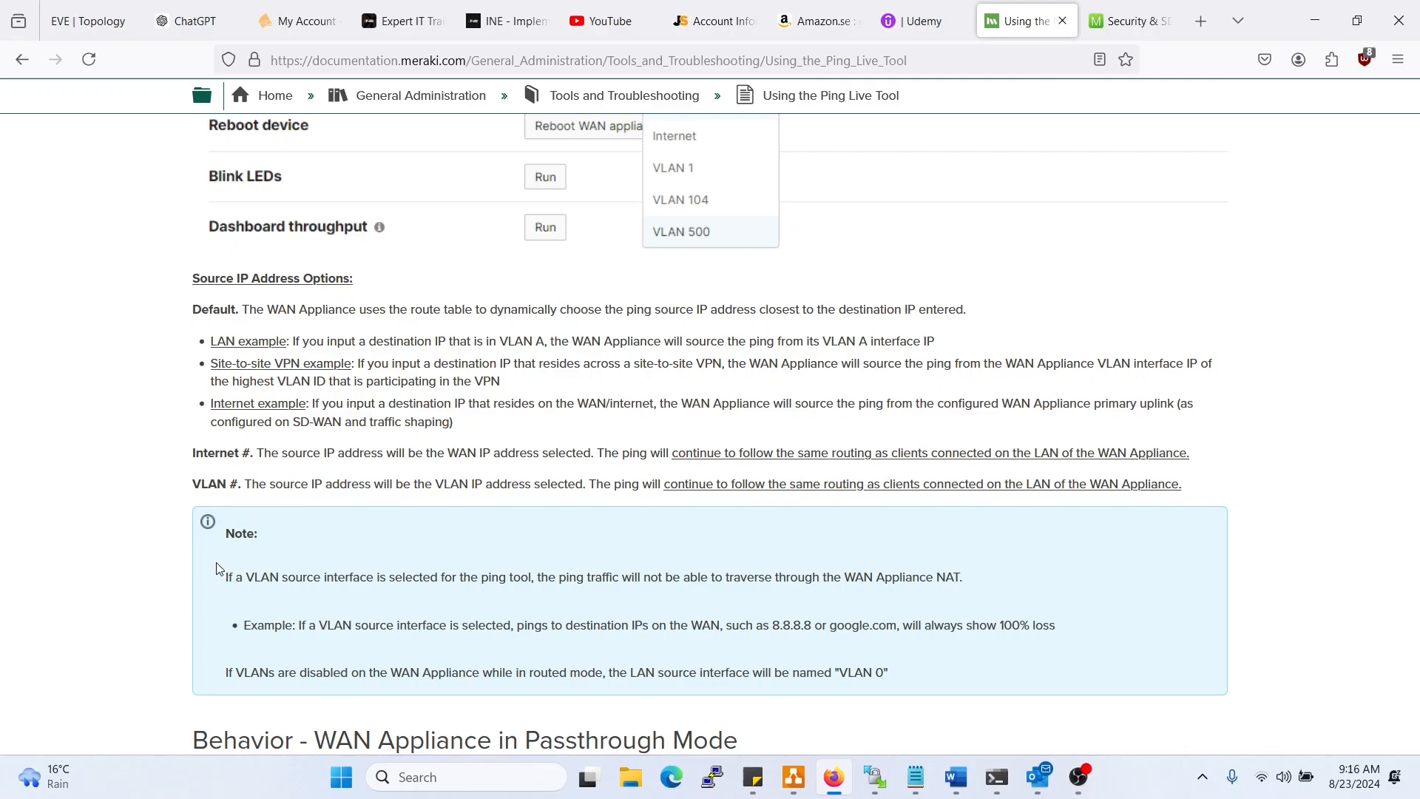
- On the New York MX tools page, ping 8.8.8.8 with VLAN 10 as source
{"action": "left_click", "coordinate": [1130, 20]}
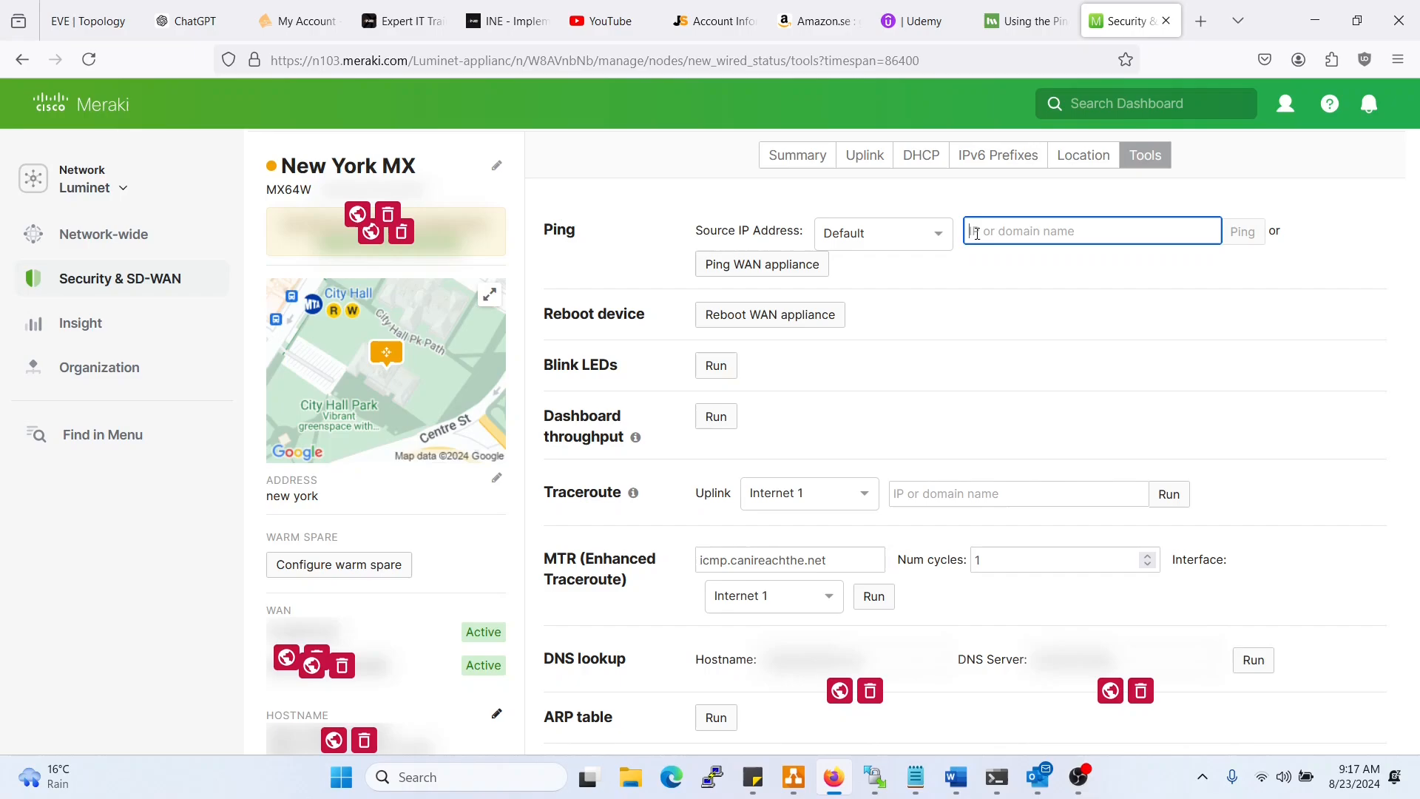
{"action": "left_click", "coordinate": [880, 233]}
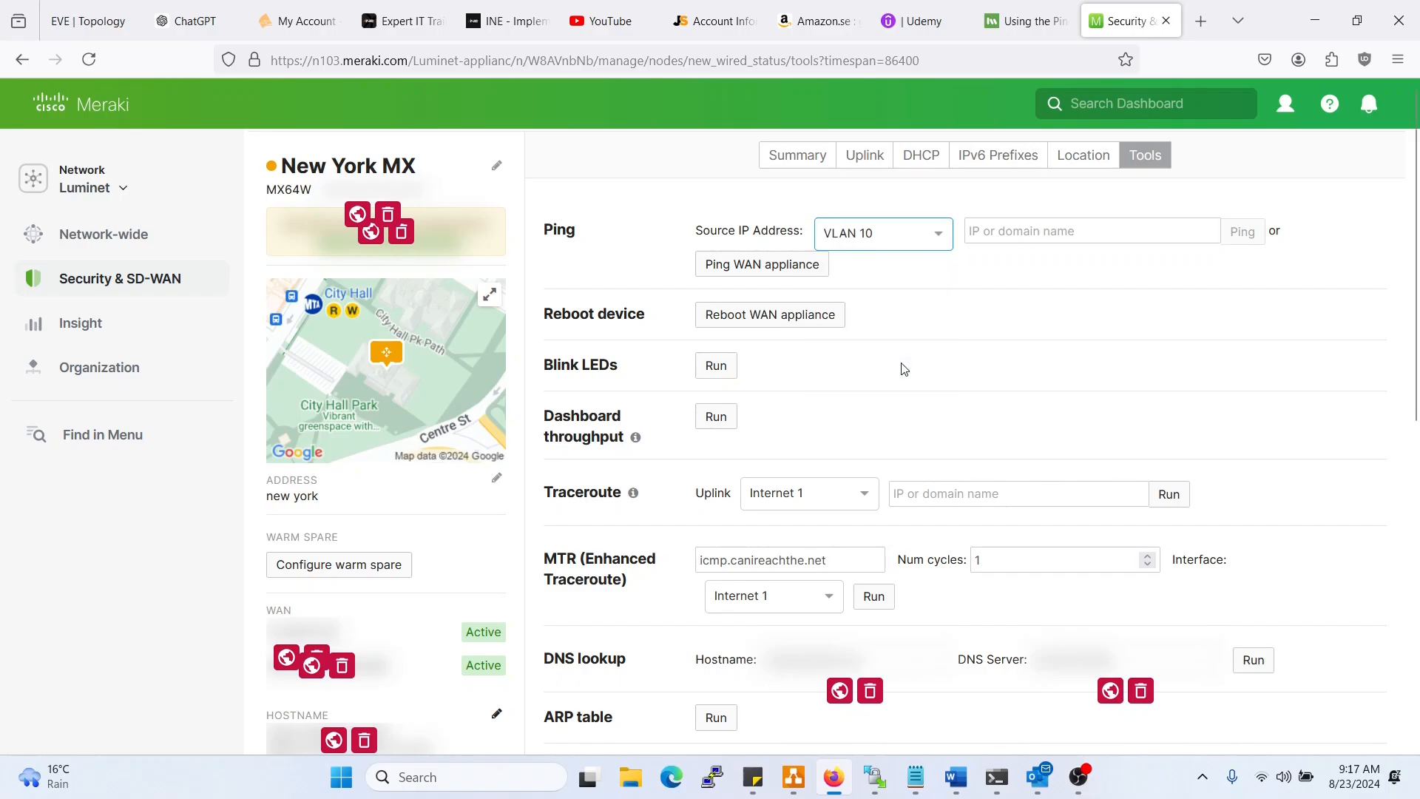
{"action": "left_click", "coordinate": [1092, 230]}
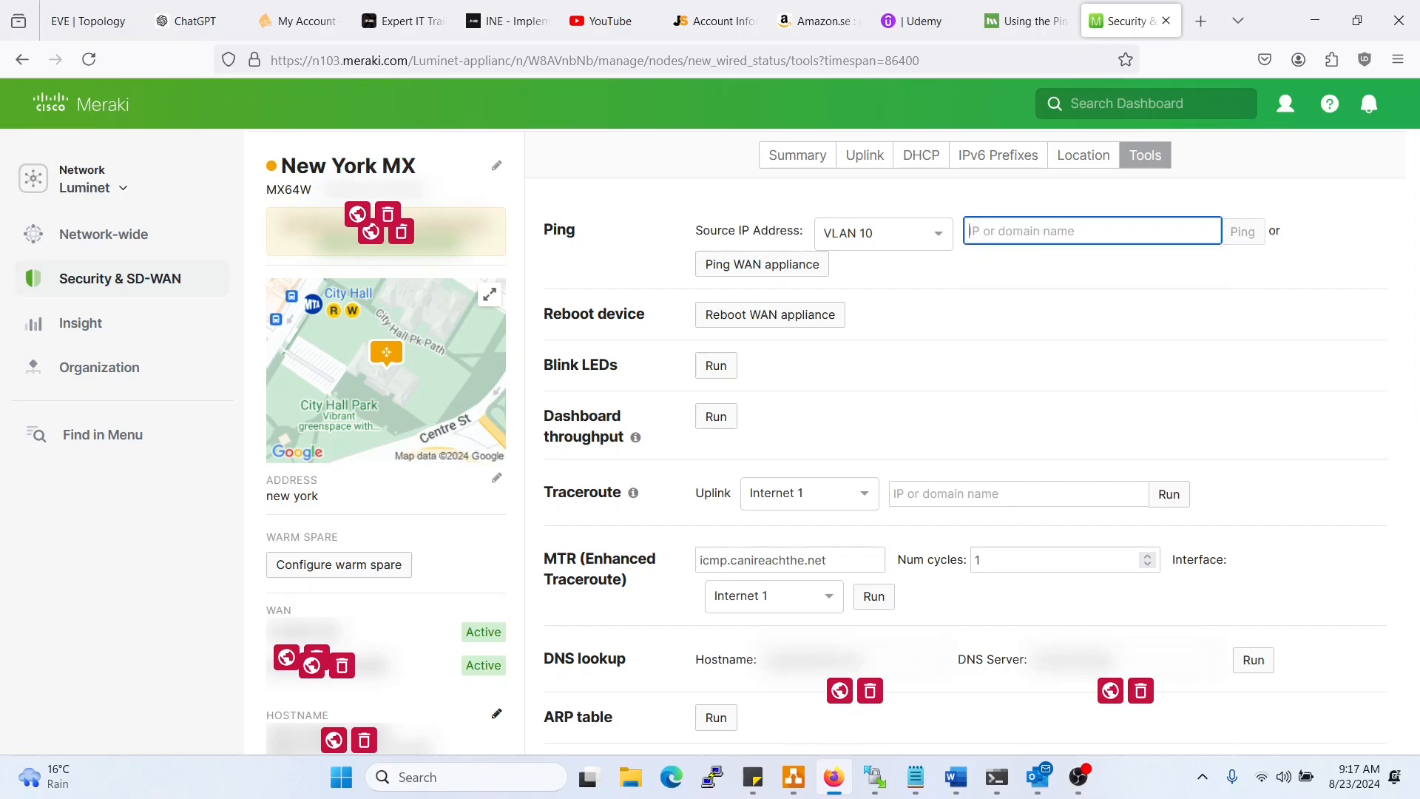
{"action": "type", "text": "8."}
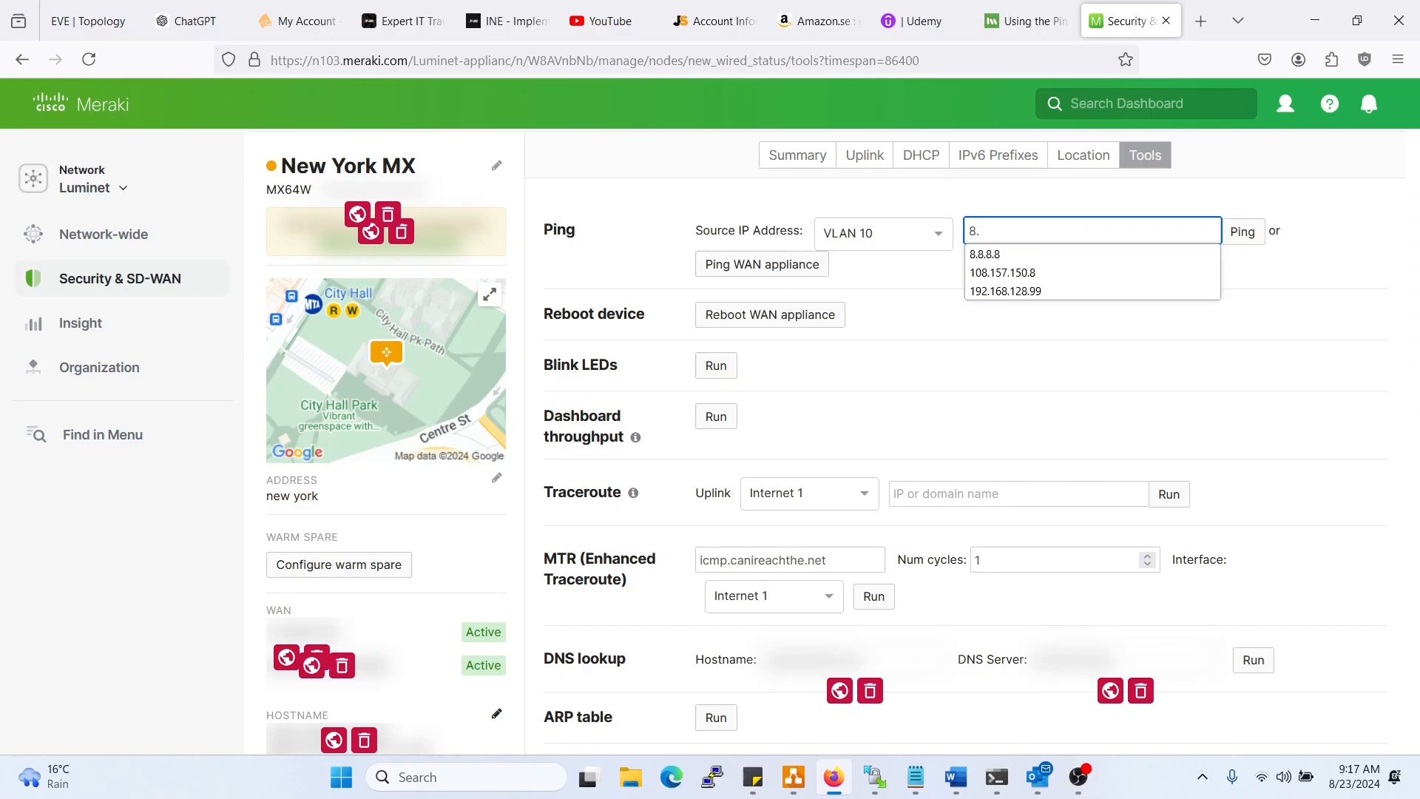
{"action": "left_click", "coordinate": [984, 255]}
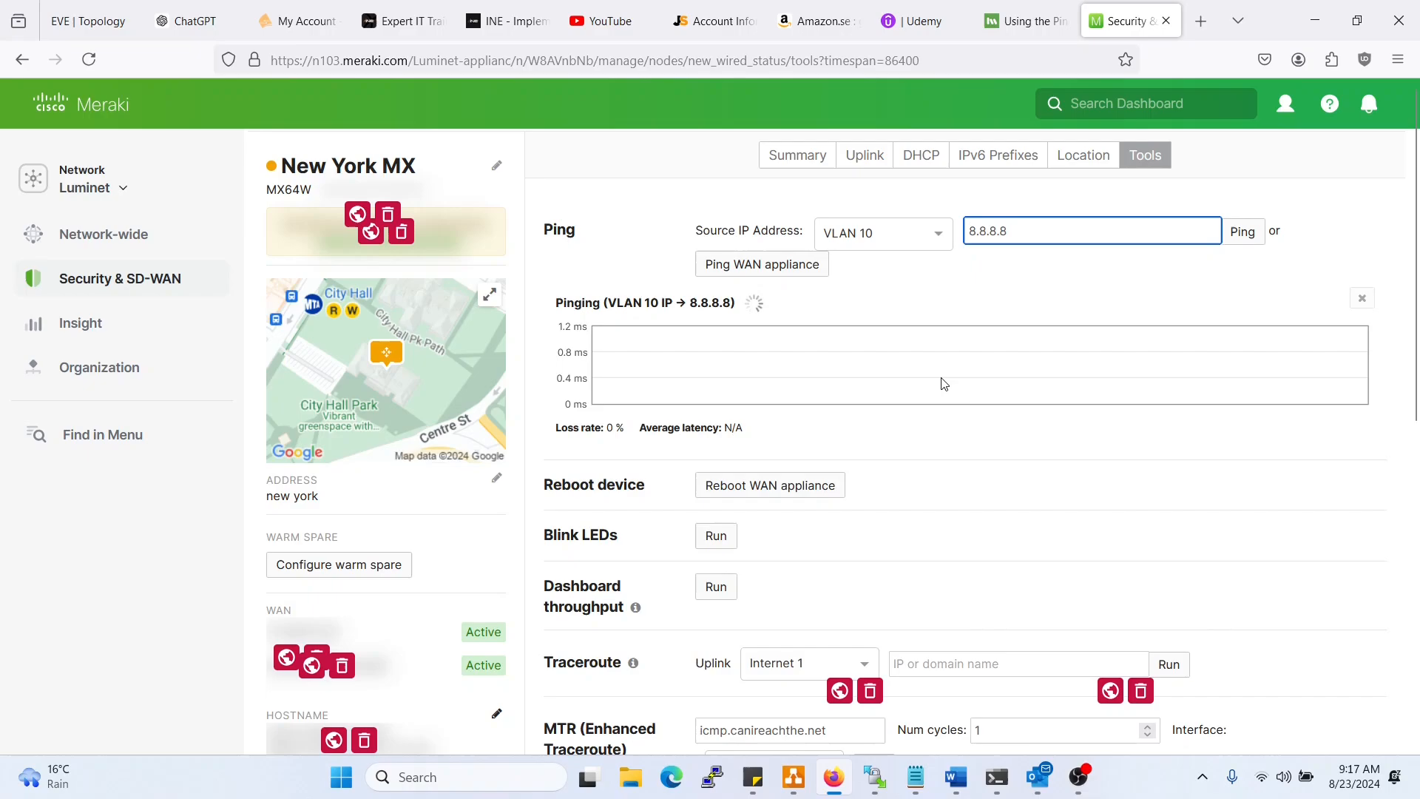
- Return to the article and scroll to the note's 100% loss Example for WAN destinations
{"action": "left_click", "coordinate": [1025, 20]}
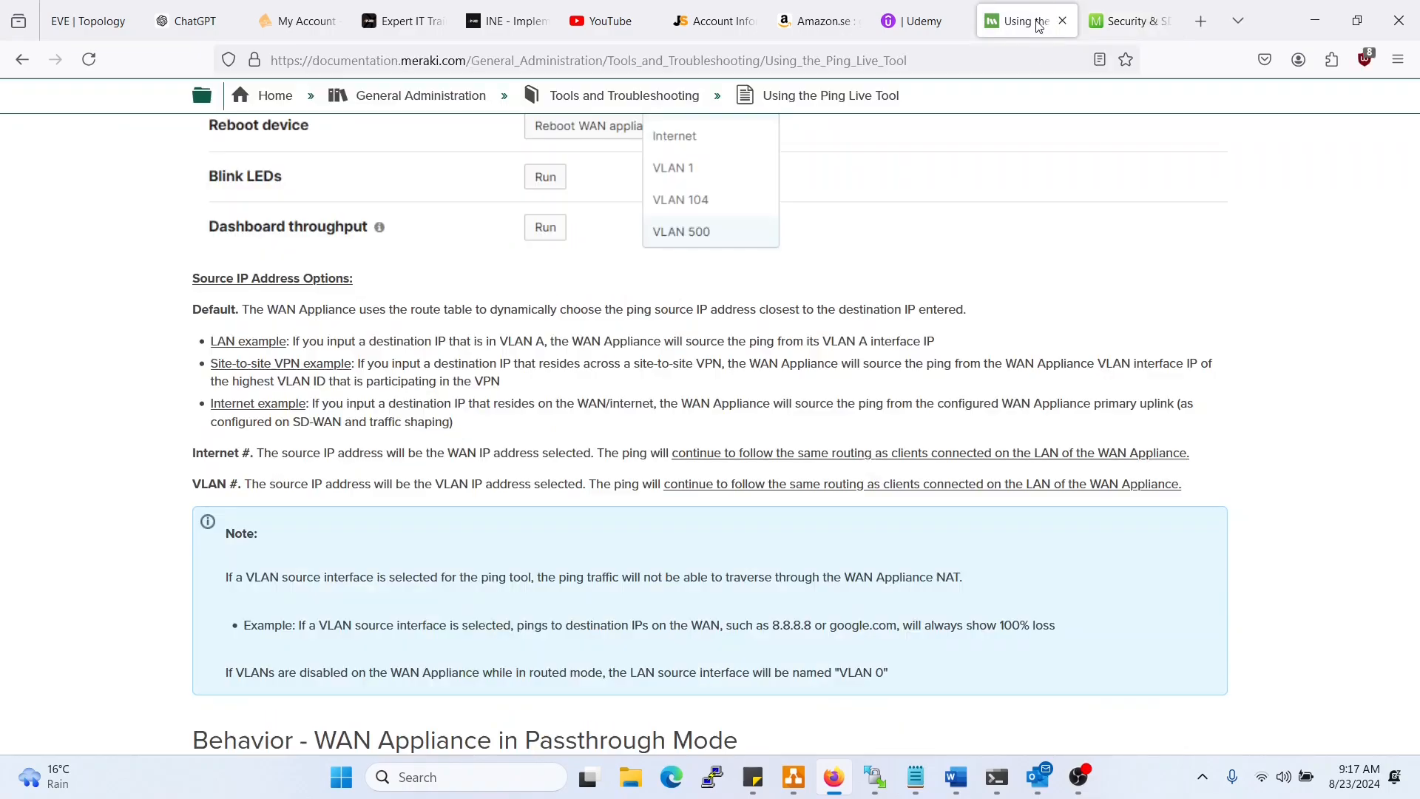
{"action": "scroll", "scroll_direction": "down", "scroll_amount": 3}
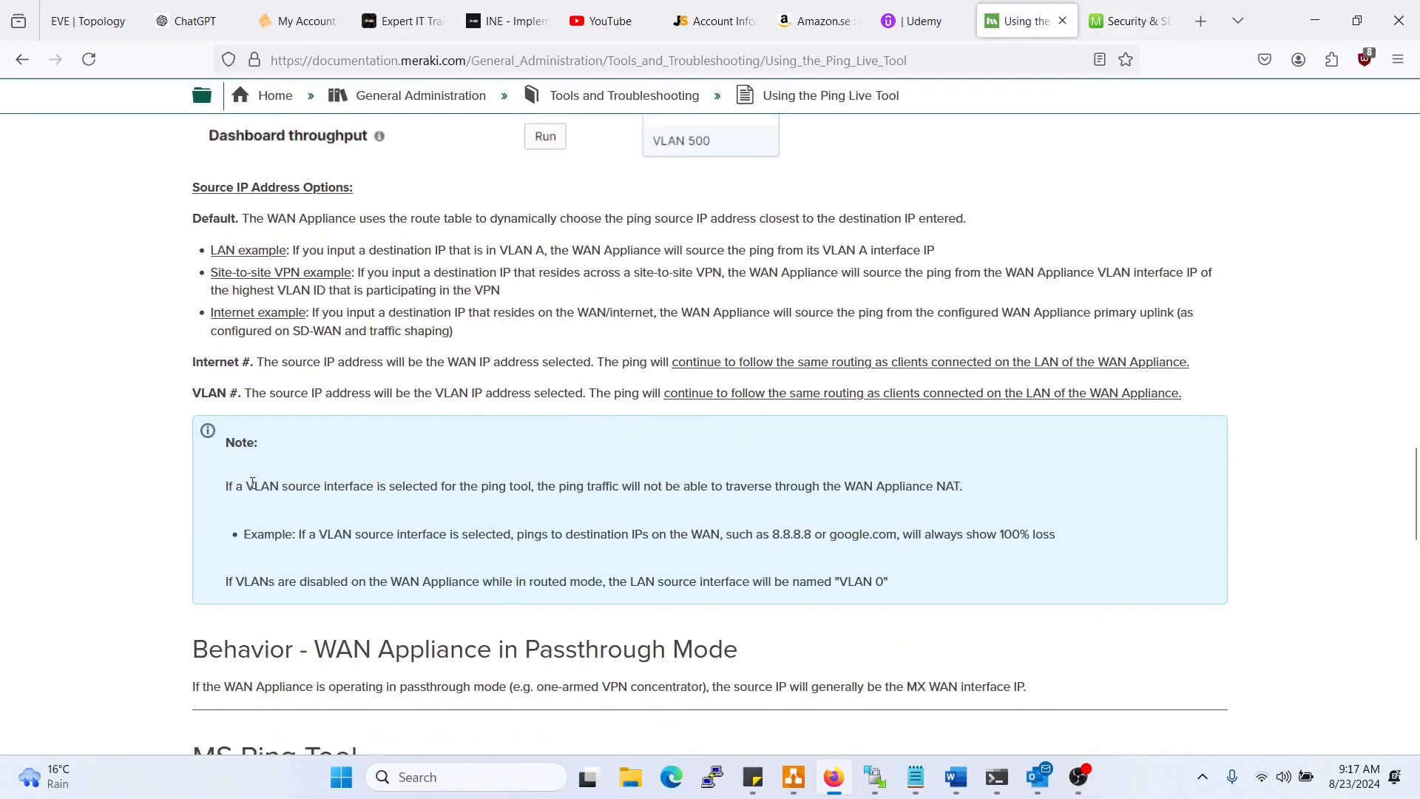
{"action": "mouse_move", "coordinate": [380, 509]}
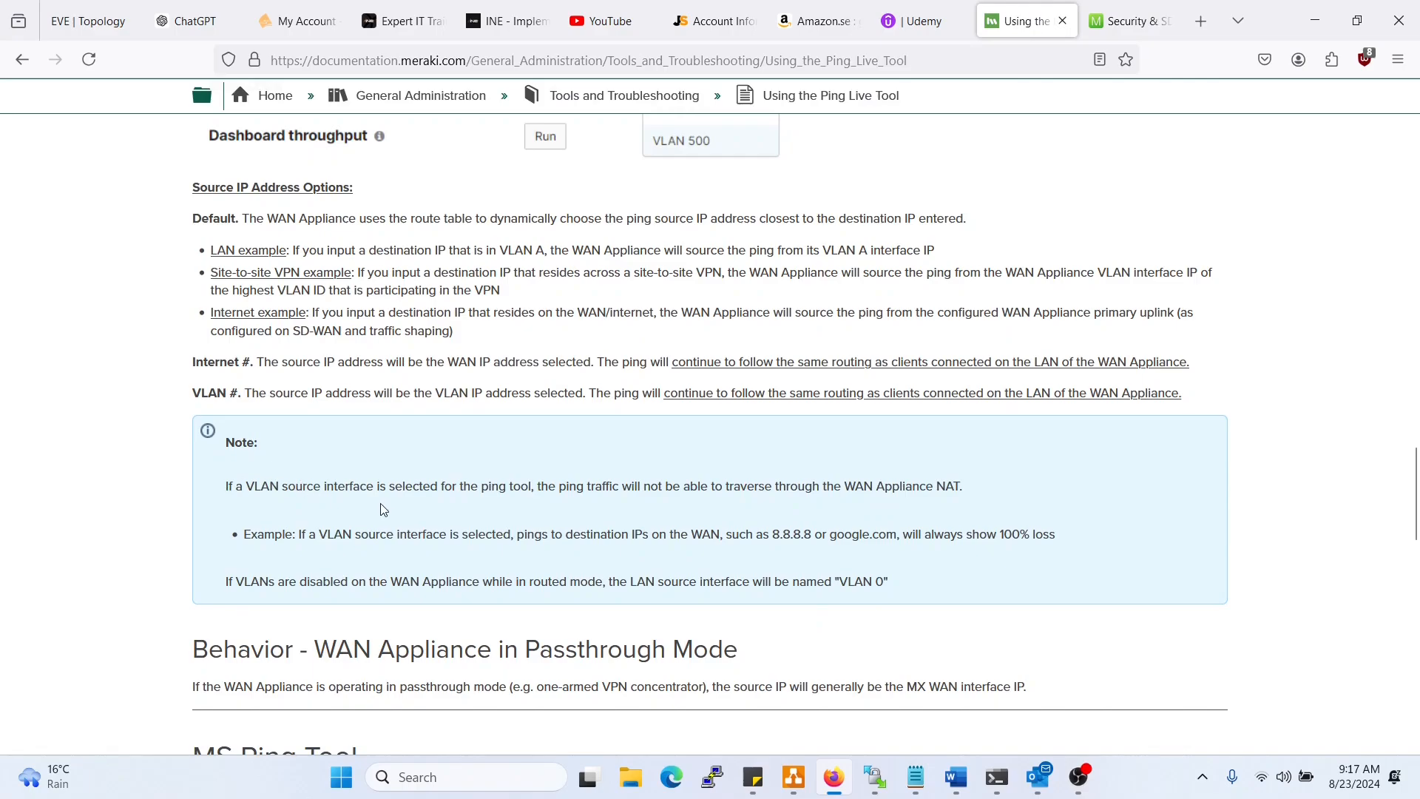
{"action": "mouse_move", "coordinate": [577, 485]}
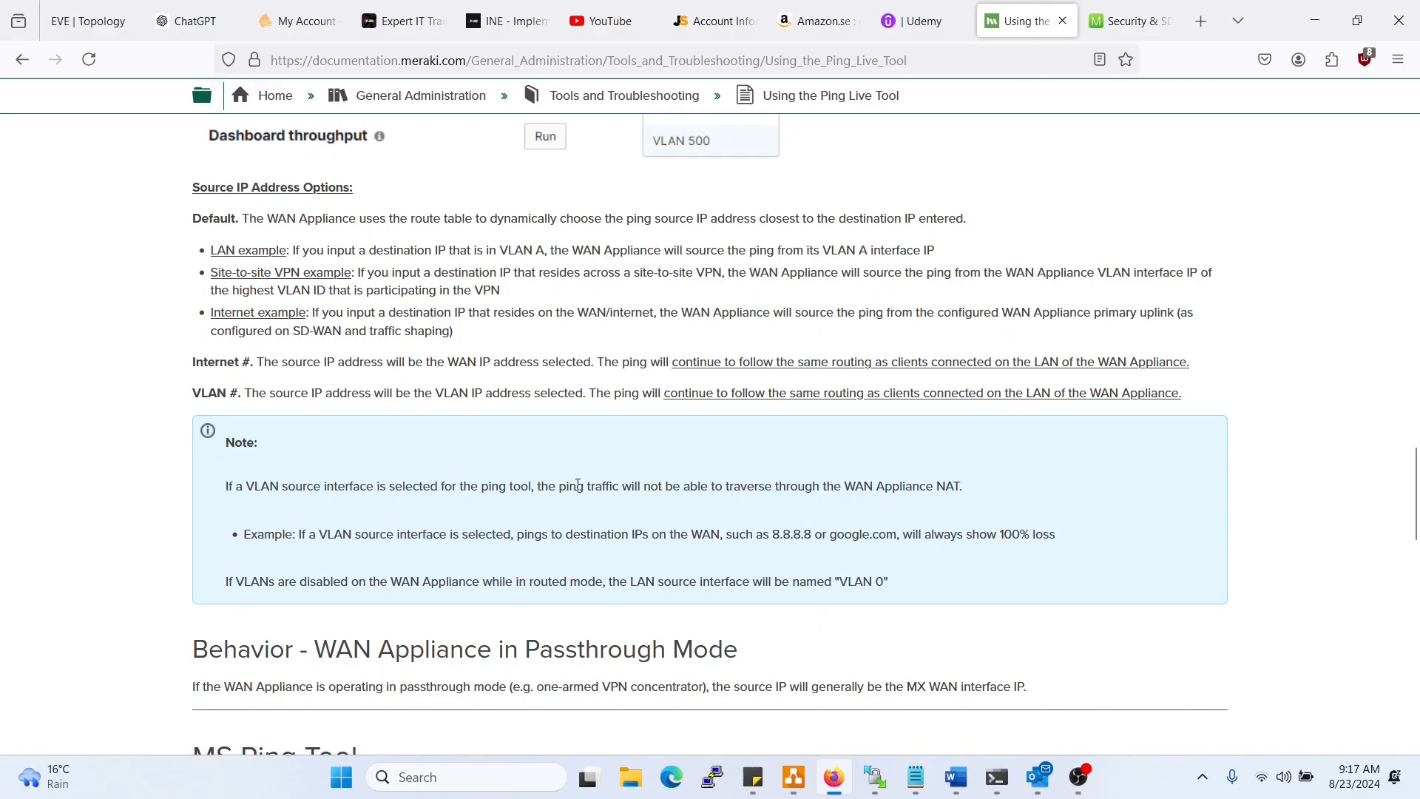
{"action": "mouse_move", "coordinate": [788, 505]}
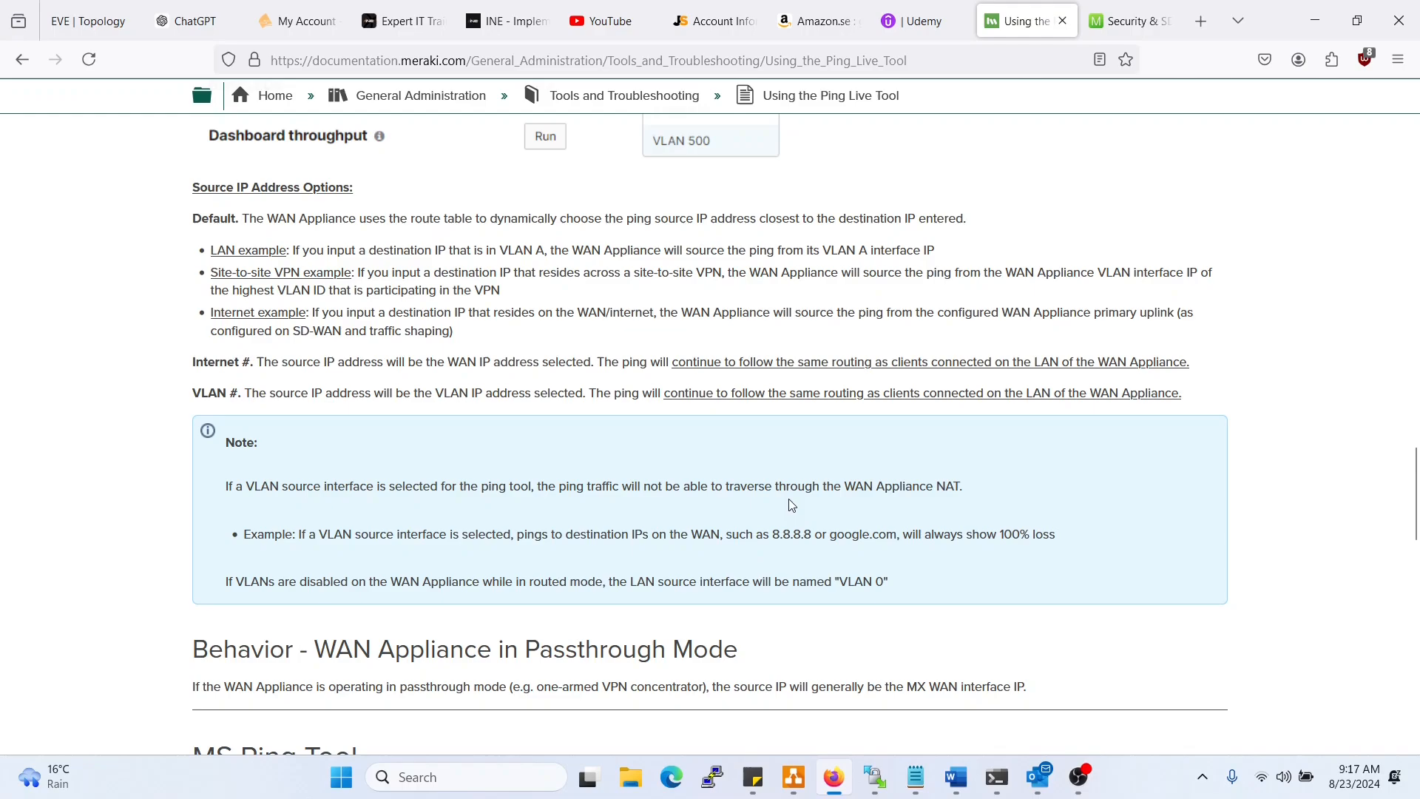
{"action": "mouse_move", "coordinate": [947, 493]}
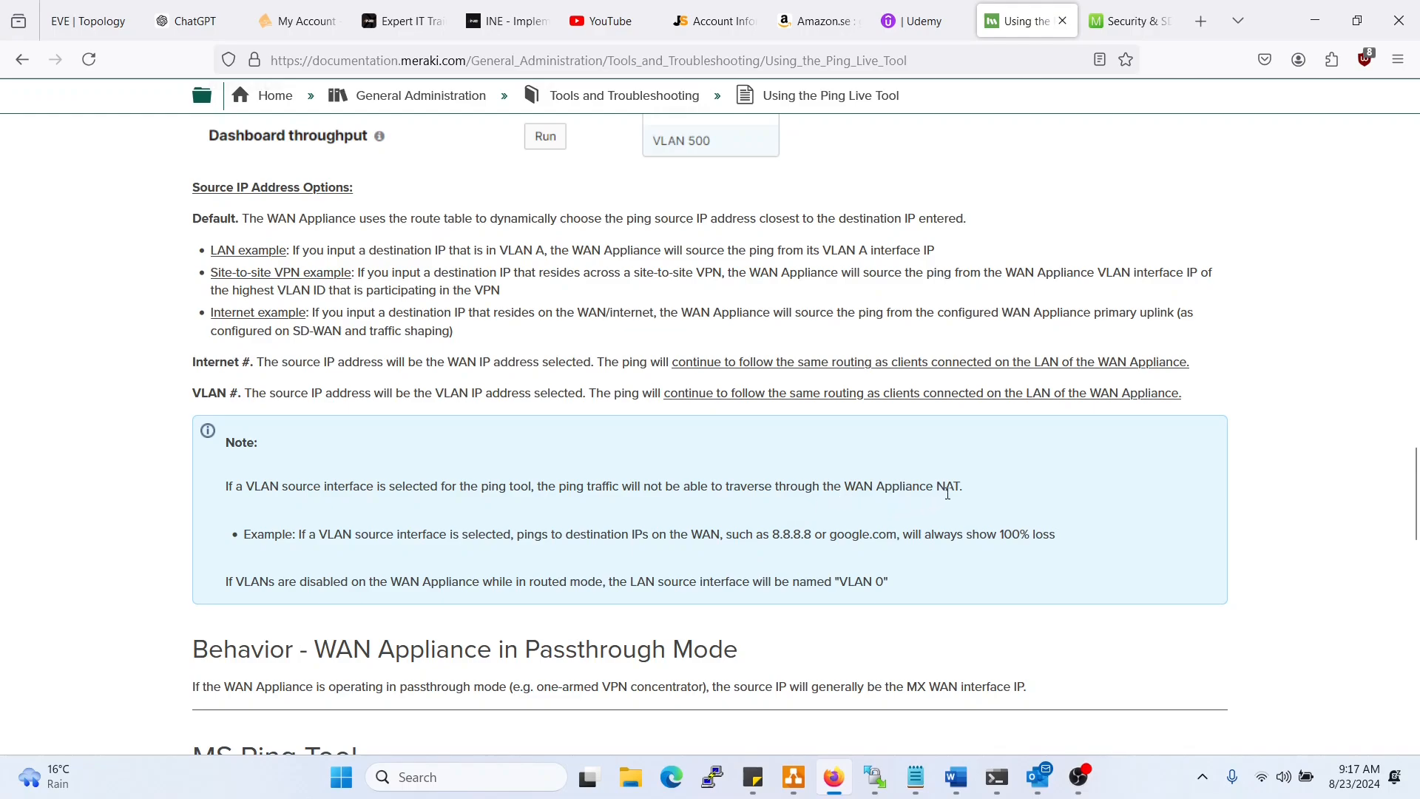
{"action": "mouse_move", "coordinate": [339, 537]}
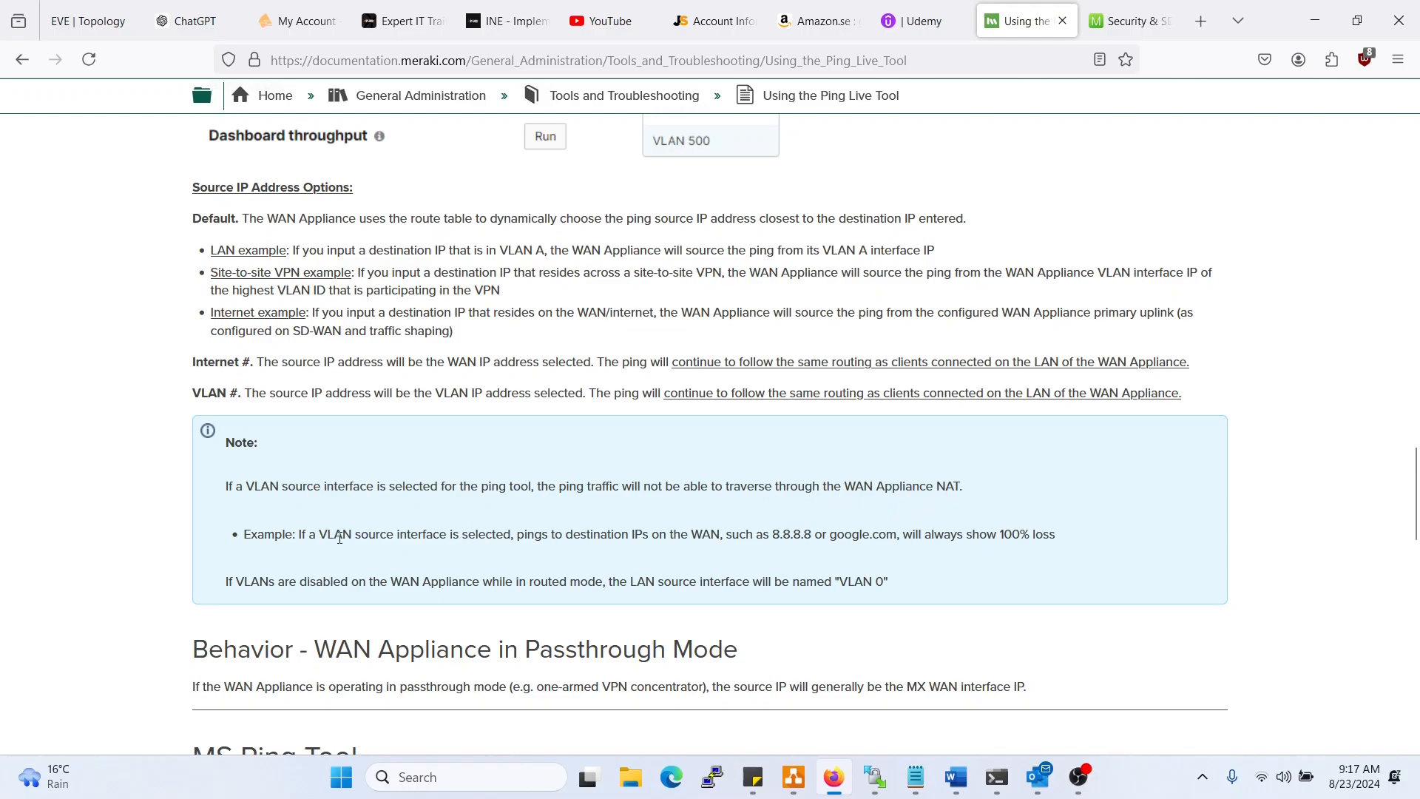
{"action": "mouse_move", "coordinate": [593, 535]}
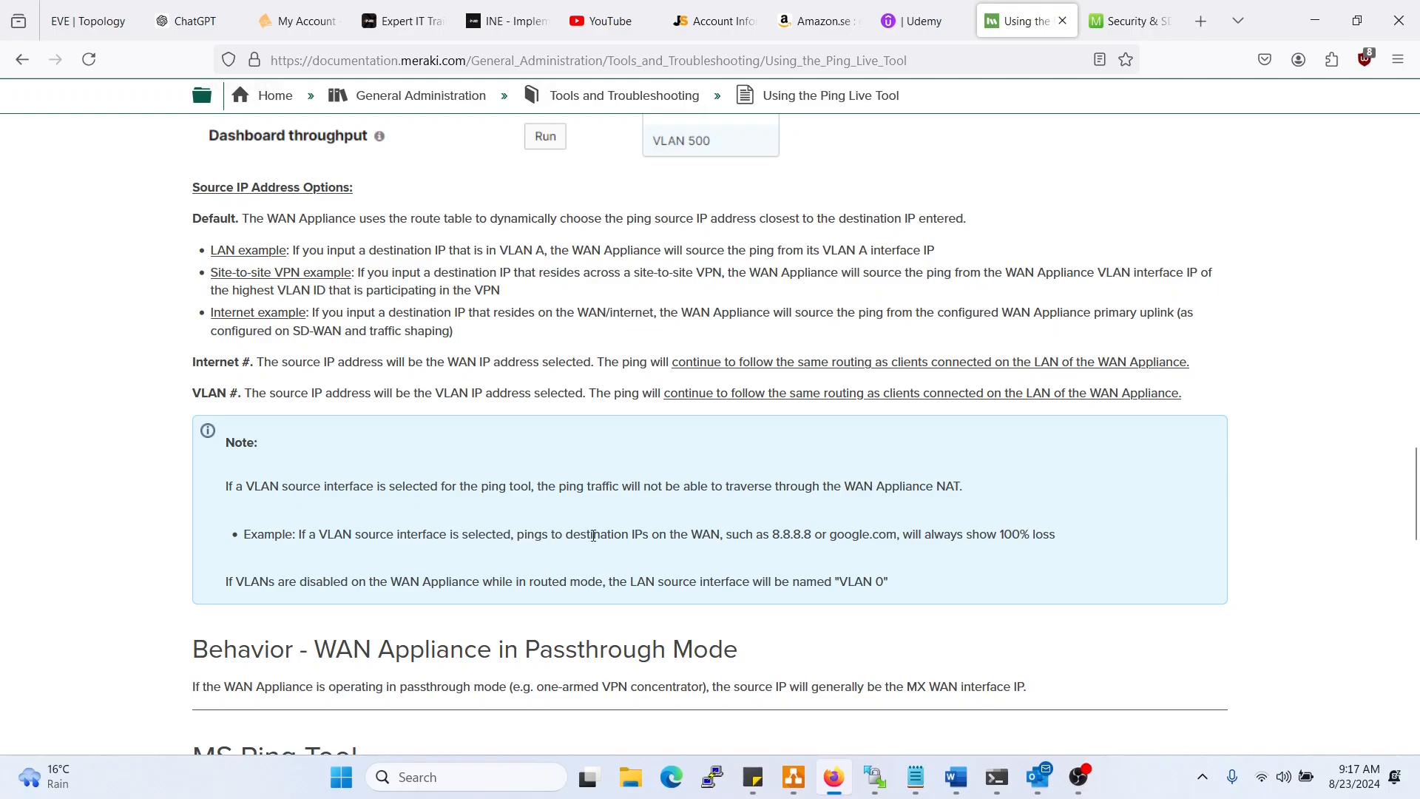
{"action": "mouse_move", "coordinate": [718, 533]}
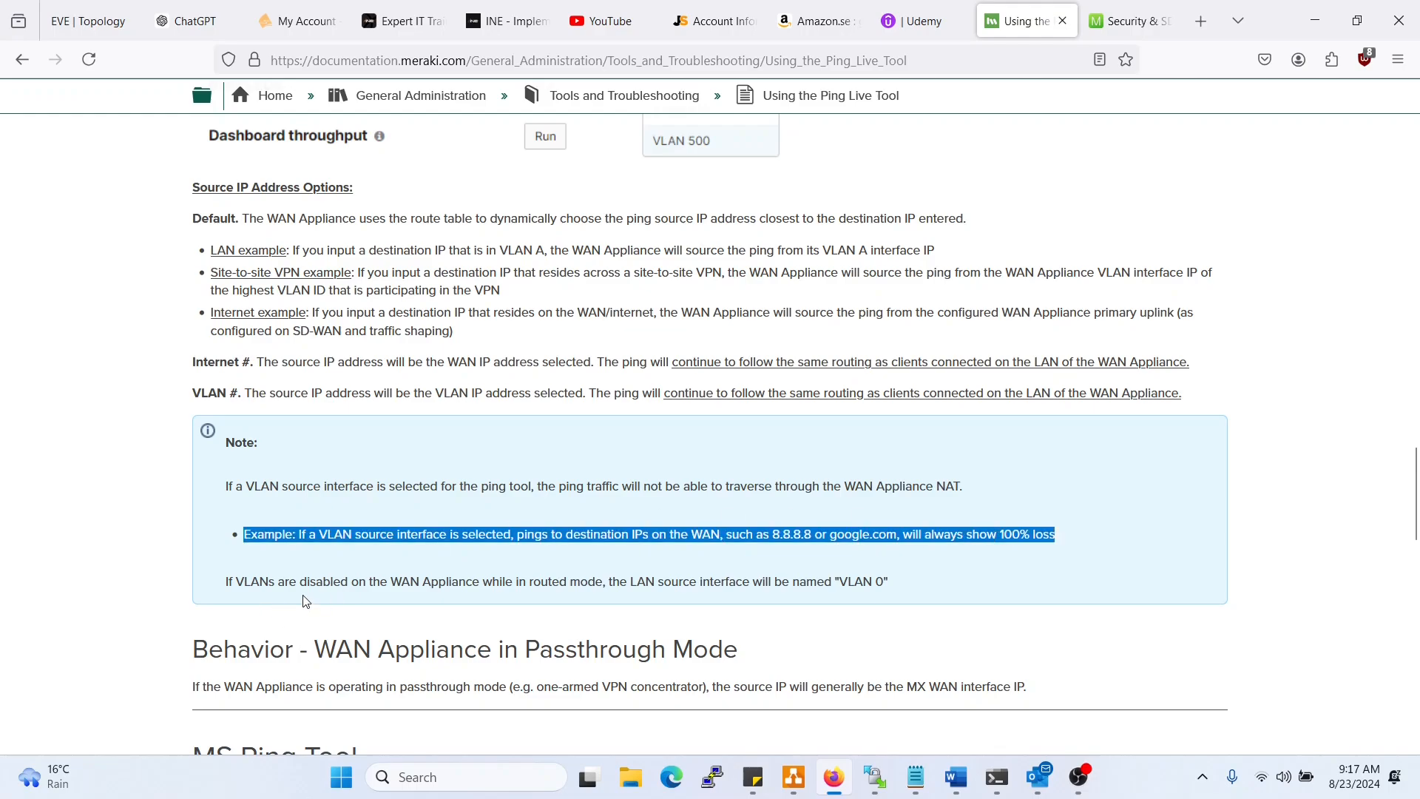
{"action": "mouse_move", "coordinate": [634, 370]}
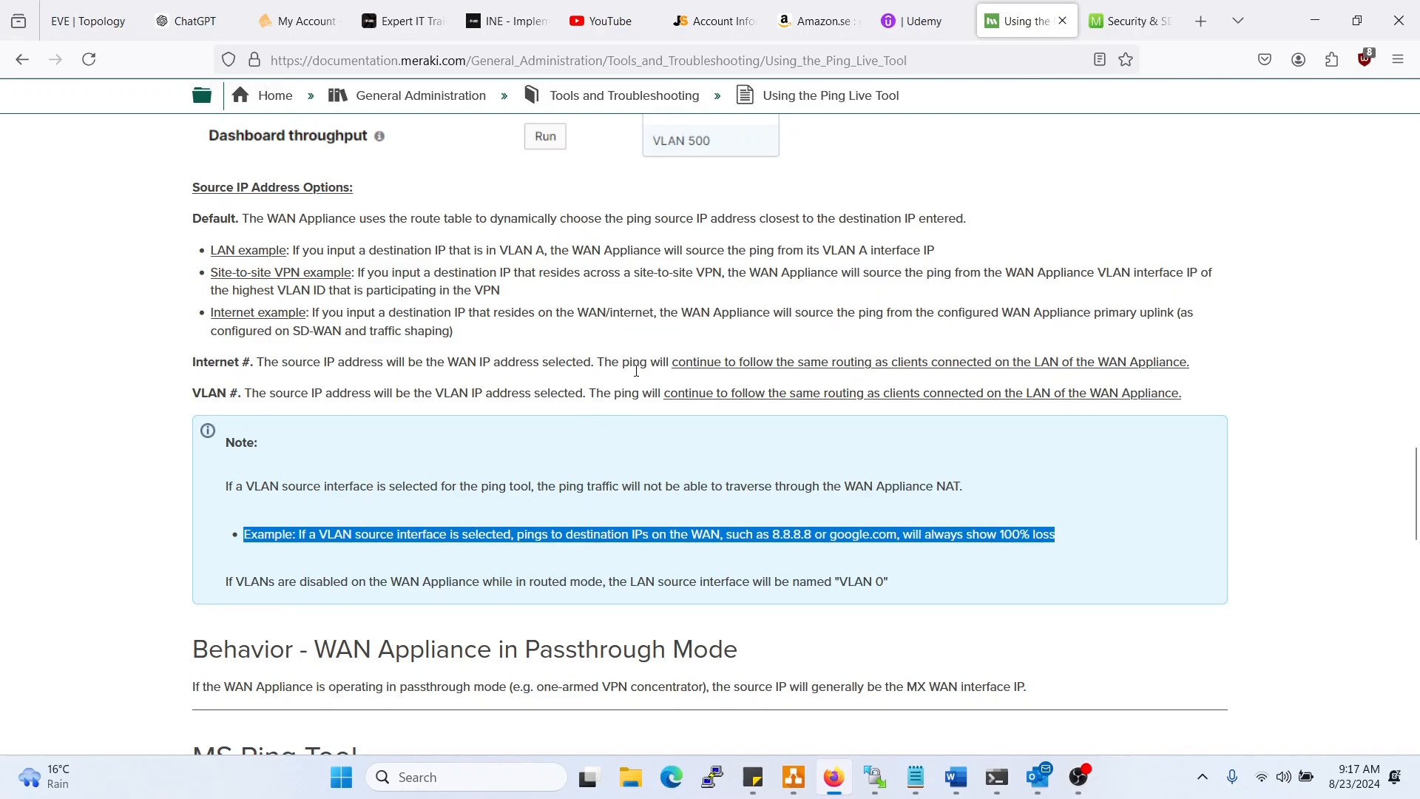
{"action": "mouse_move", "coordinate": [839, 400]}
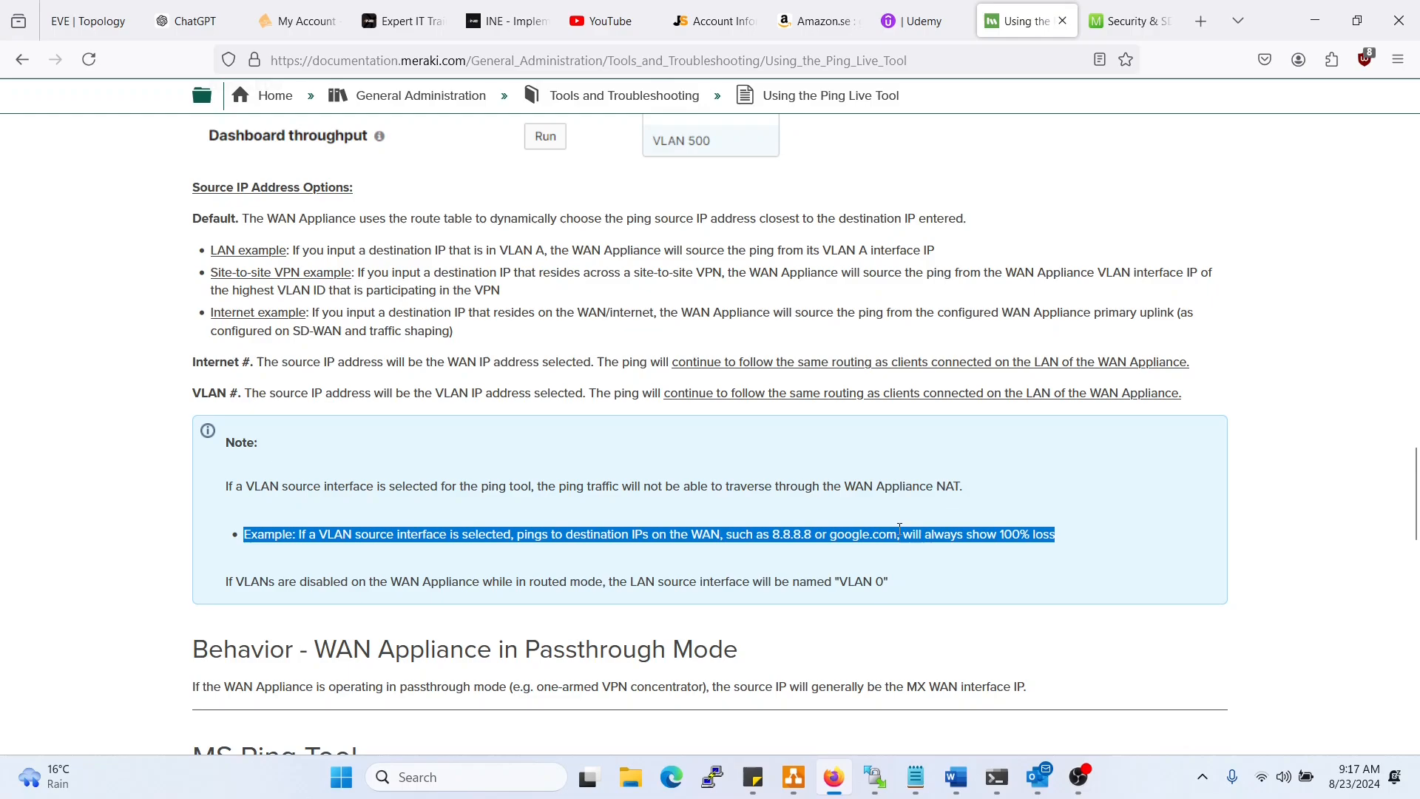
{"action": "mouse_move", "coordinate": [860, 530]}
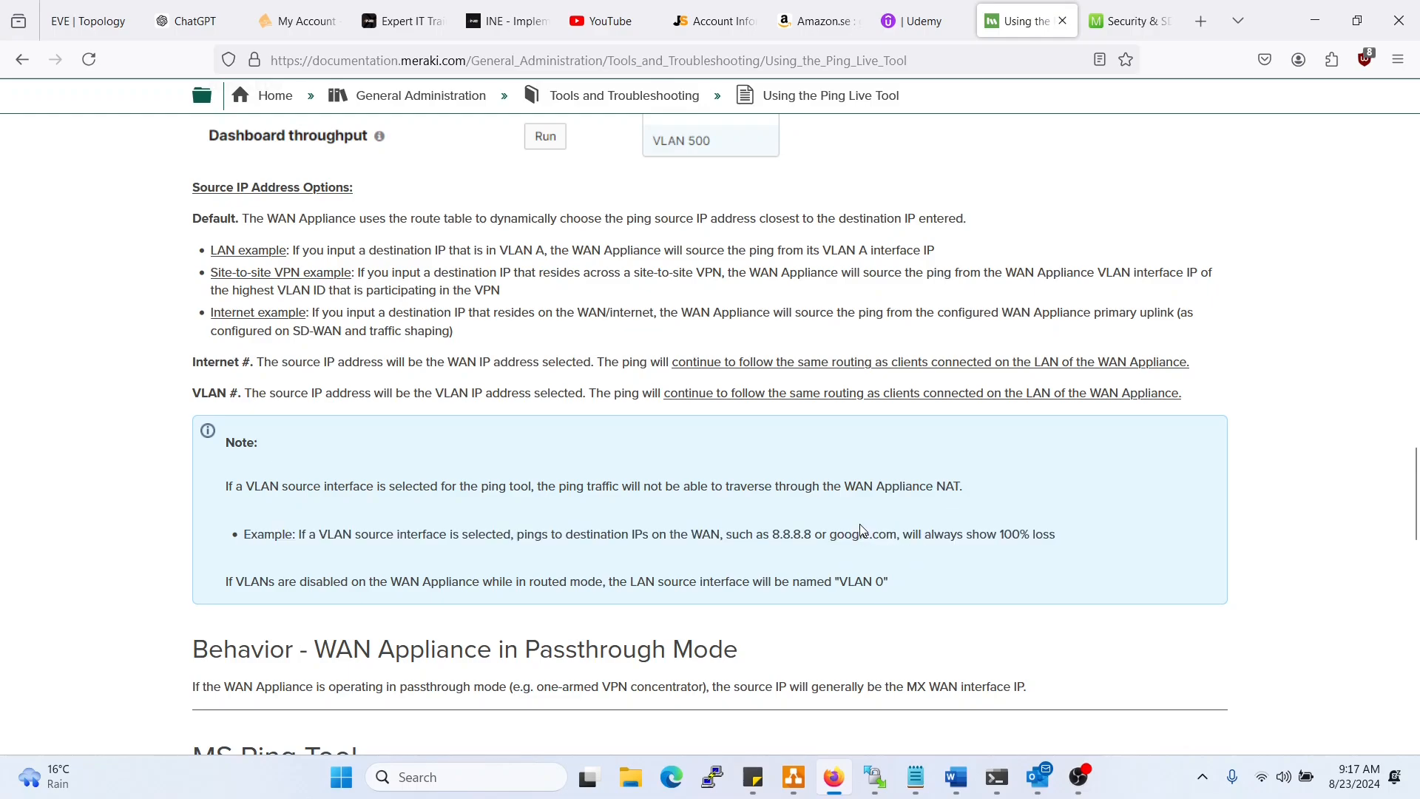
{"action": "mouse_move", "coordinate": [792, 520]}
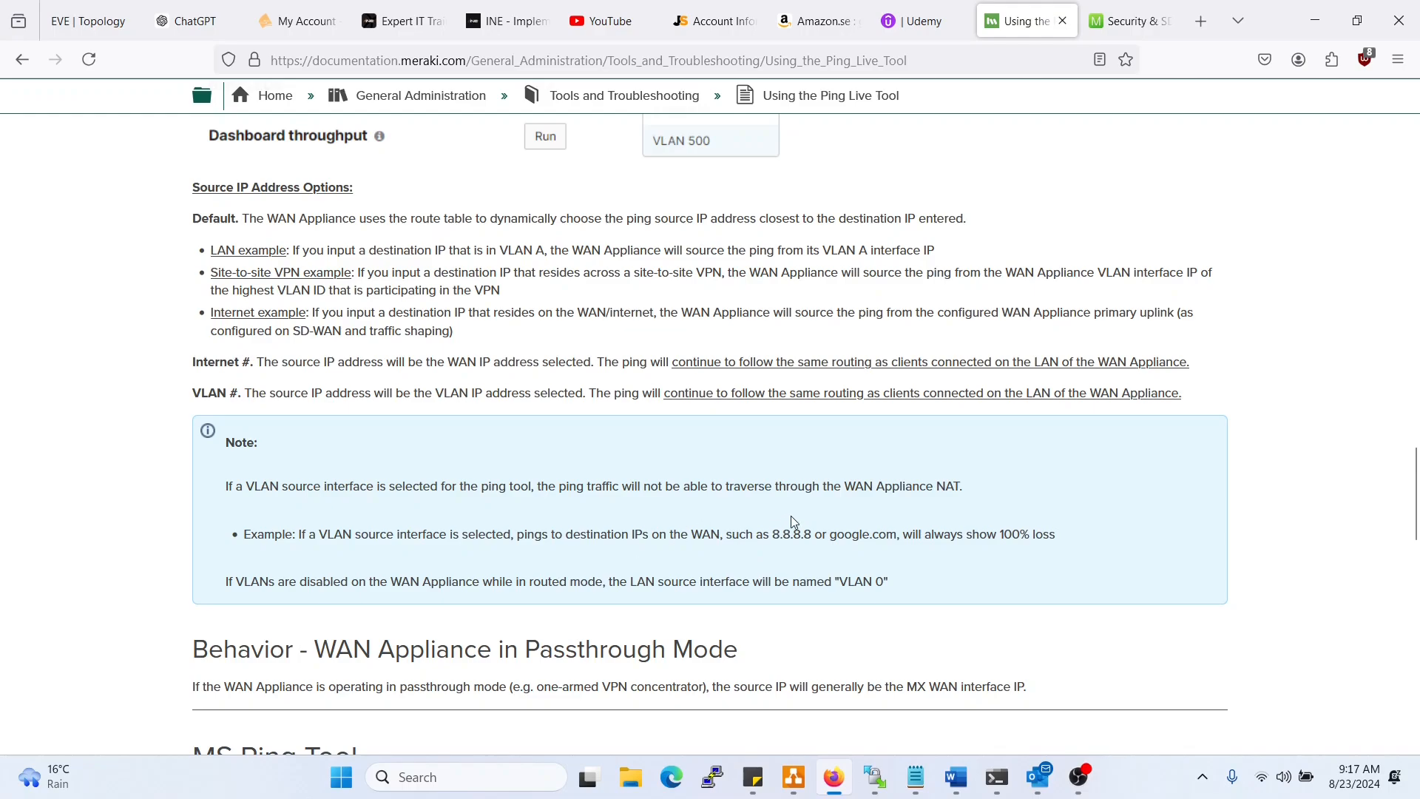
{"action": "mouse_move", "coordinate": [870, 426]}
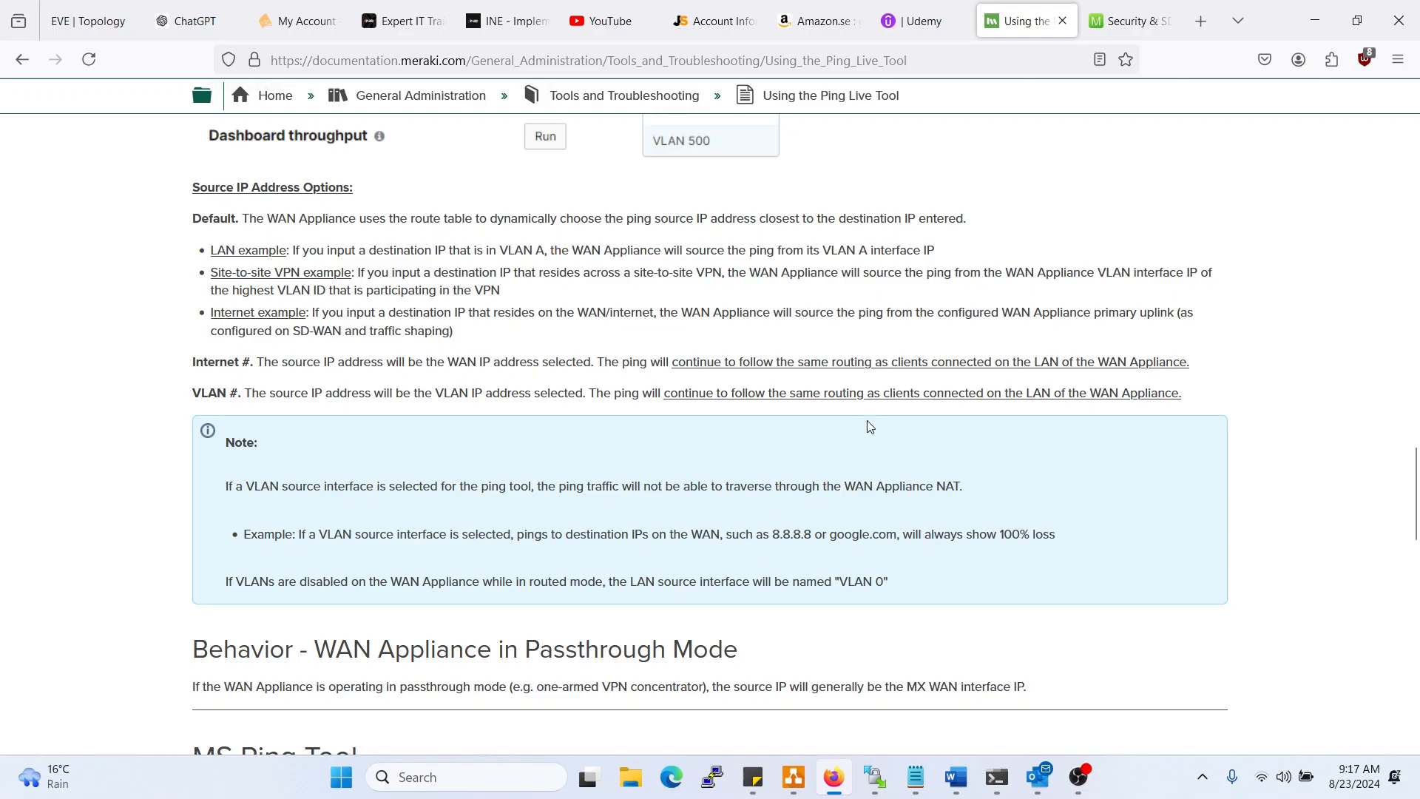